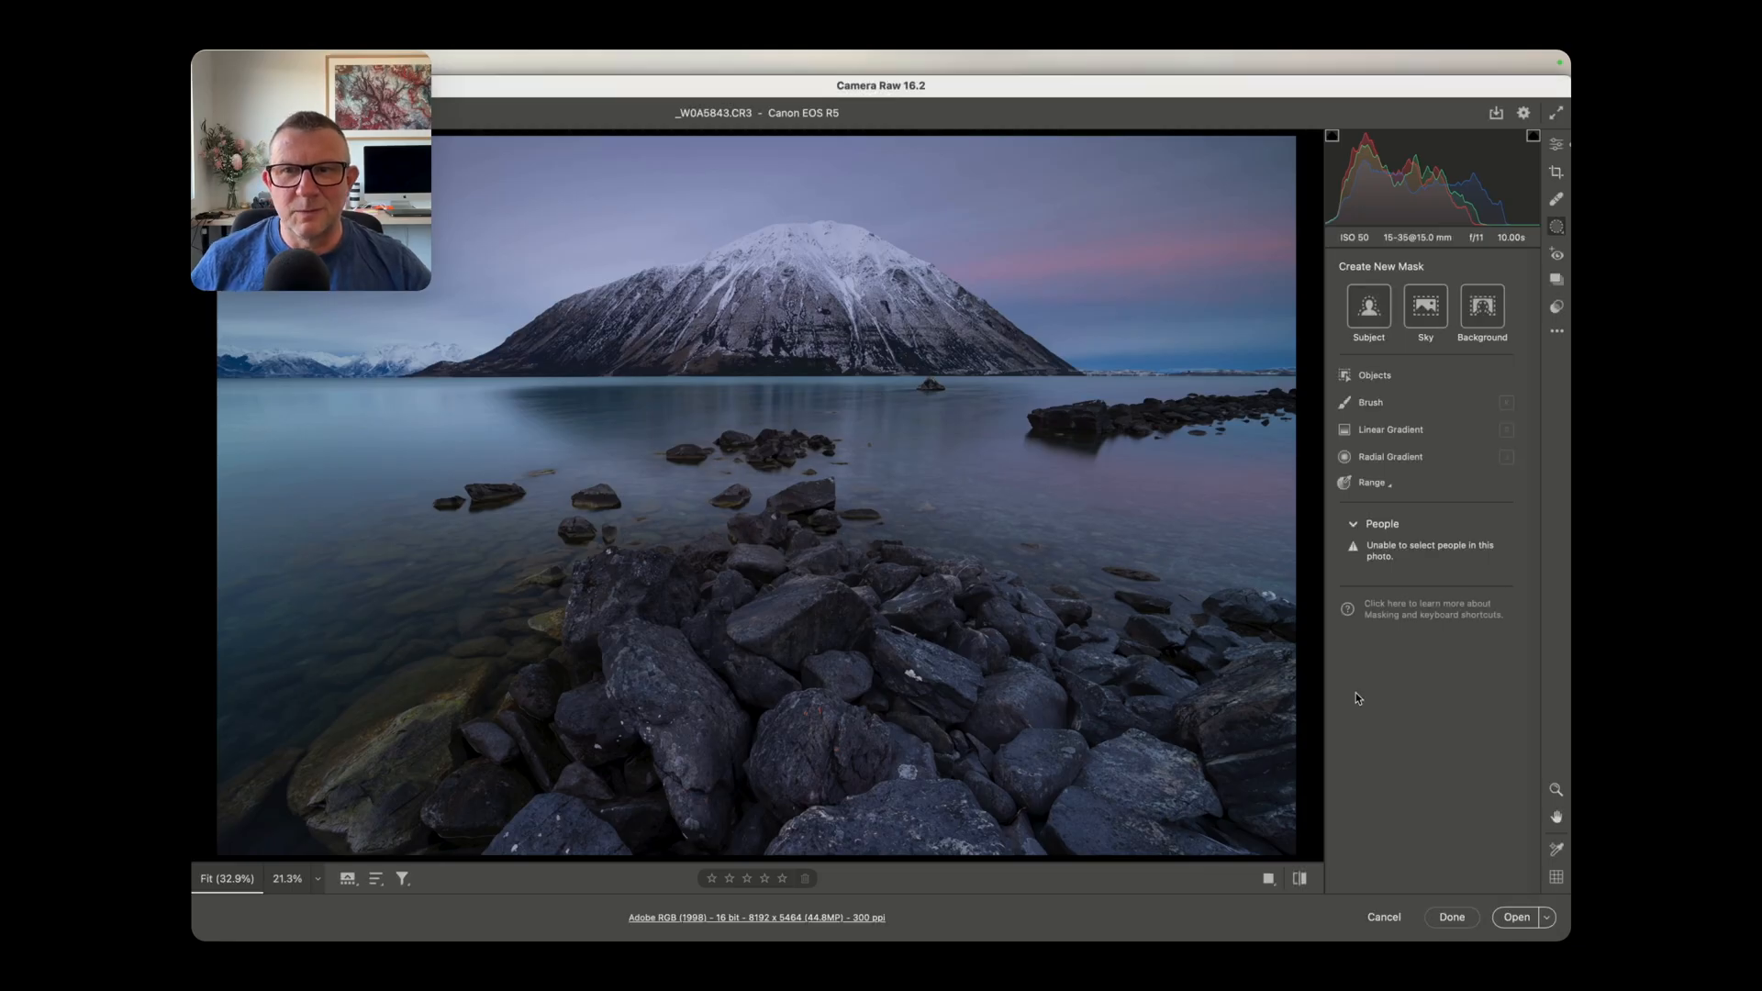
Step: Leave Masking and return to the Edit panel with the Color settings shown
click(1556, 144)
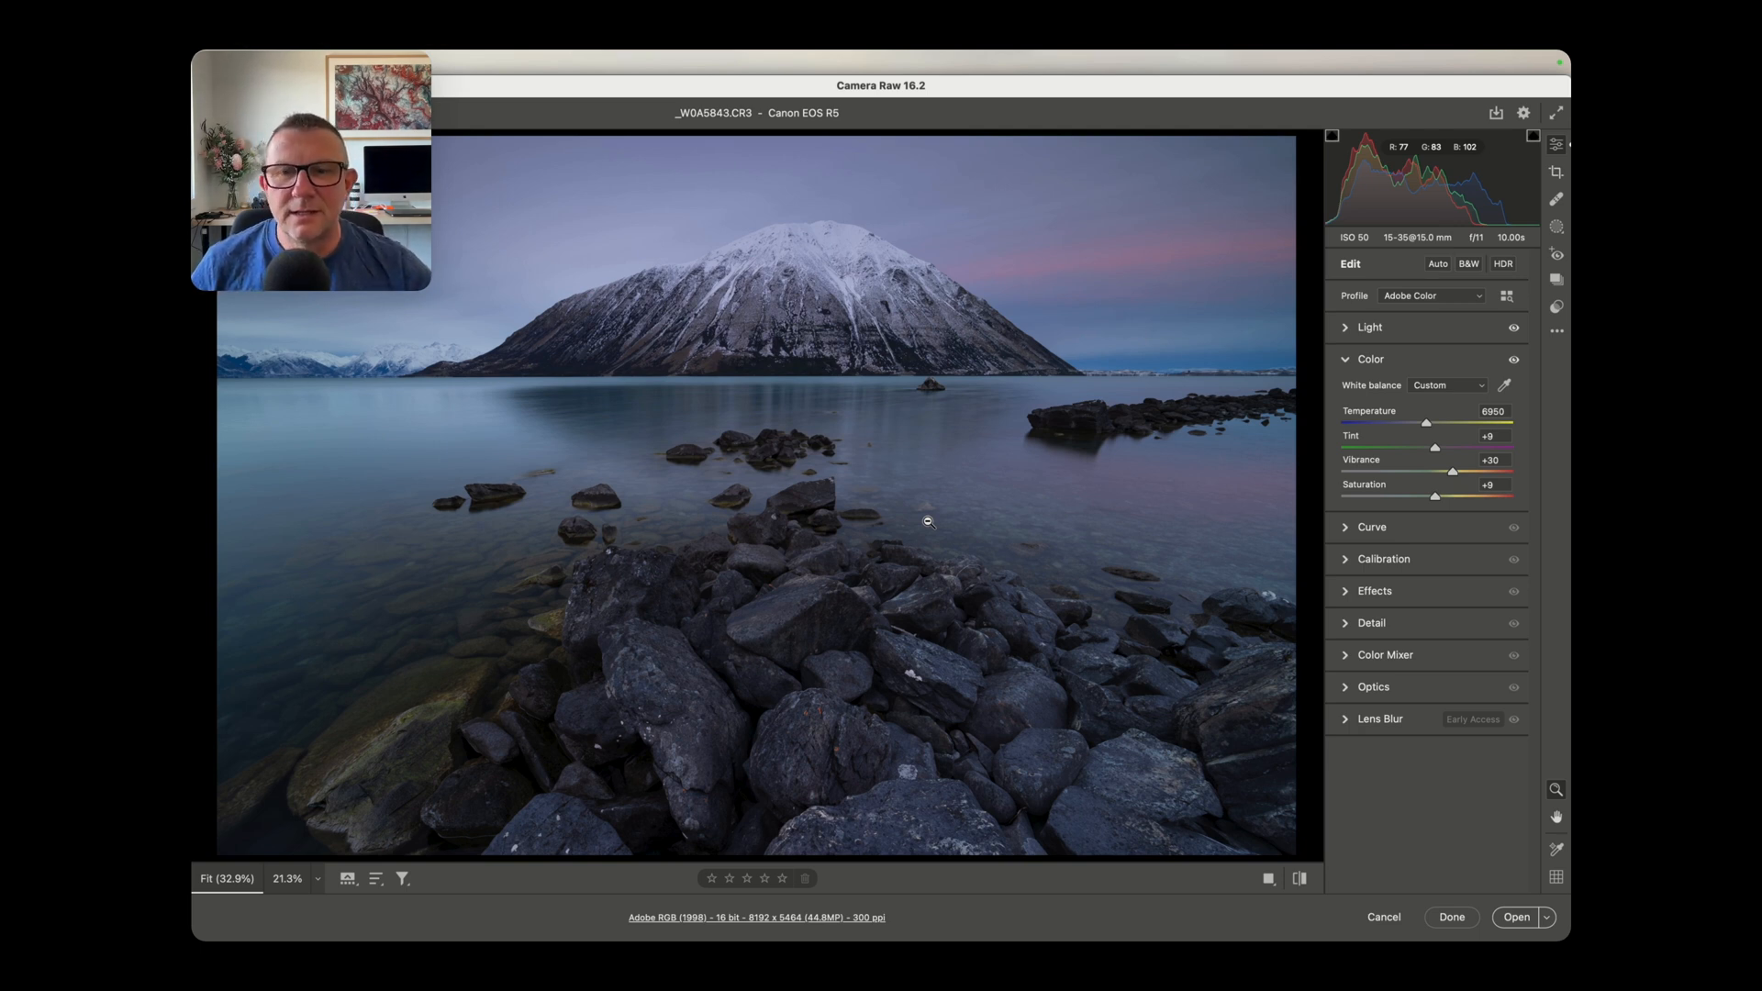
mouse_move(980, 499)
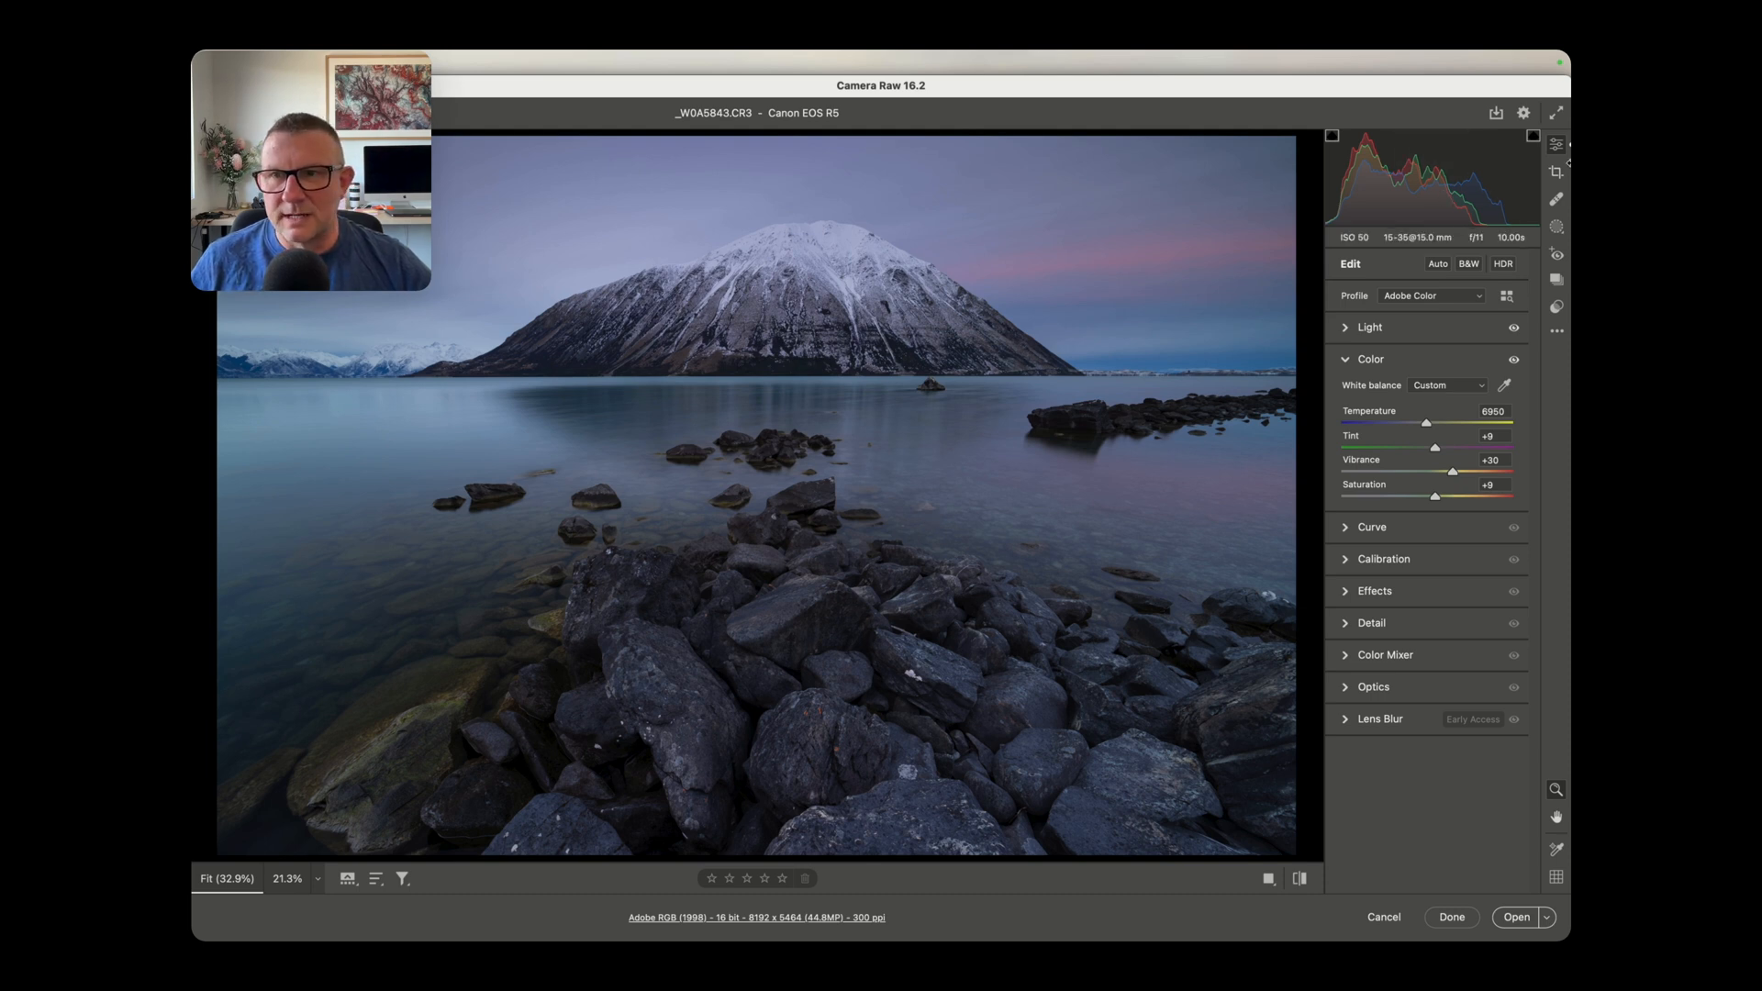
mouse_move(1555, 145)
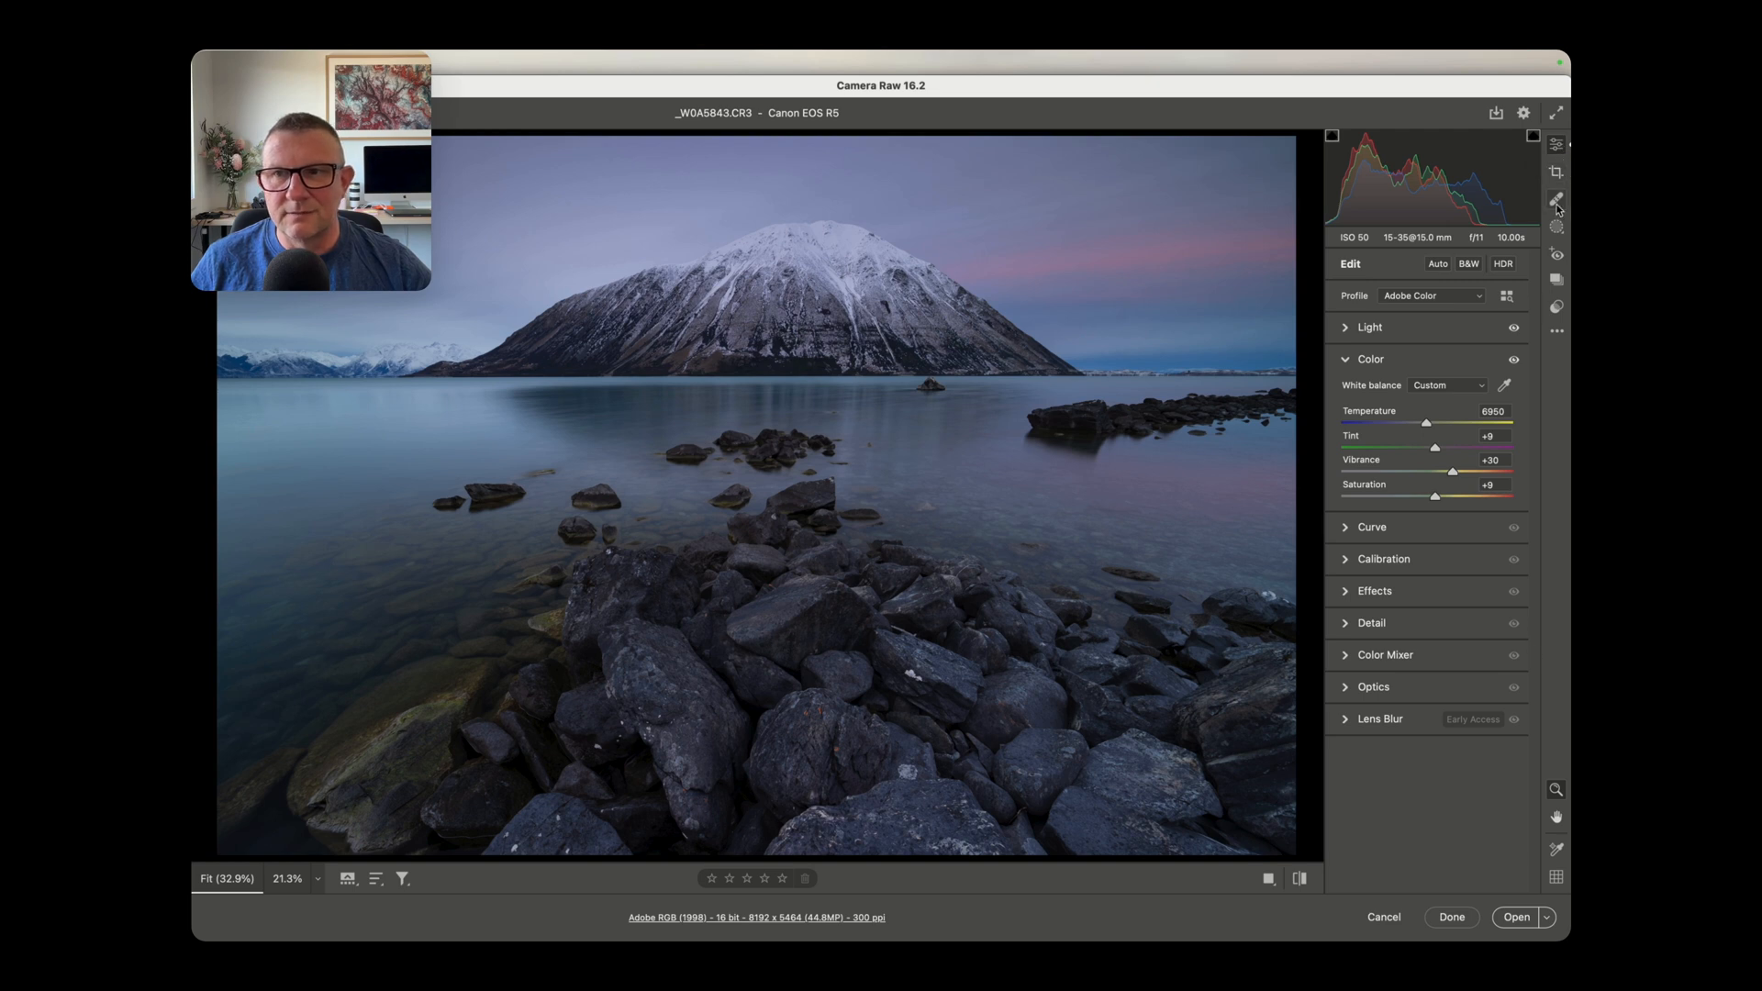
mouse_move(1556, 226)
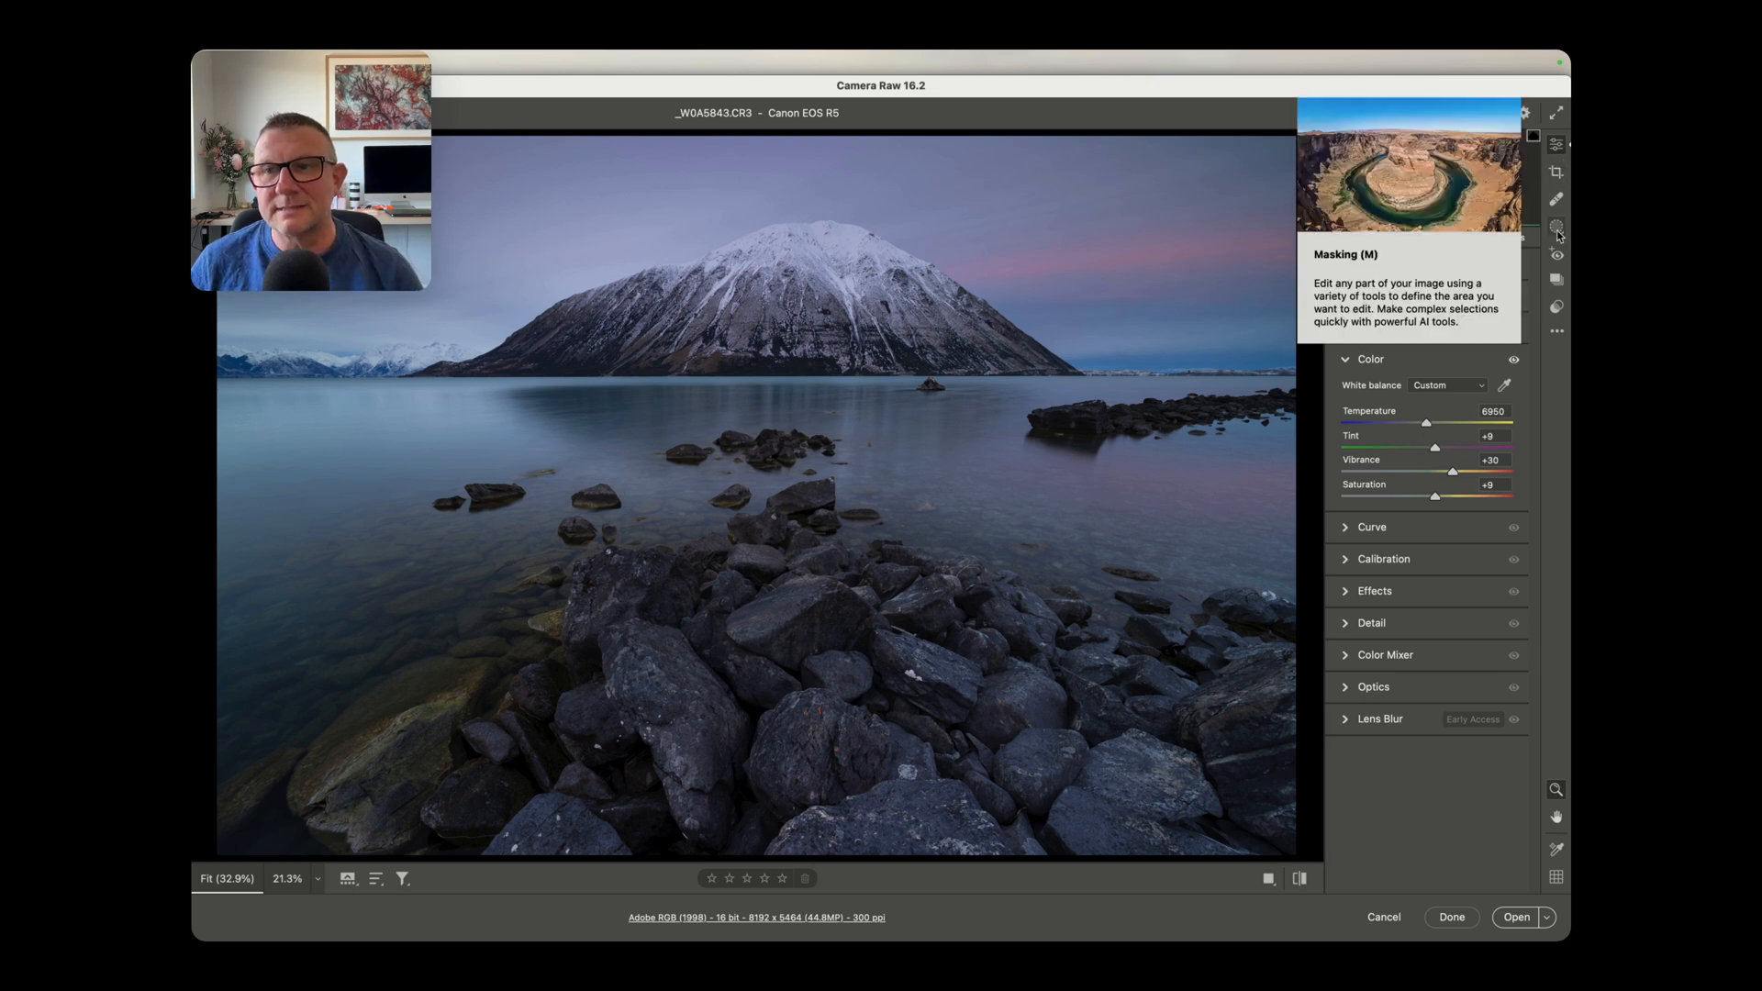
Step: Add a Sky mask, Mask 1, from the Masking panel's Create New Mask options
click(1557, 226)
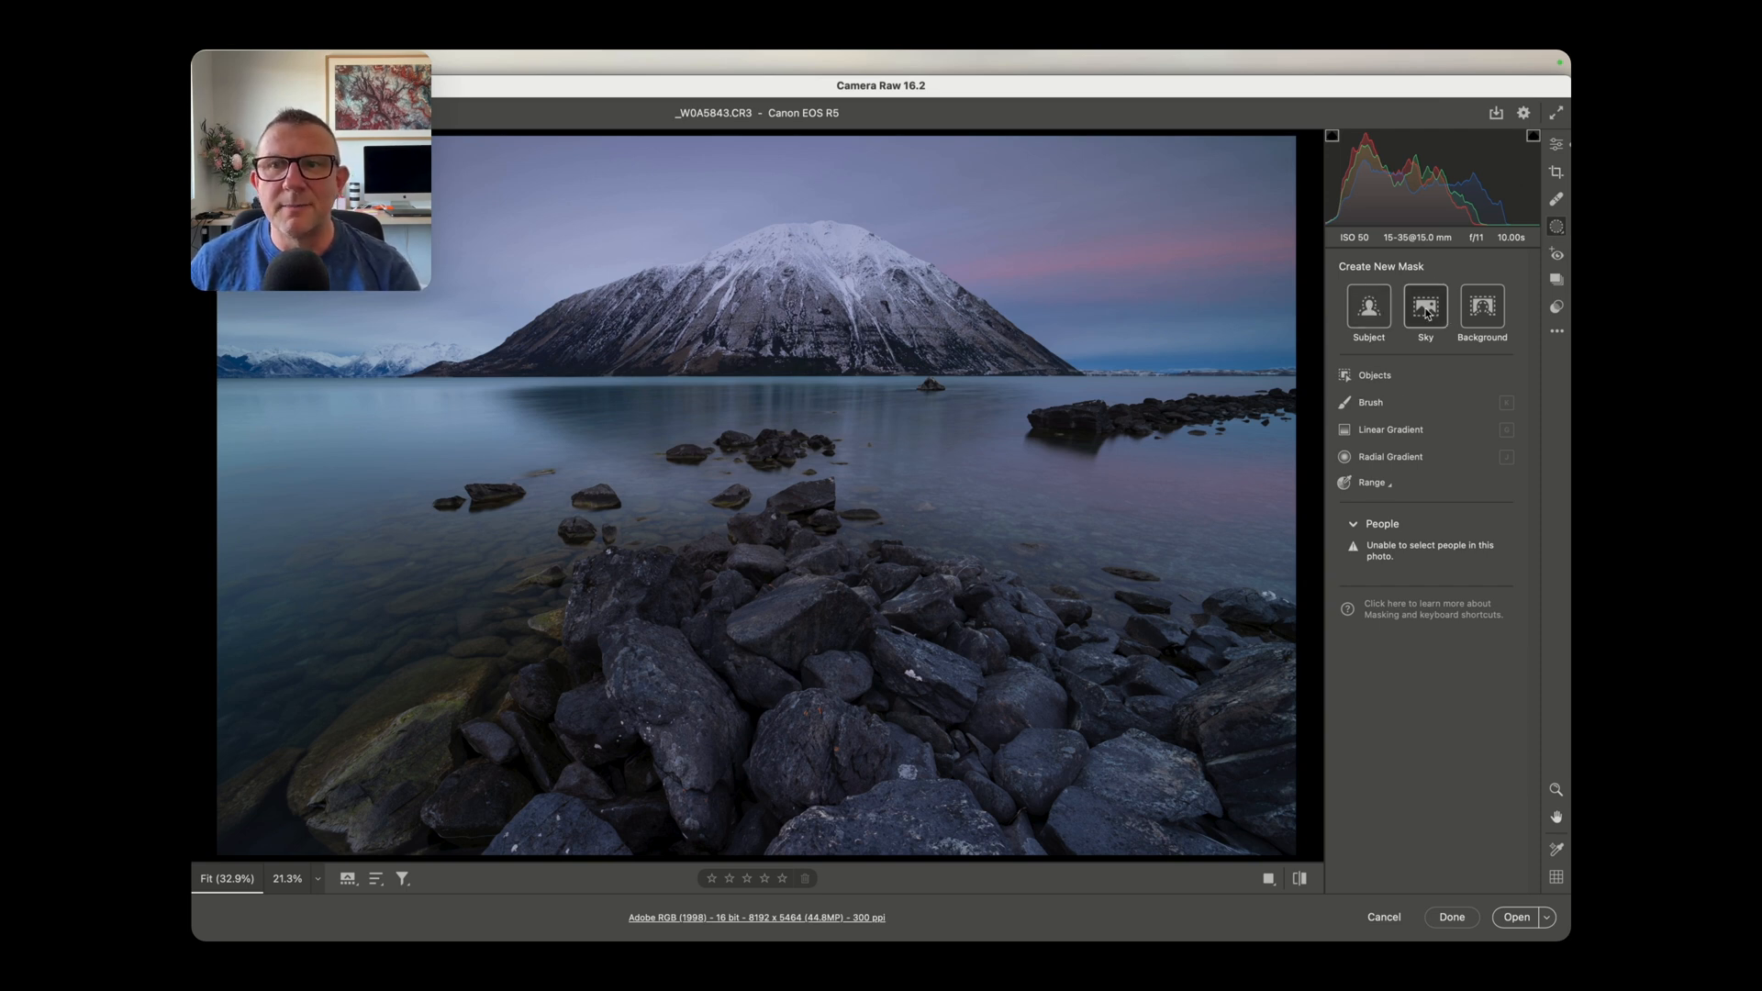
click(1425, 306)
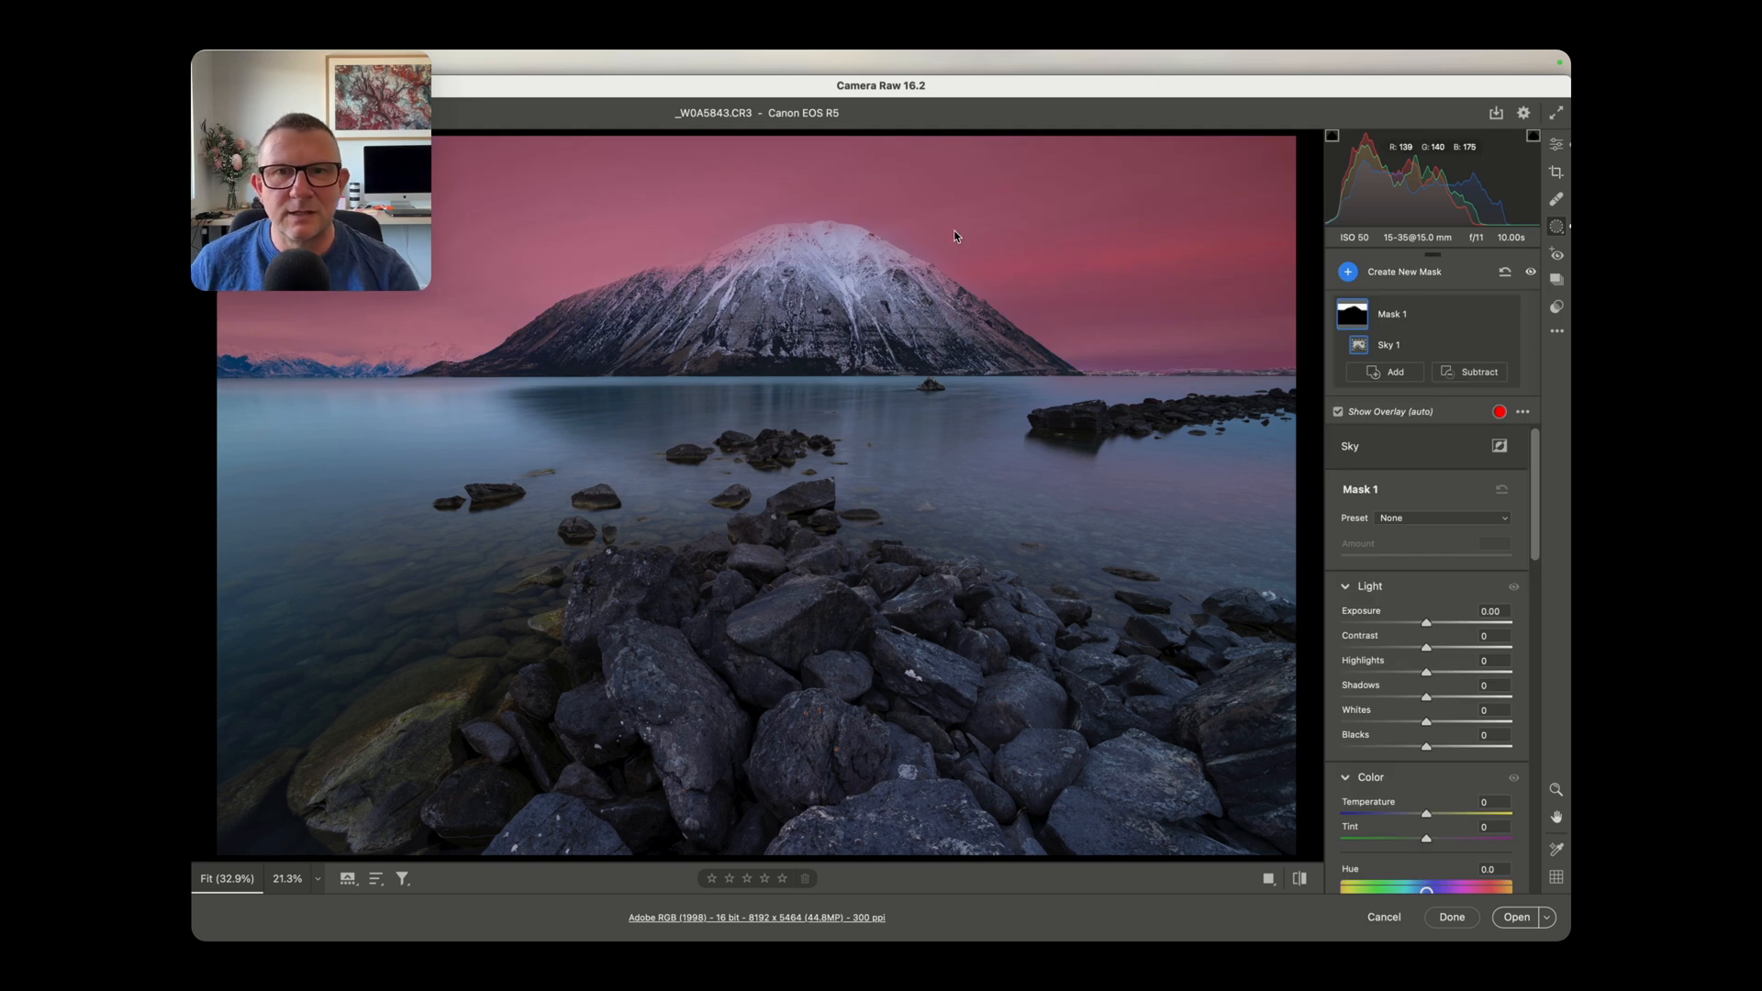
mouse_move(1045, 247)
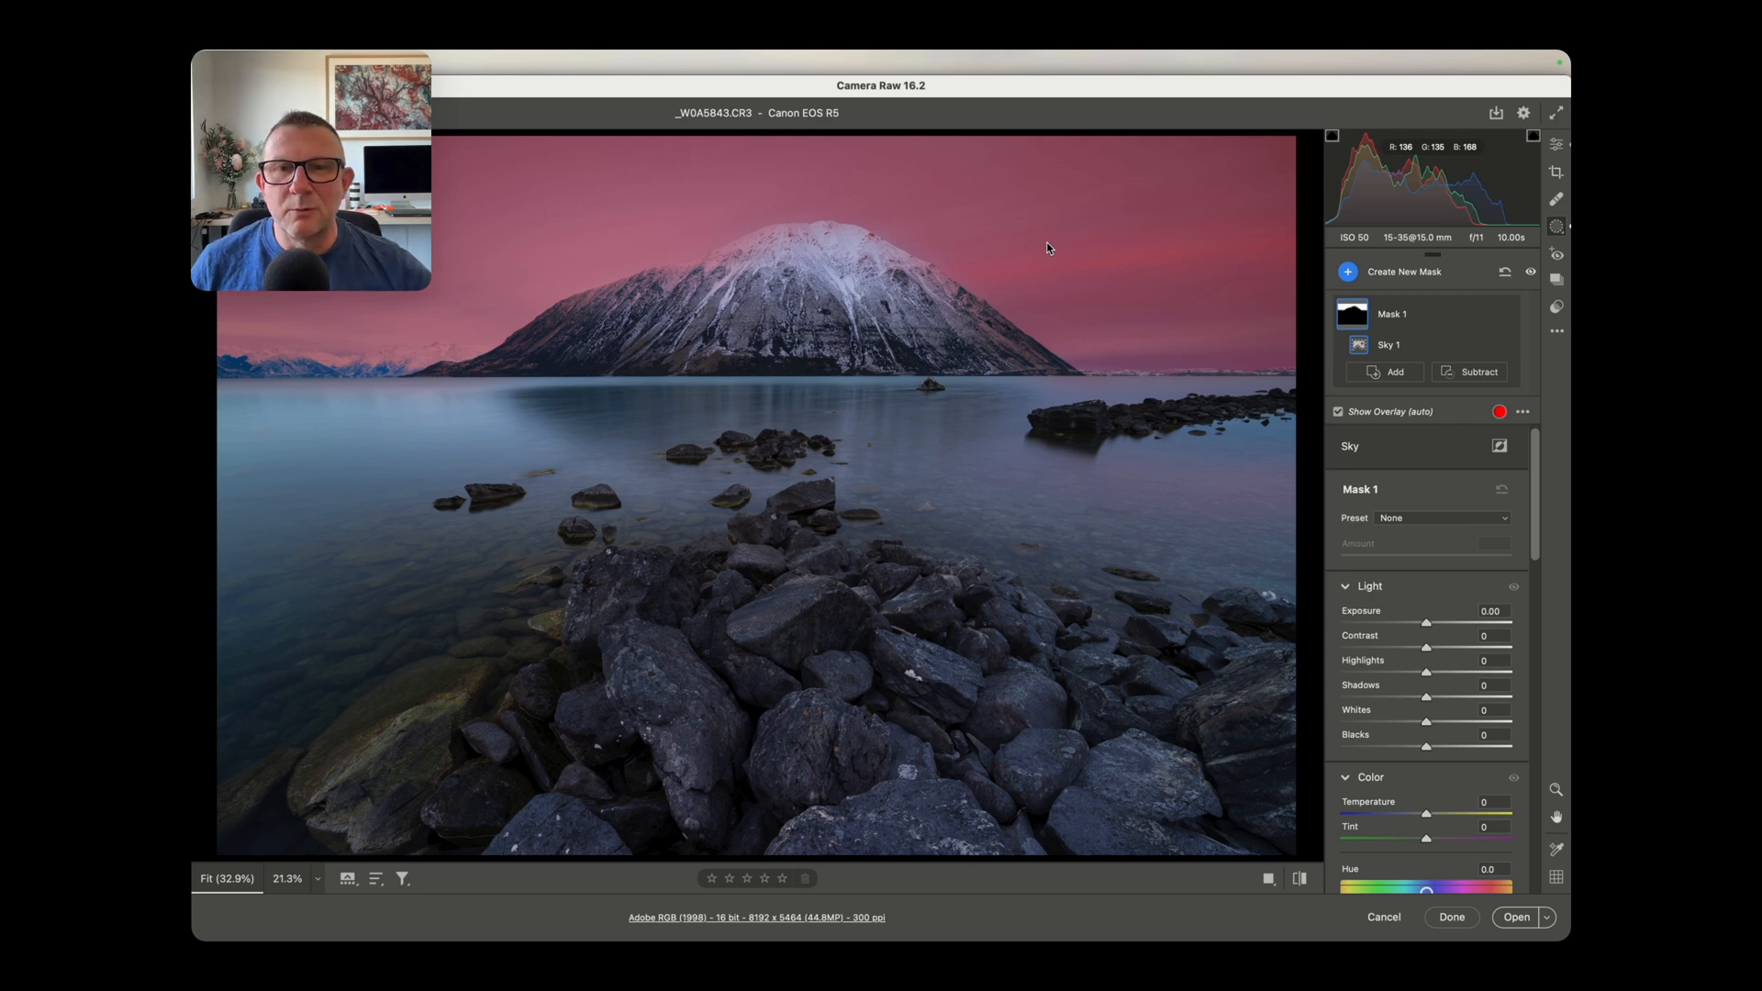
mouse_move(795, 517)
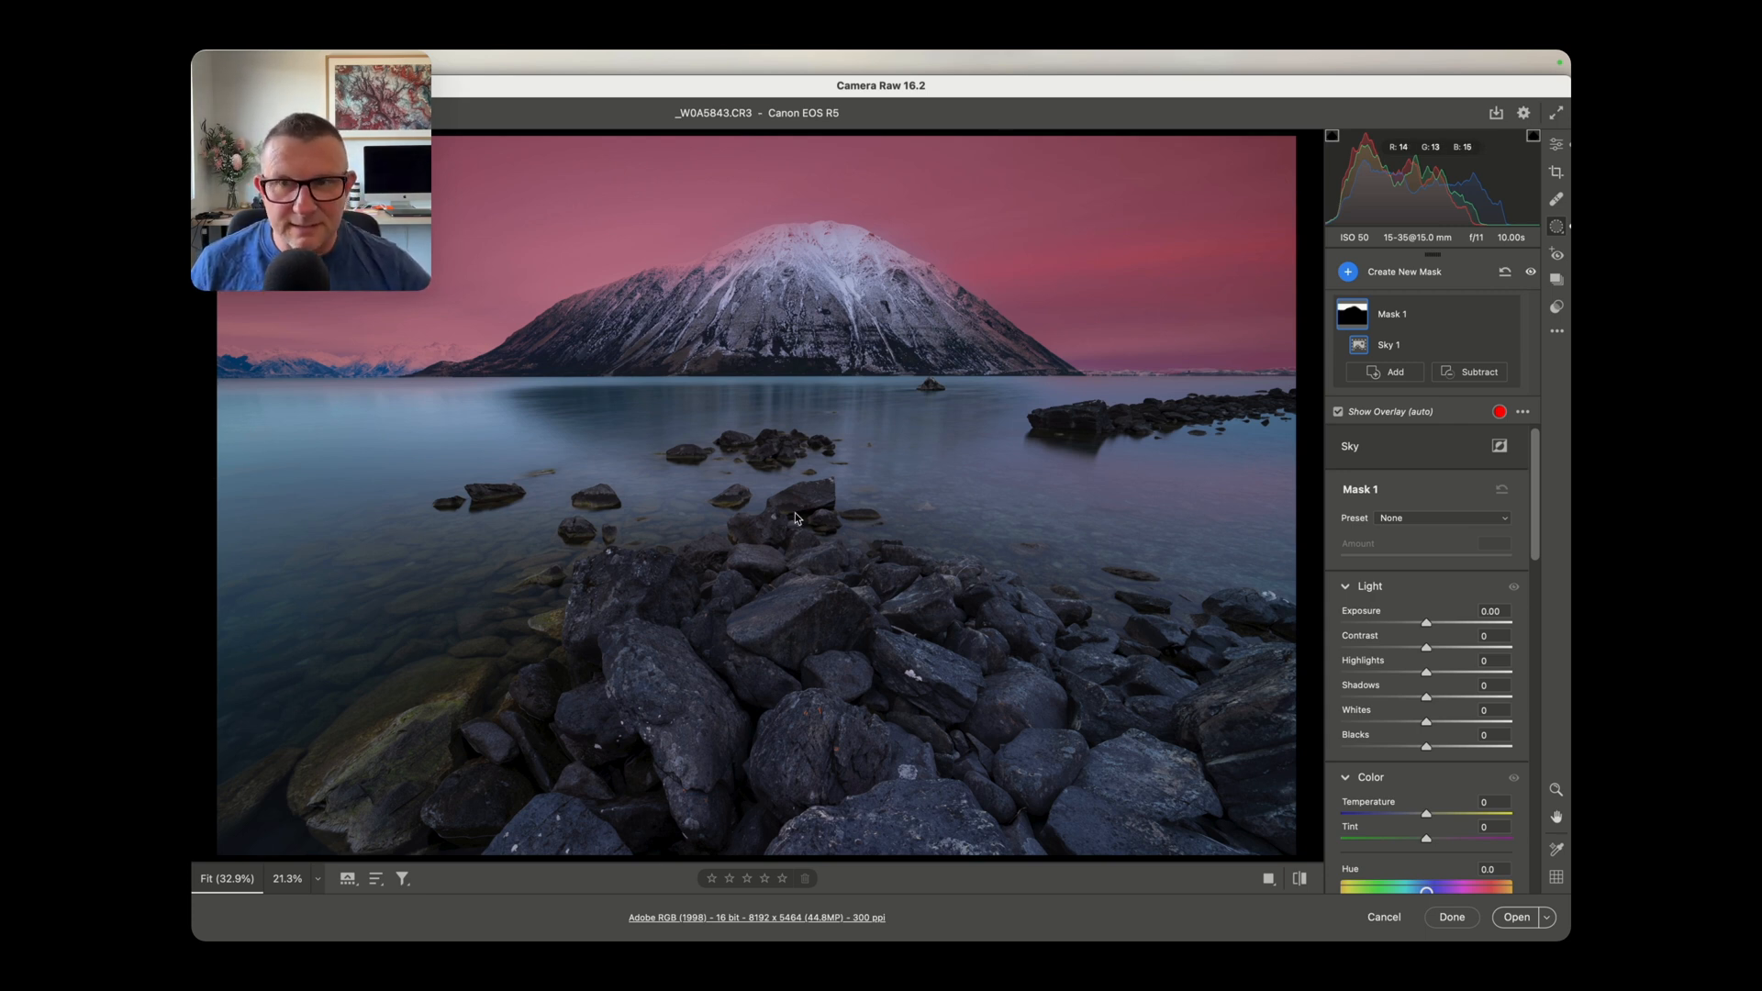
mouse_move(1277, 524)
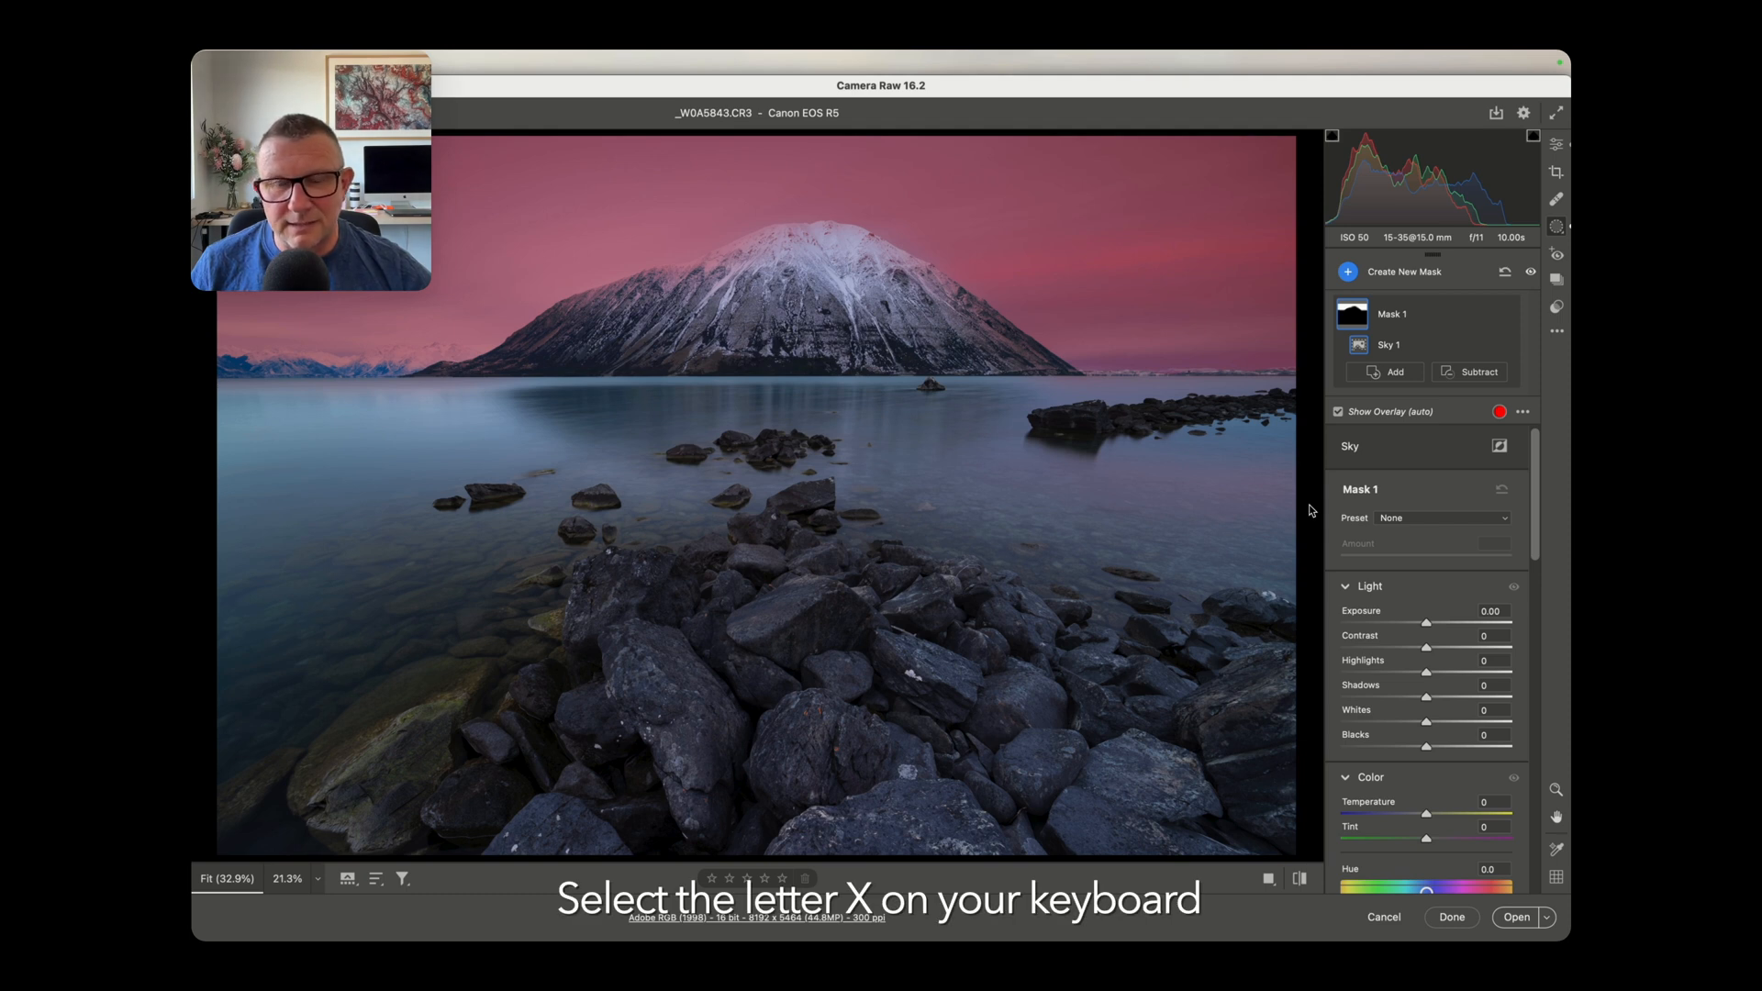
Step: Invert Mask 1 so it selects the mountain, lake and rocks instead of the sky
key(x)
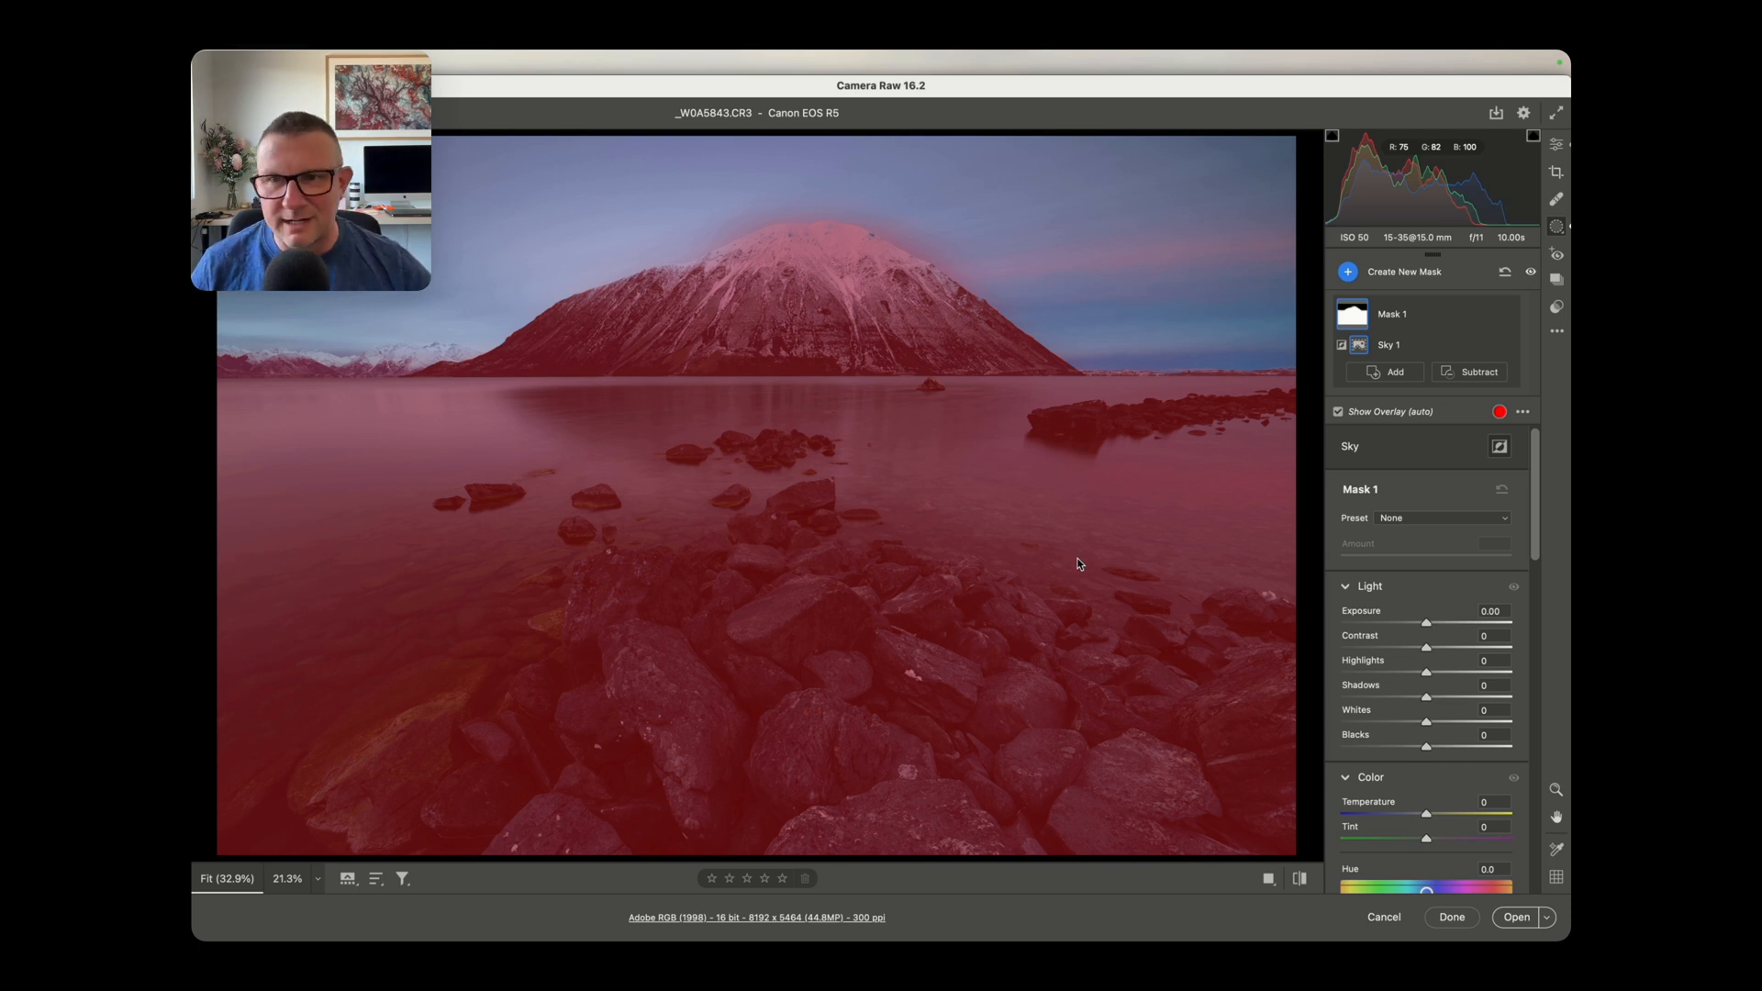
mouse_move(1438, 273)
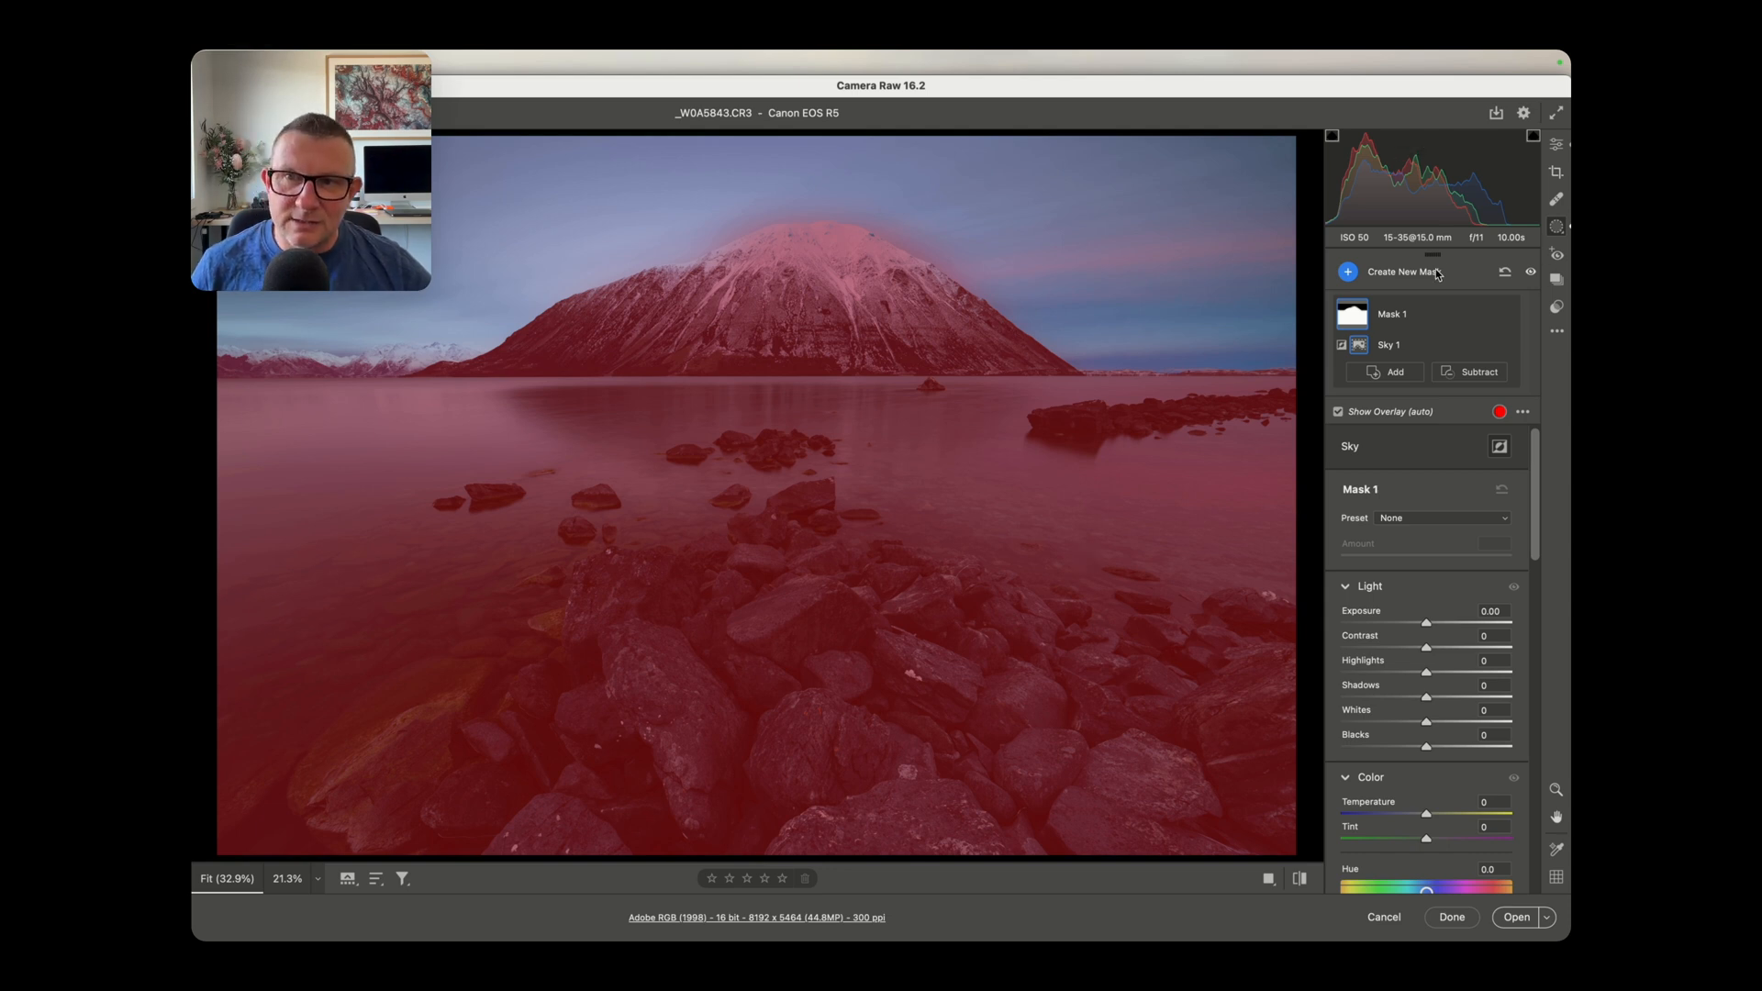
mouse_move(1402, 271)
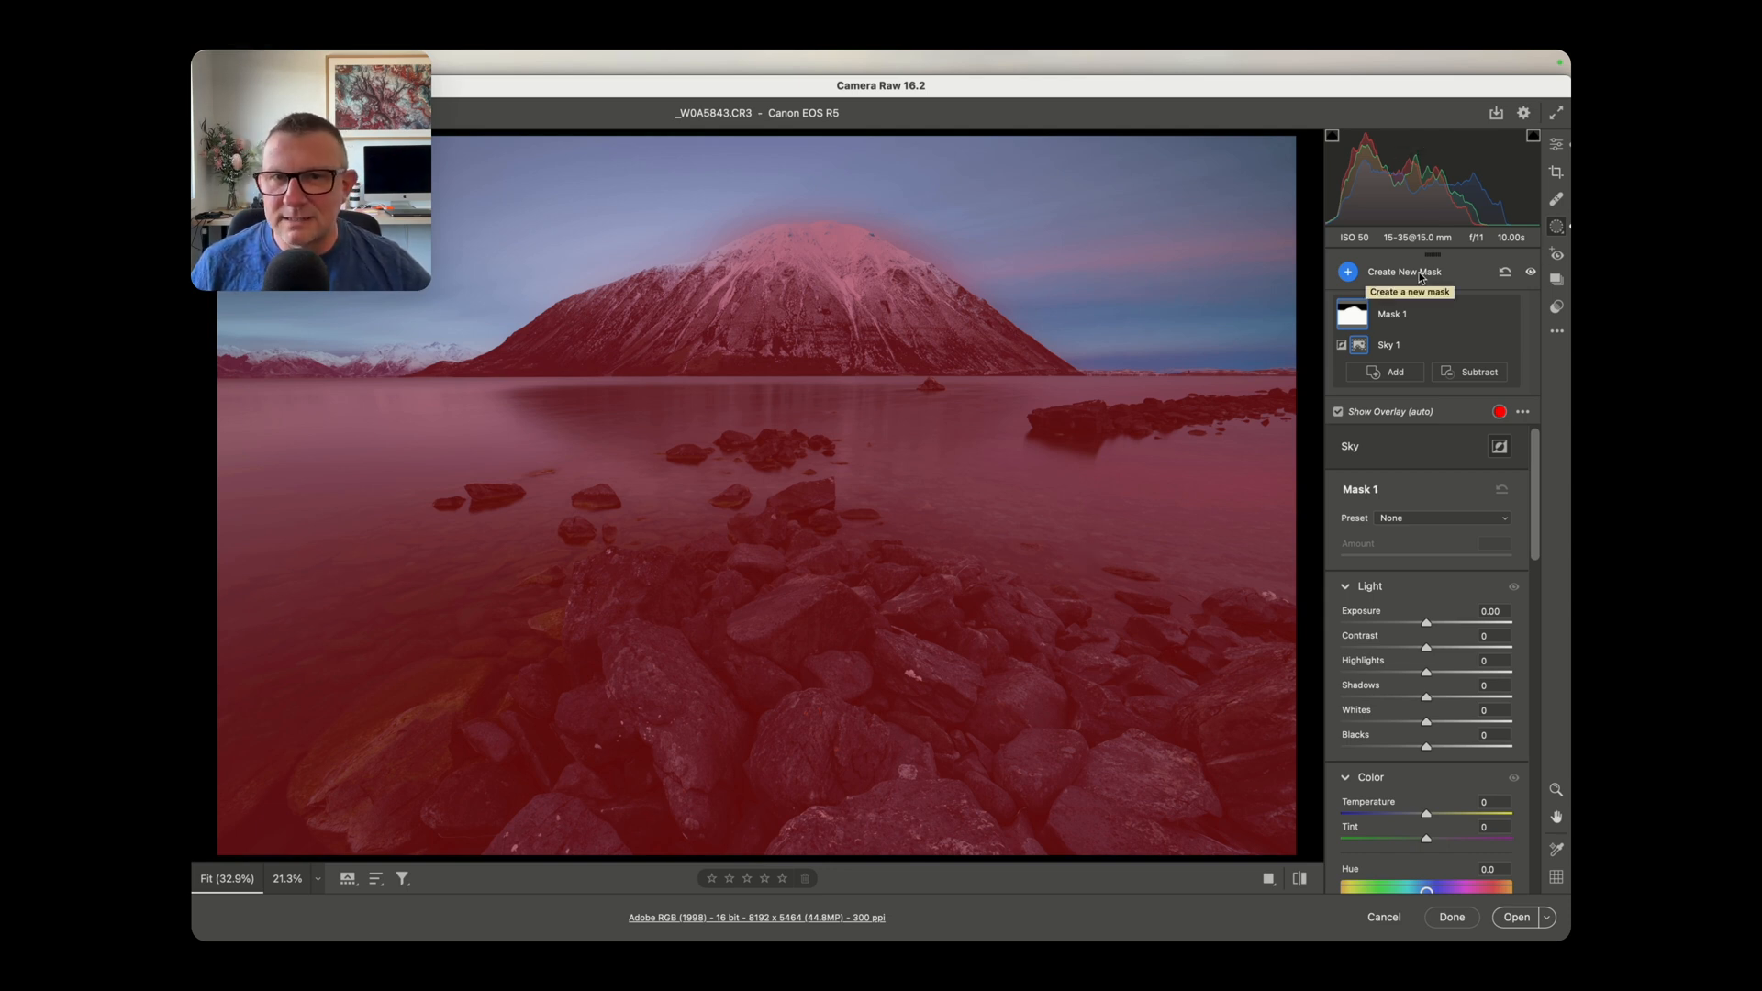
mouse_move(975, 510)
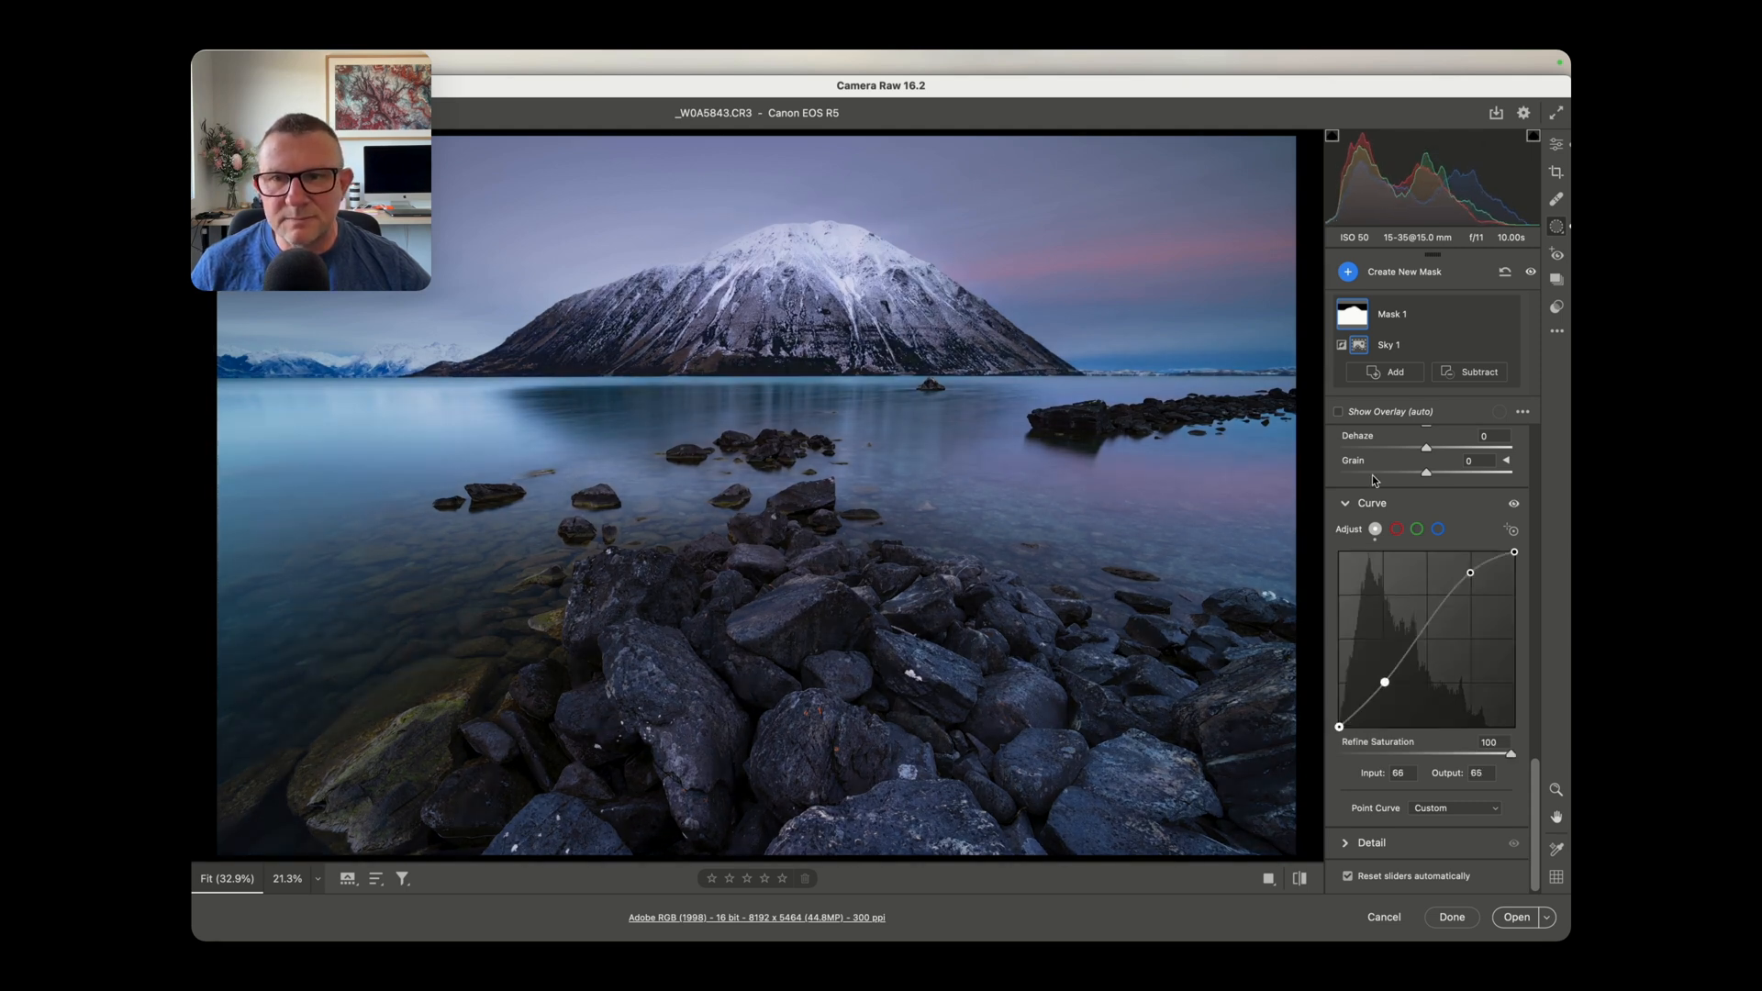
Step: Open the Create New Mask dropdown listing the mask types
click(1513, 504)
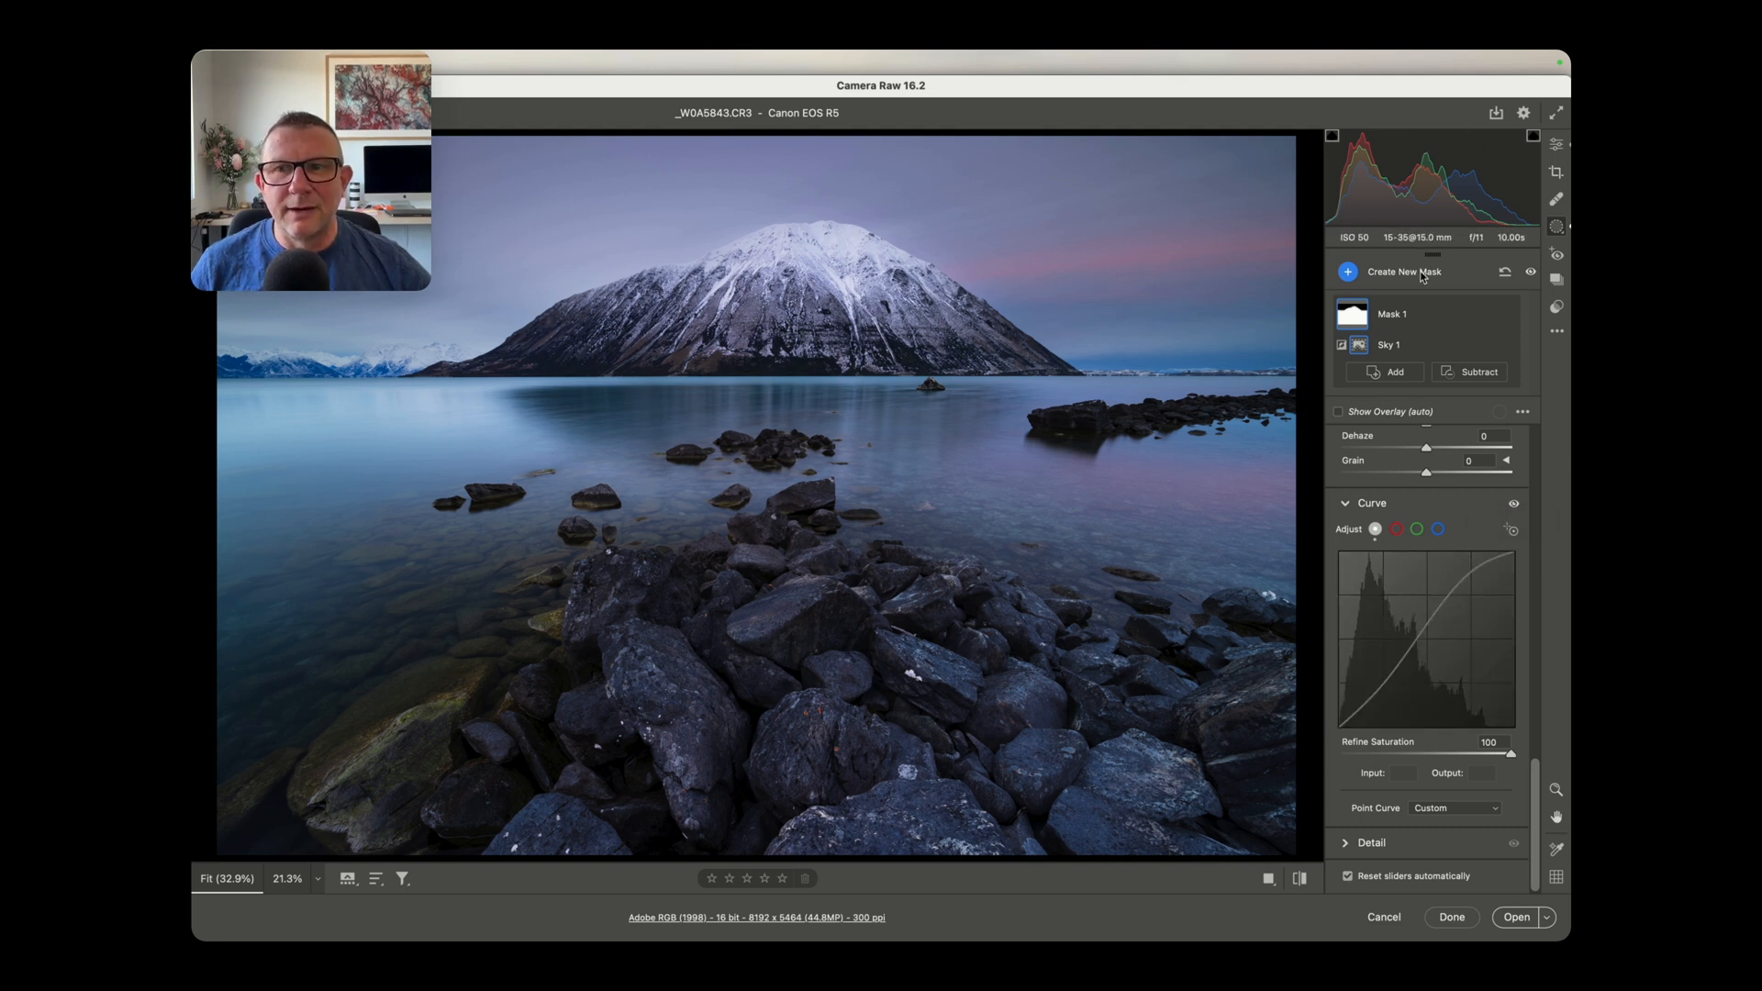
click(1402, 270)
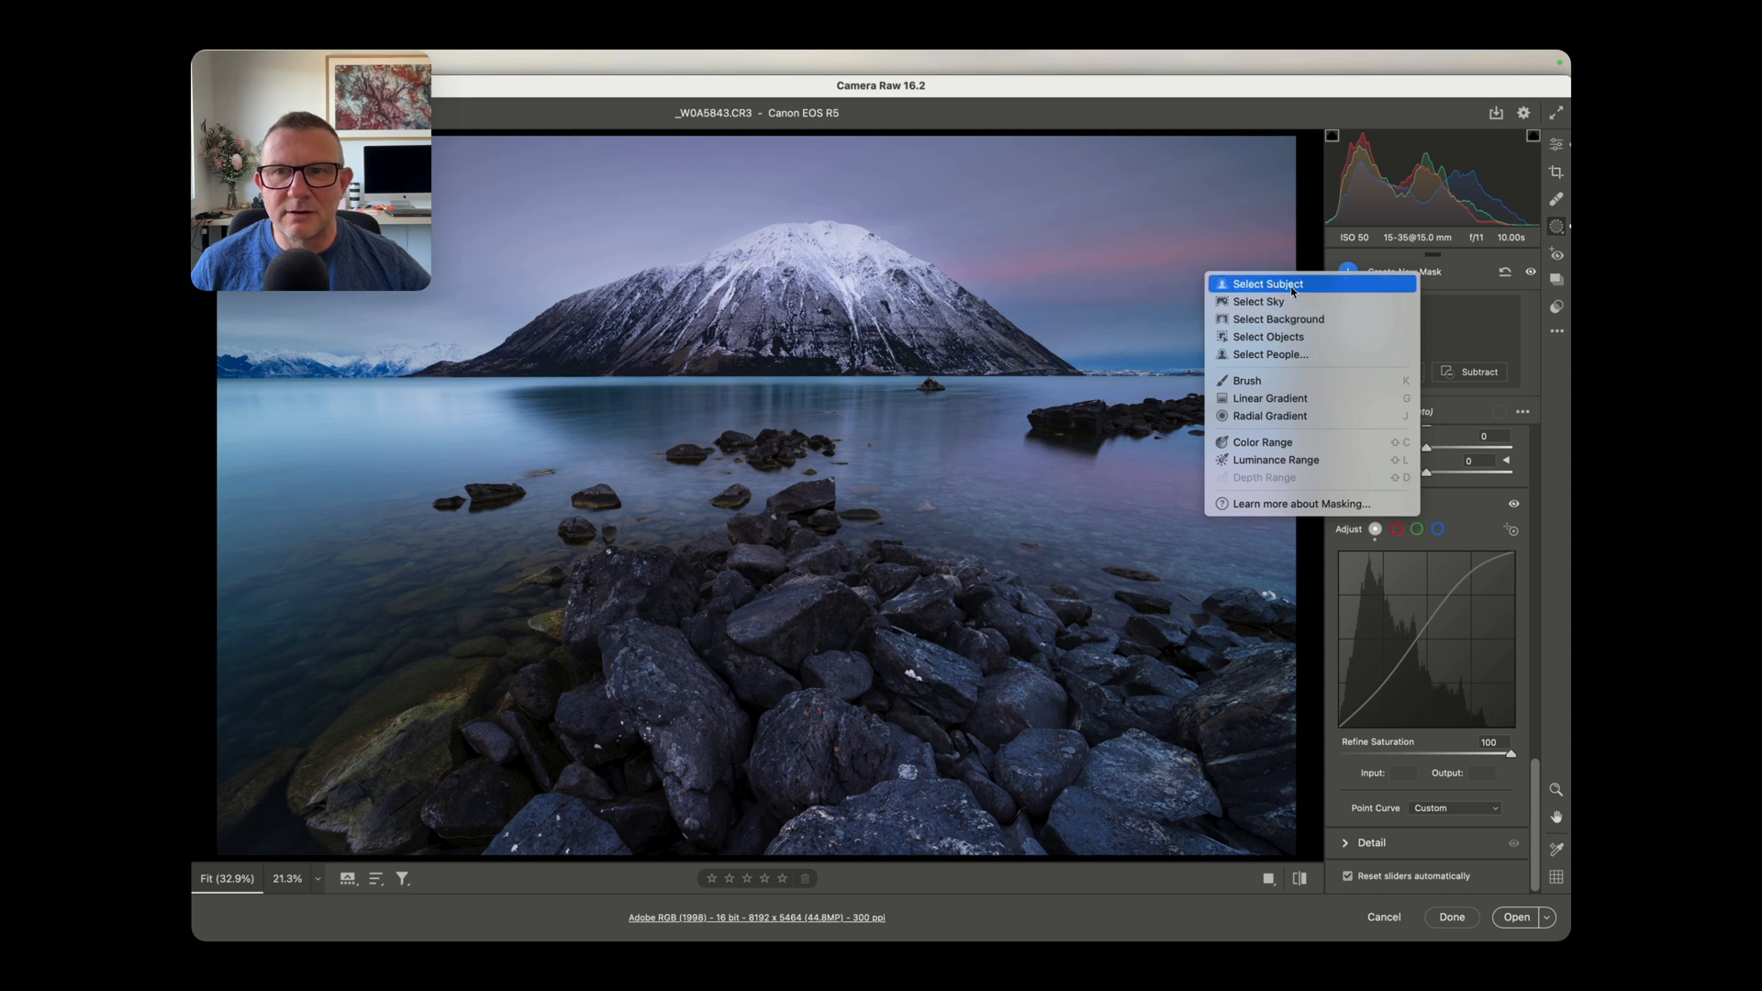
Step: Add a second sky mask, Mask 2, and toggle Mask 1's visibility
click(1258, 301)
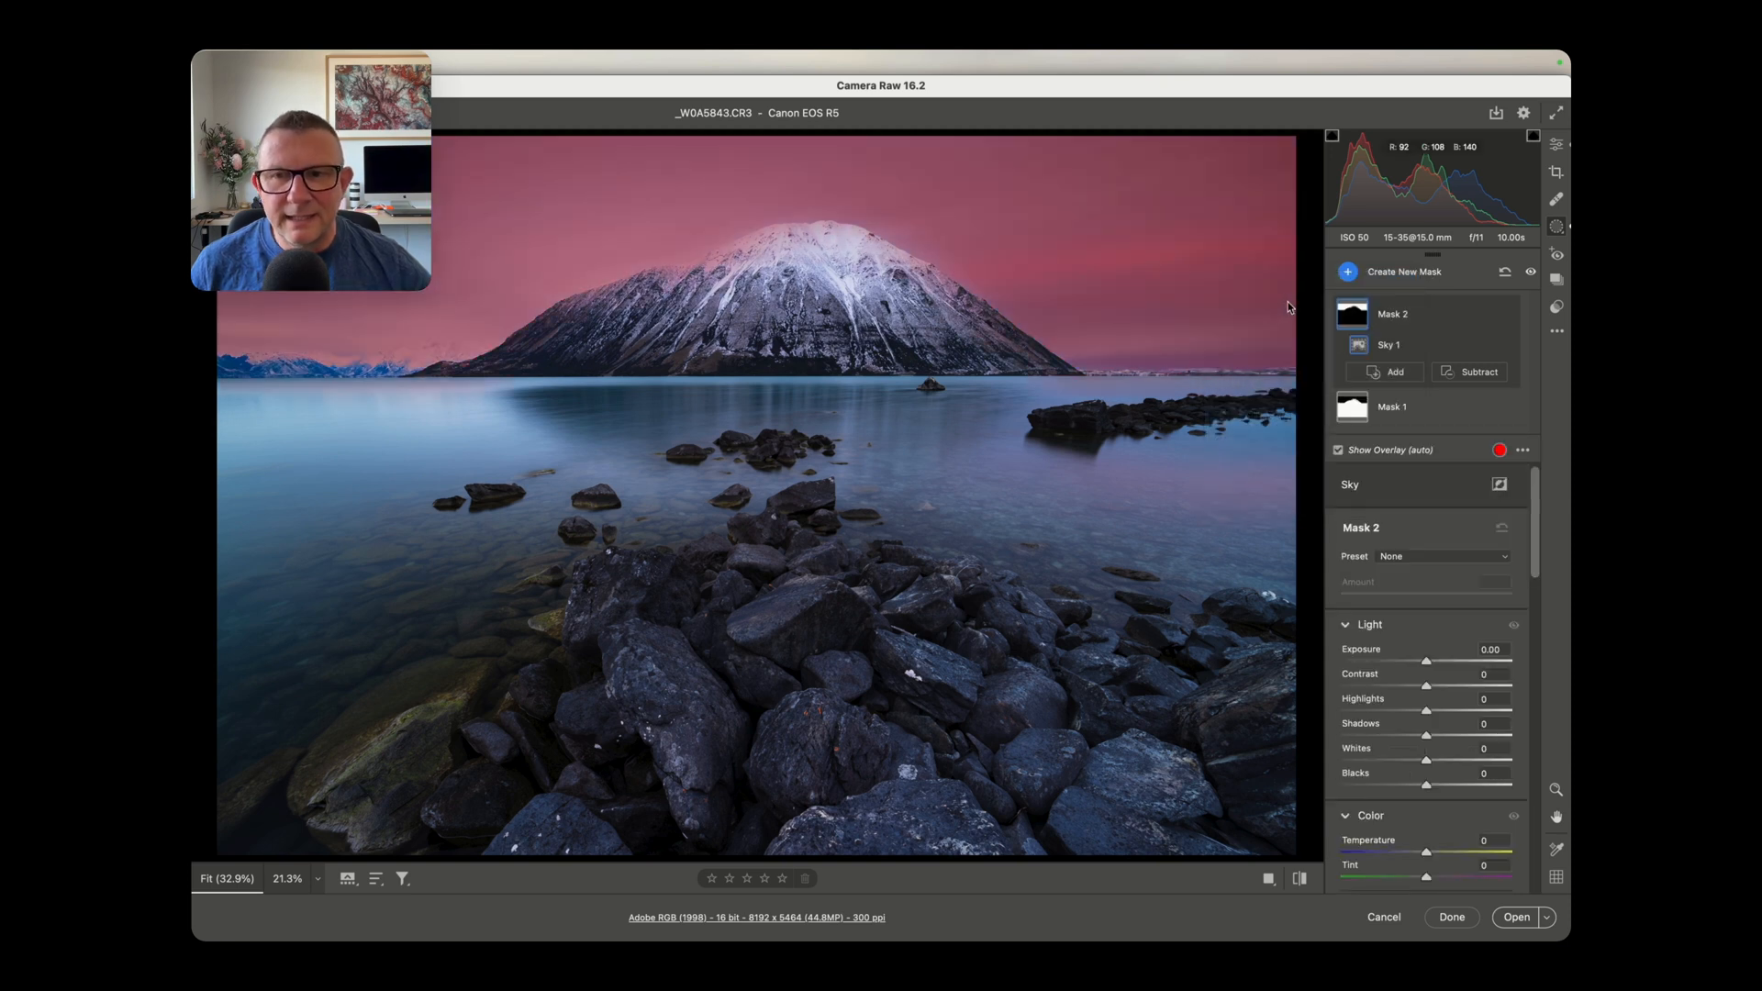
scroll(down, 3)
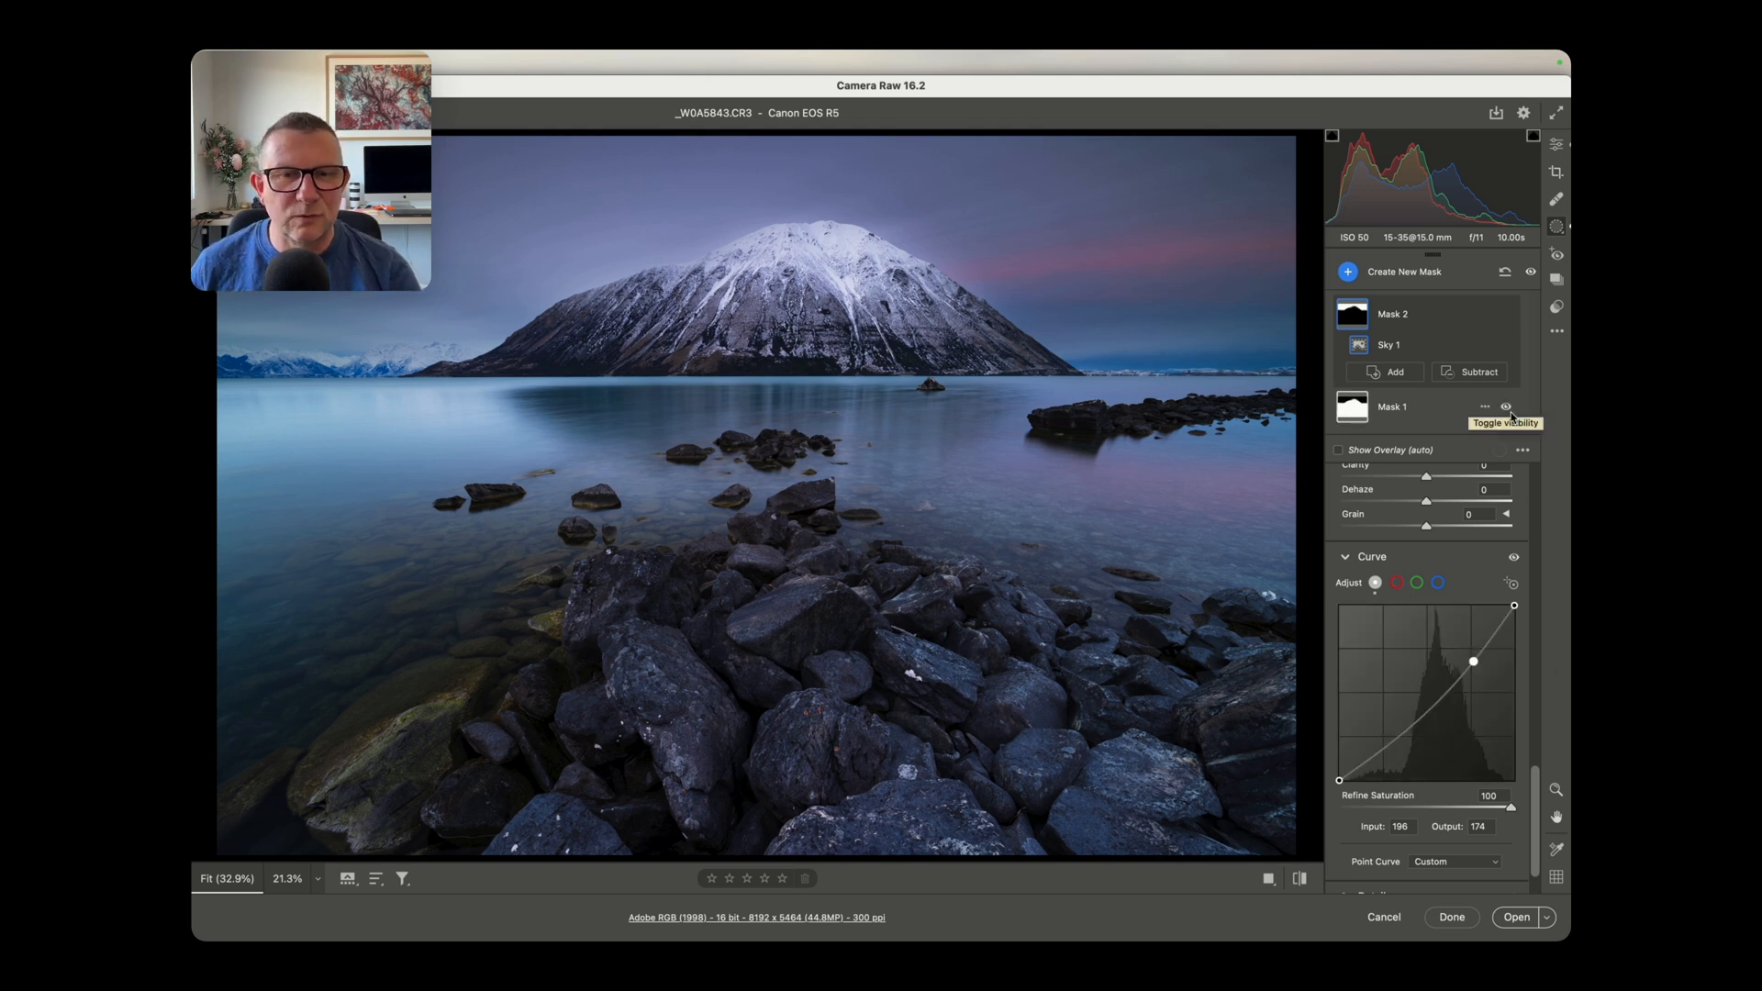
click(1507, 407)
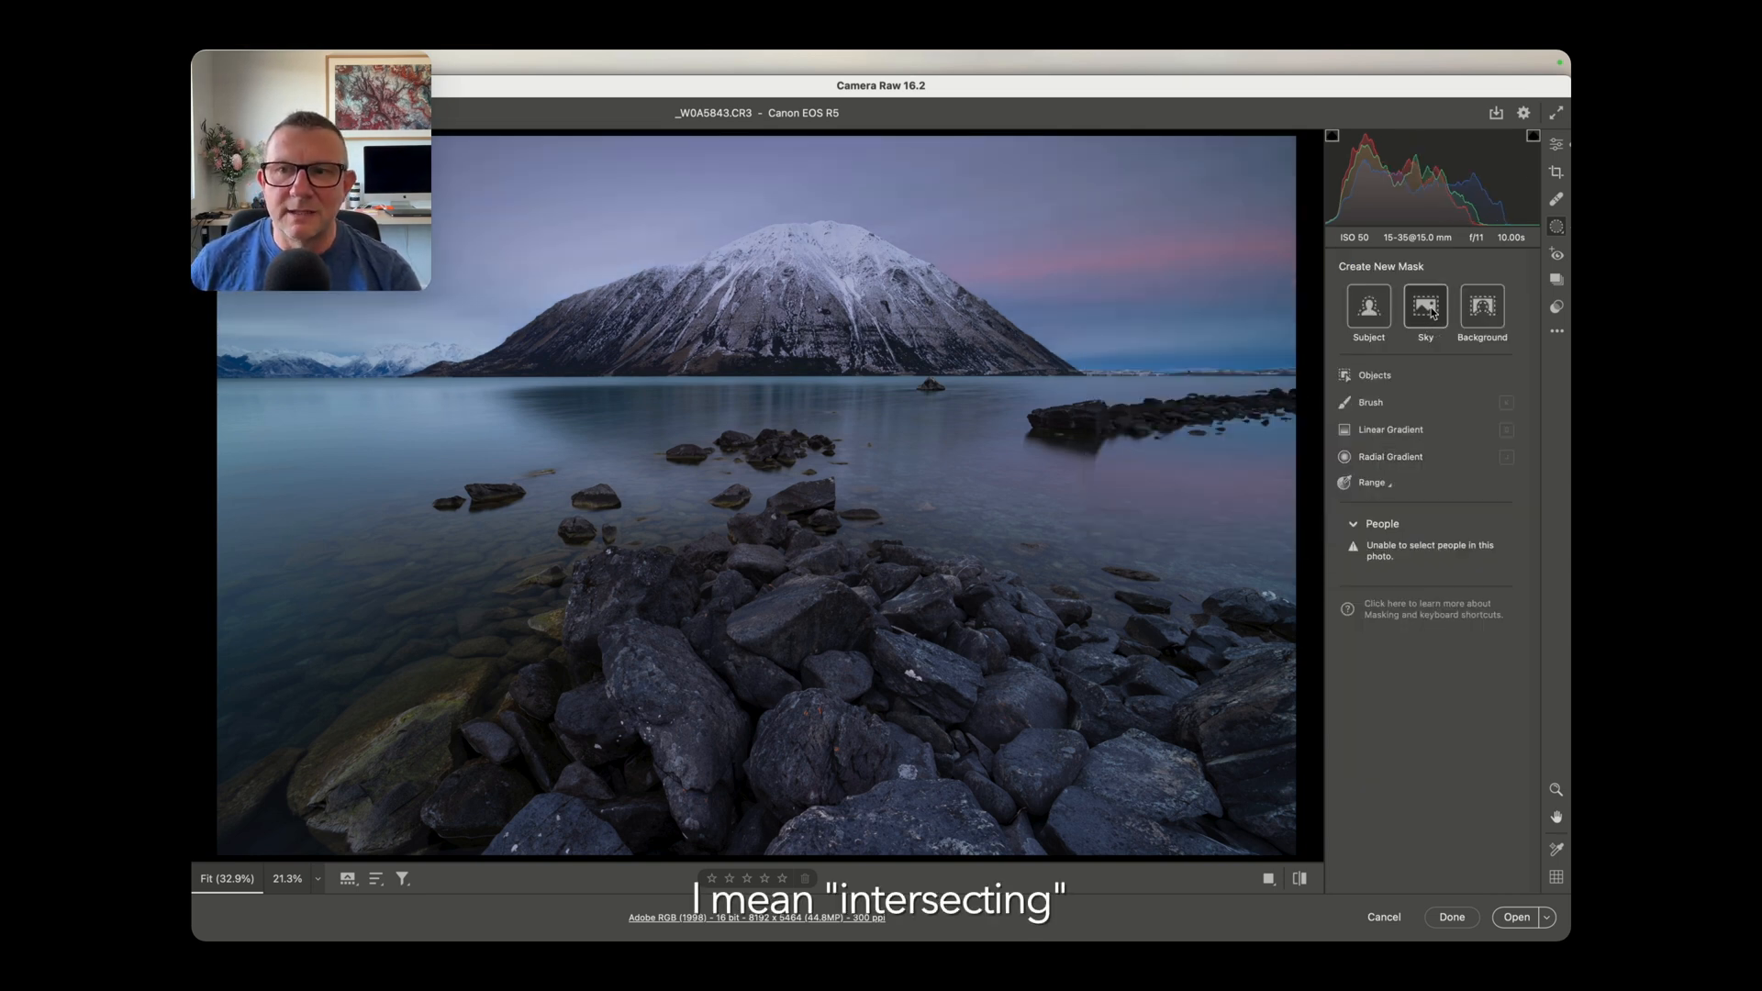
mouse_move(1425, 306)
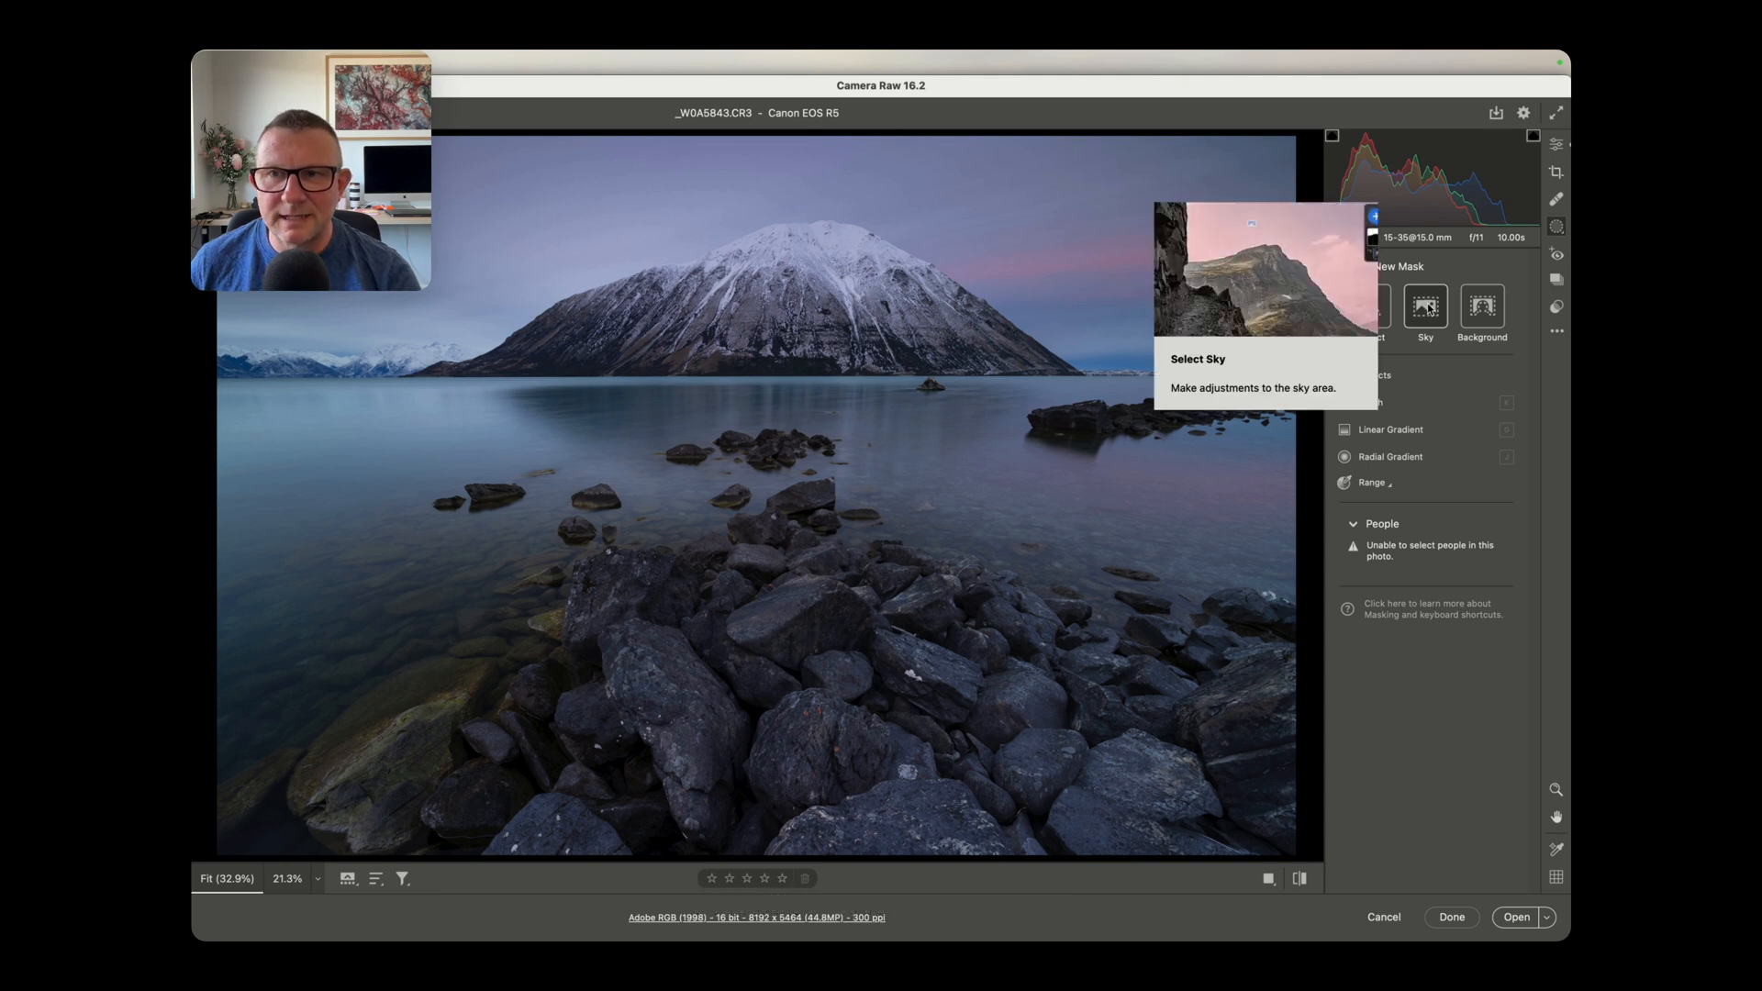
Step: Create a fresh Sky mask, Mask 1, with no adjustments yet
click(1423, 307)
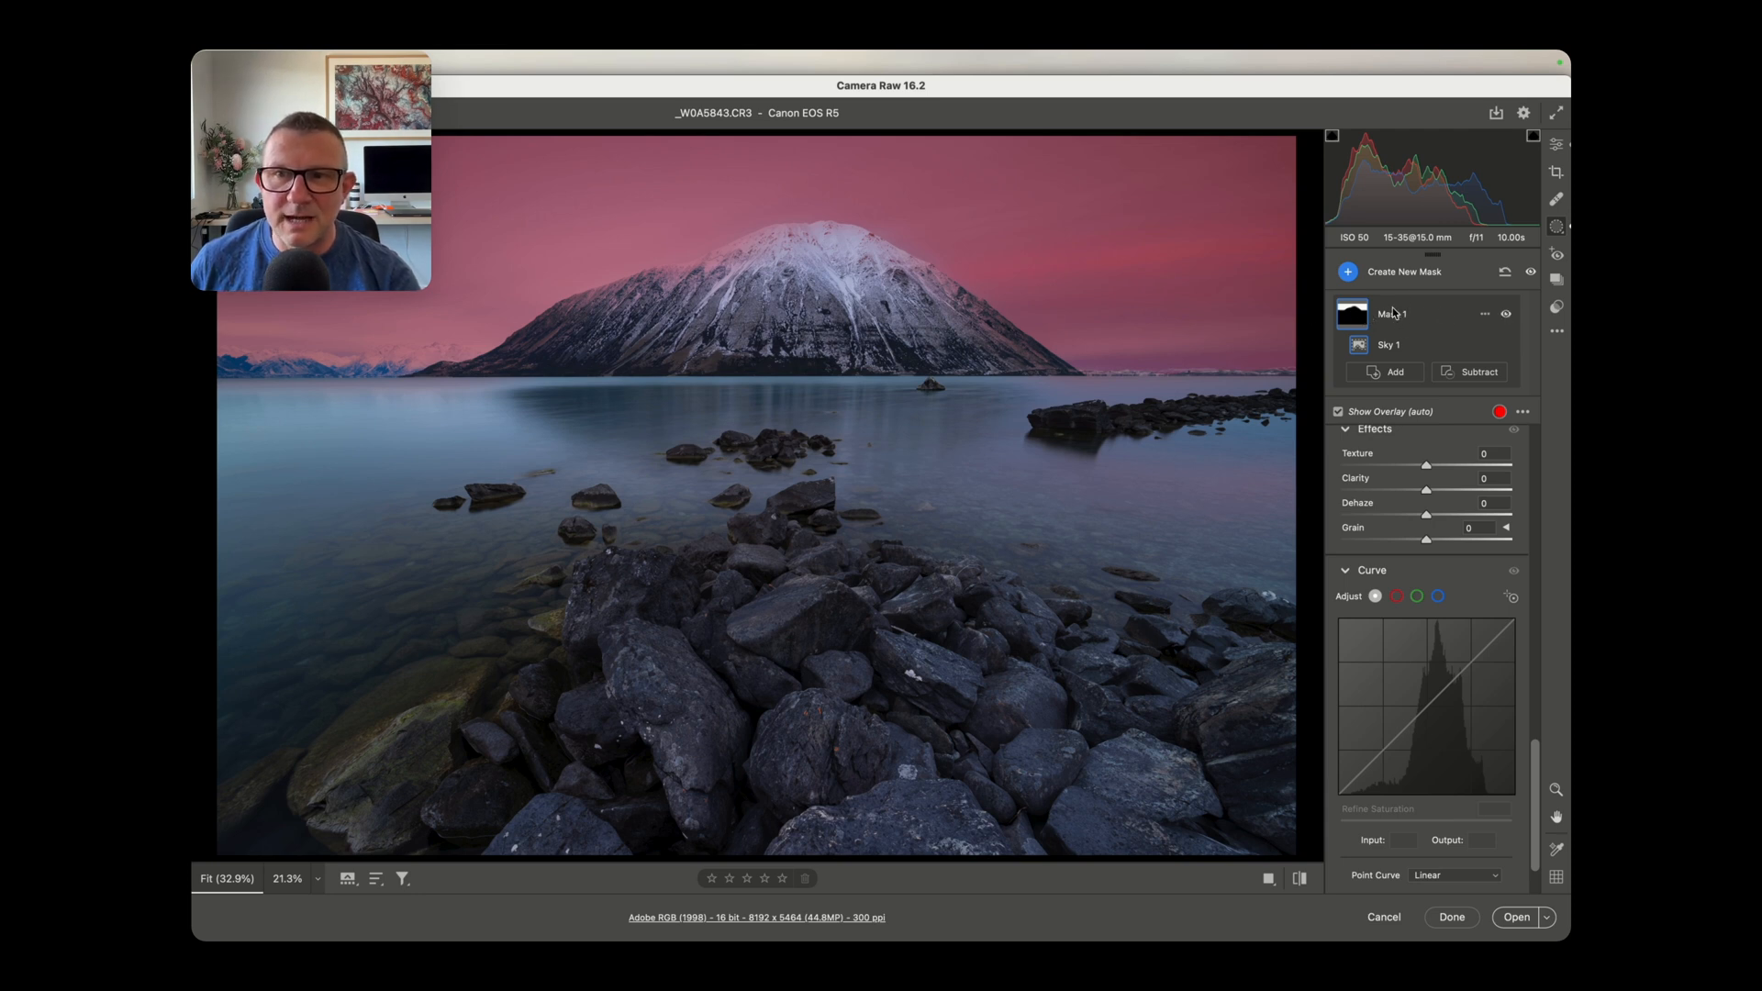
mouse_move(1485, 314)
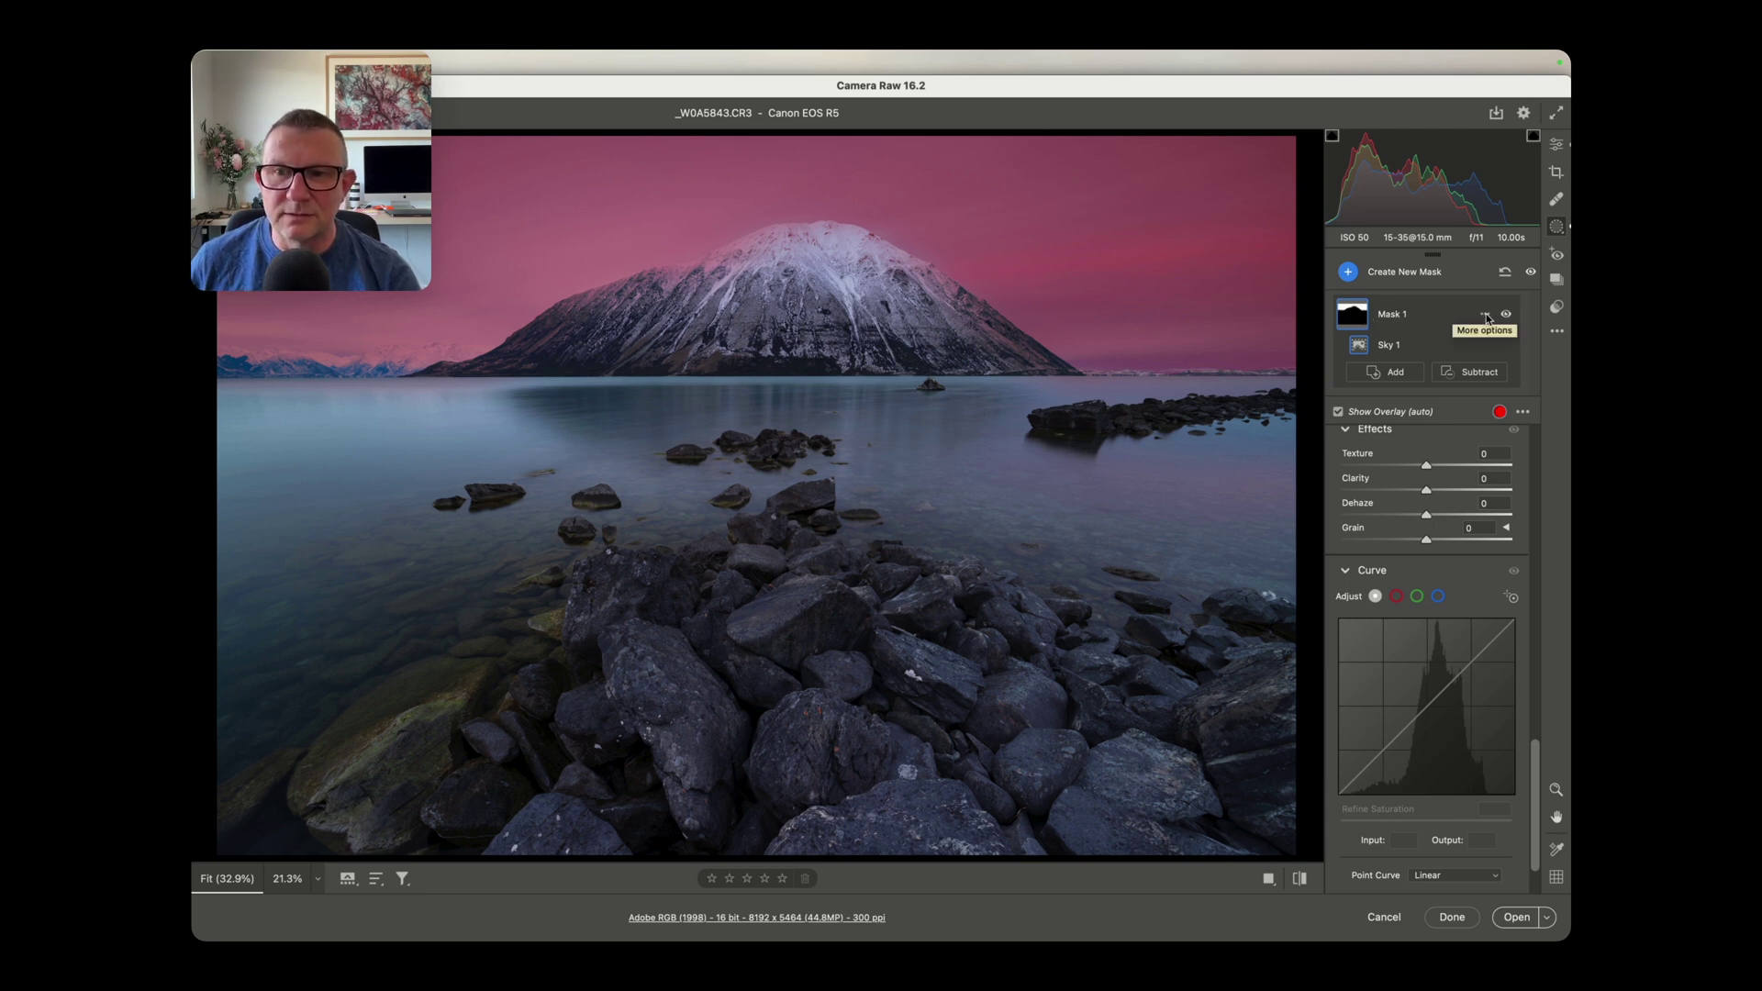
Step: Intersect Mask 1's sky selection with a linear gradient down to the mountain base
click(1486, 315)
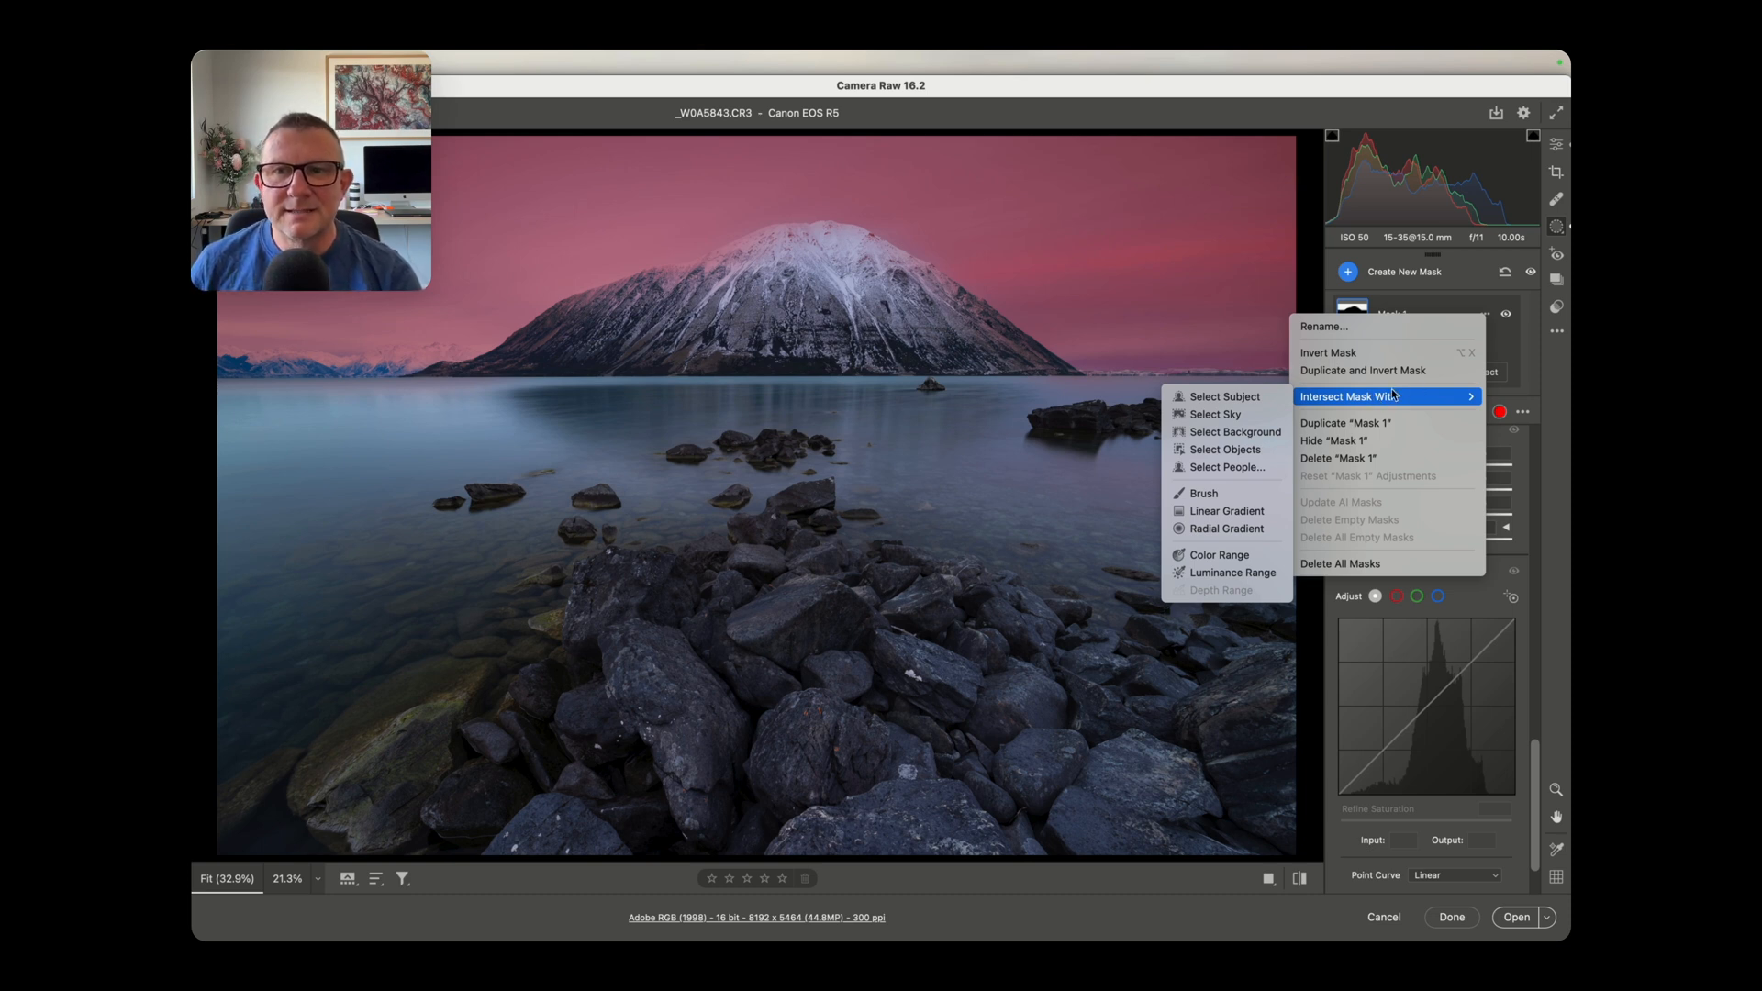
mouse_move(1226, 510)
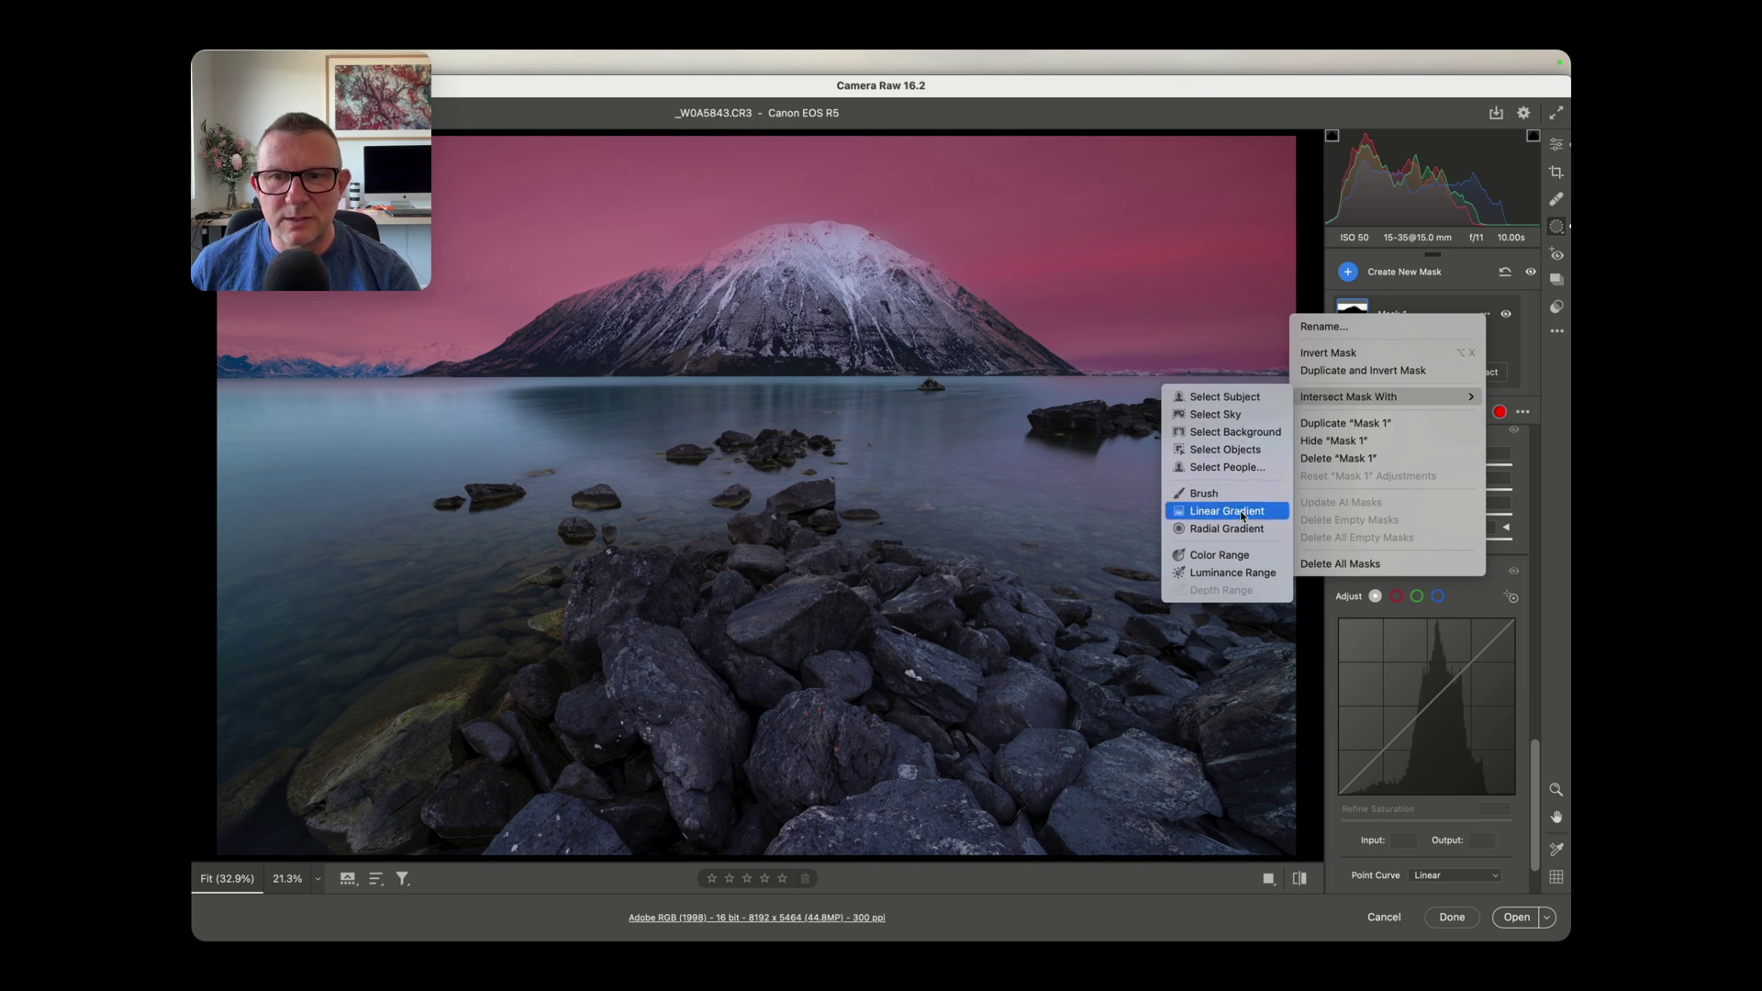
click(1222, 510)
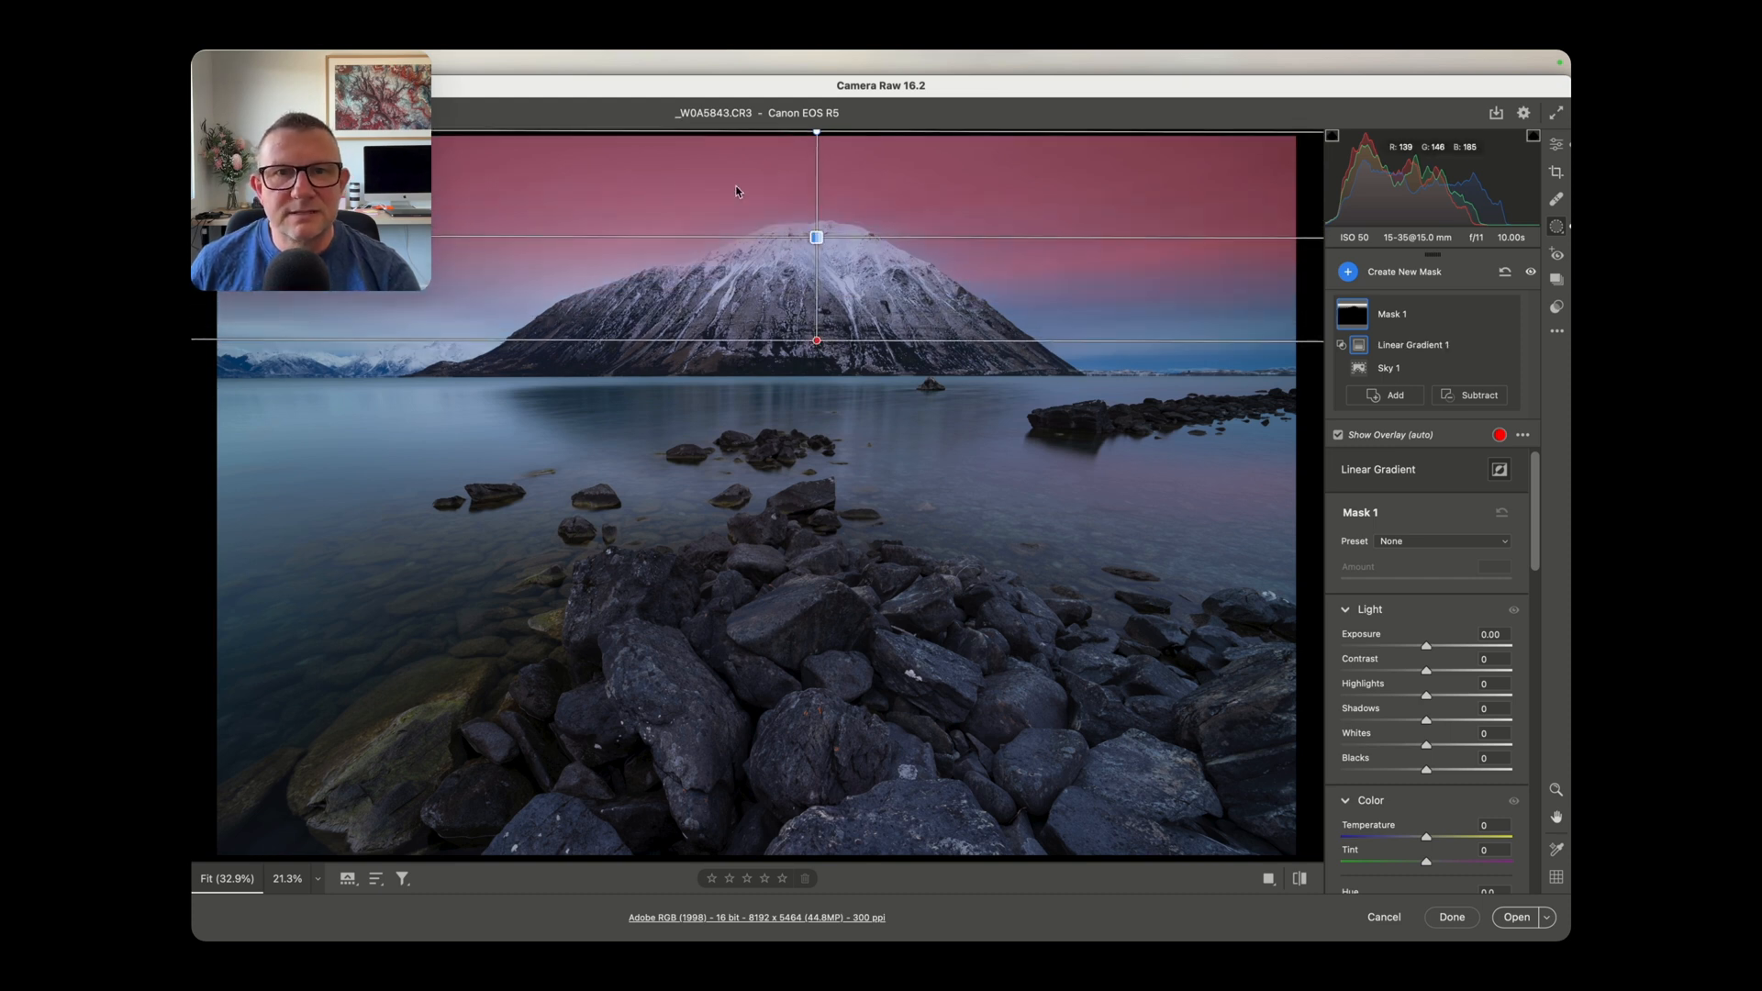
mouse_move(635, 315)
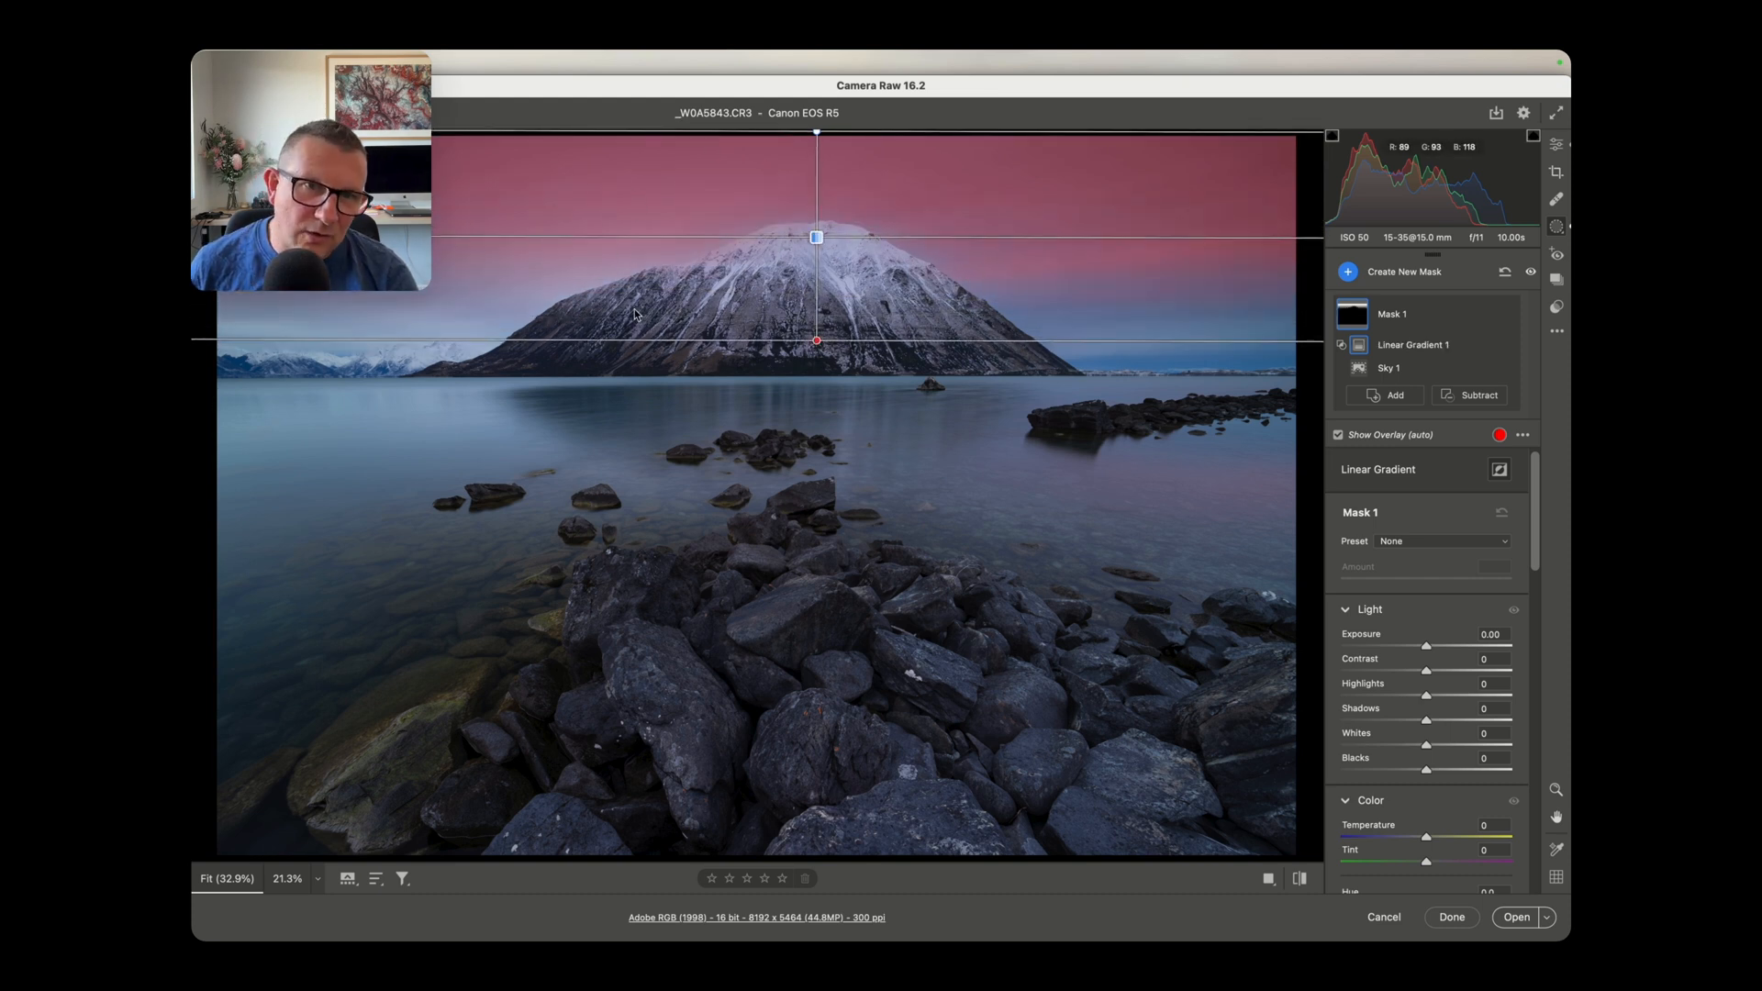
mouse_move(1067, 209)
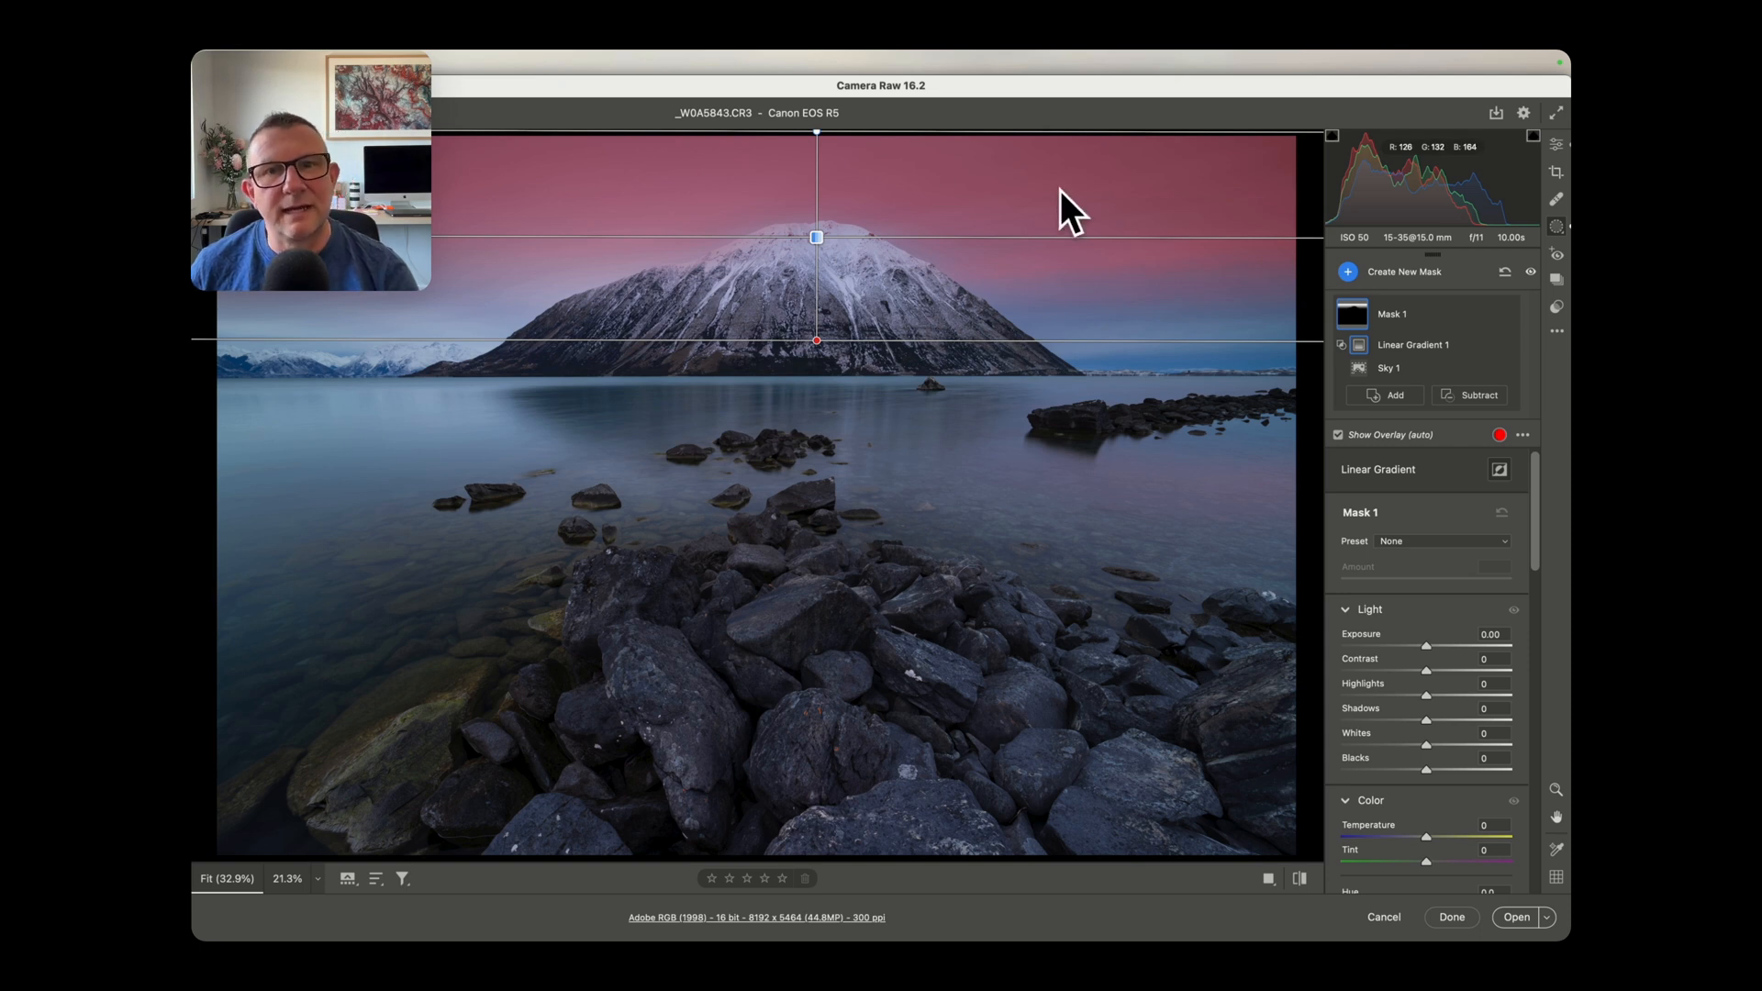
mouse_move(1051, 199)
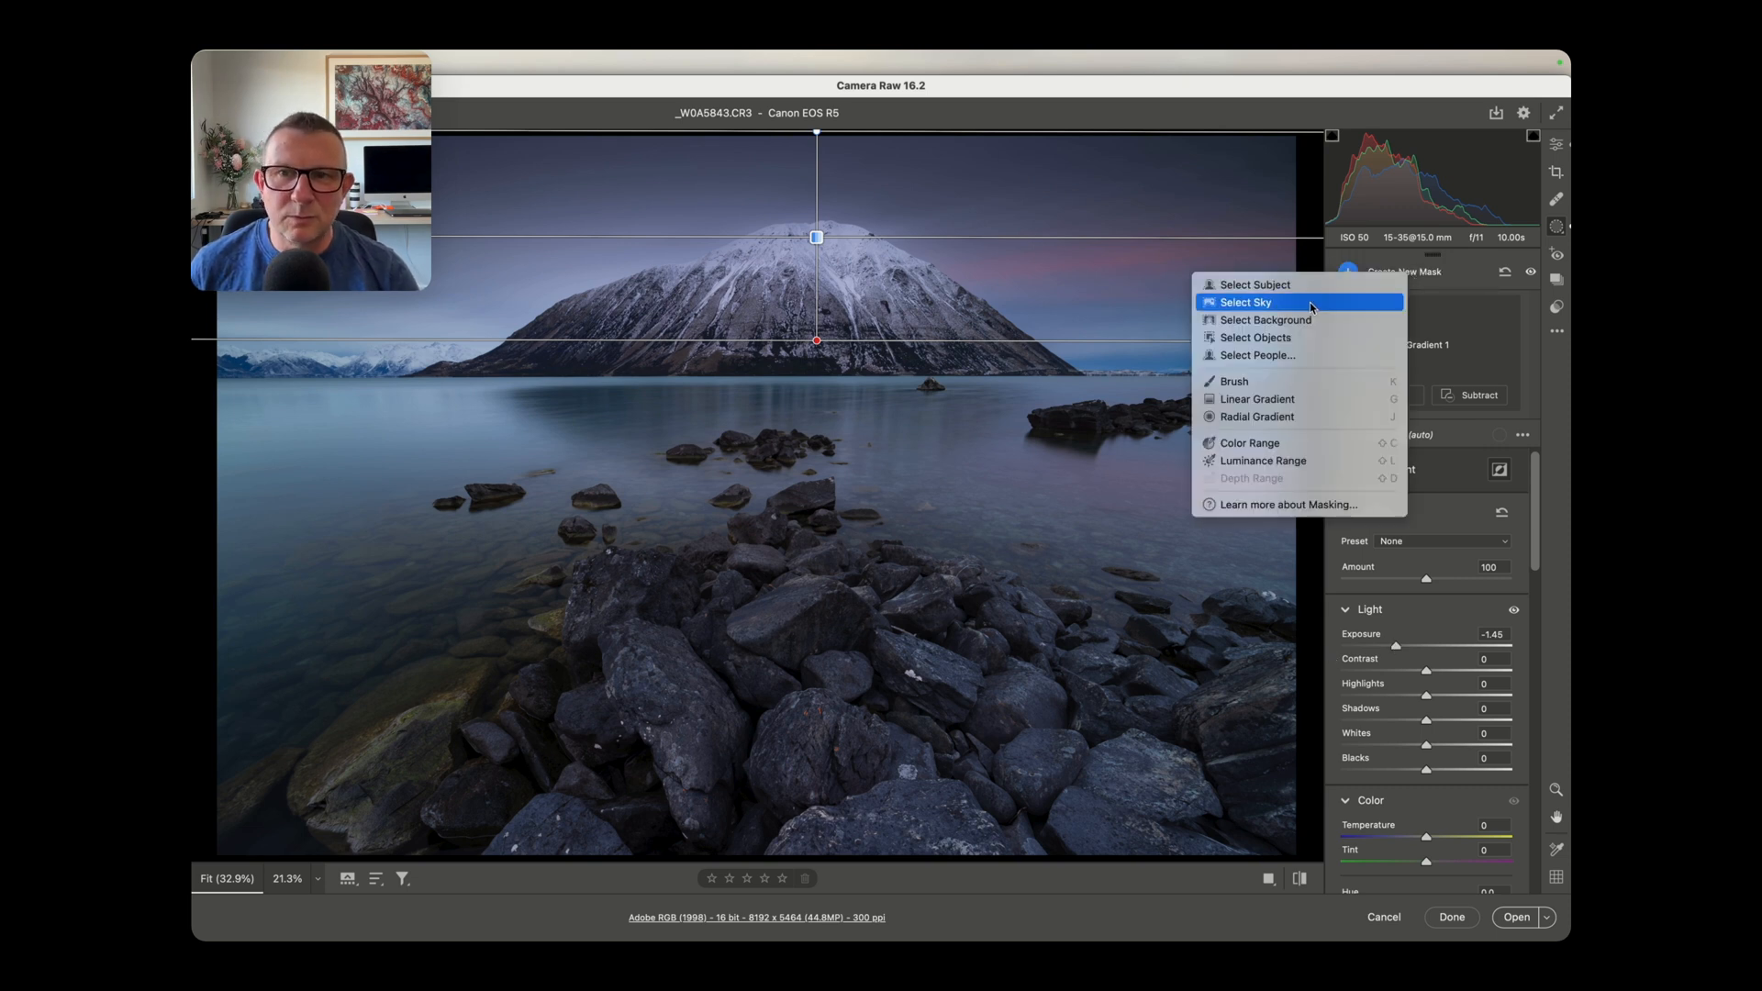
Step: Create Mask 2 with Select Sky as the basis for a foreground selection
click(1245, 301)
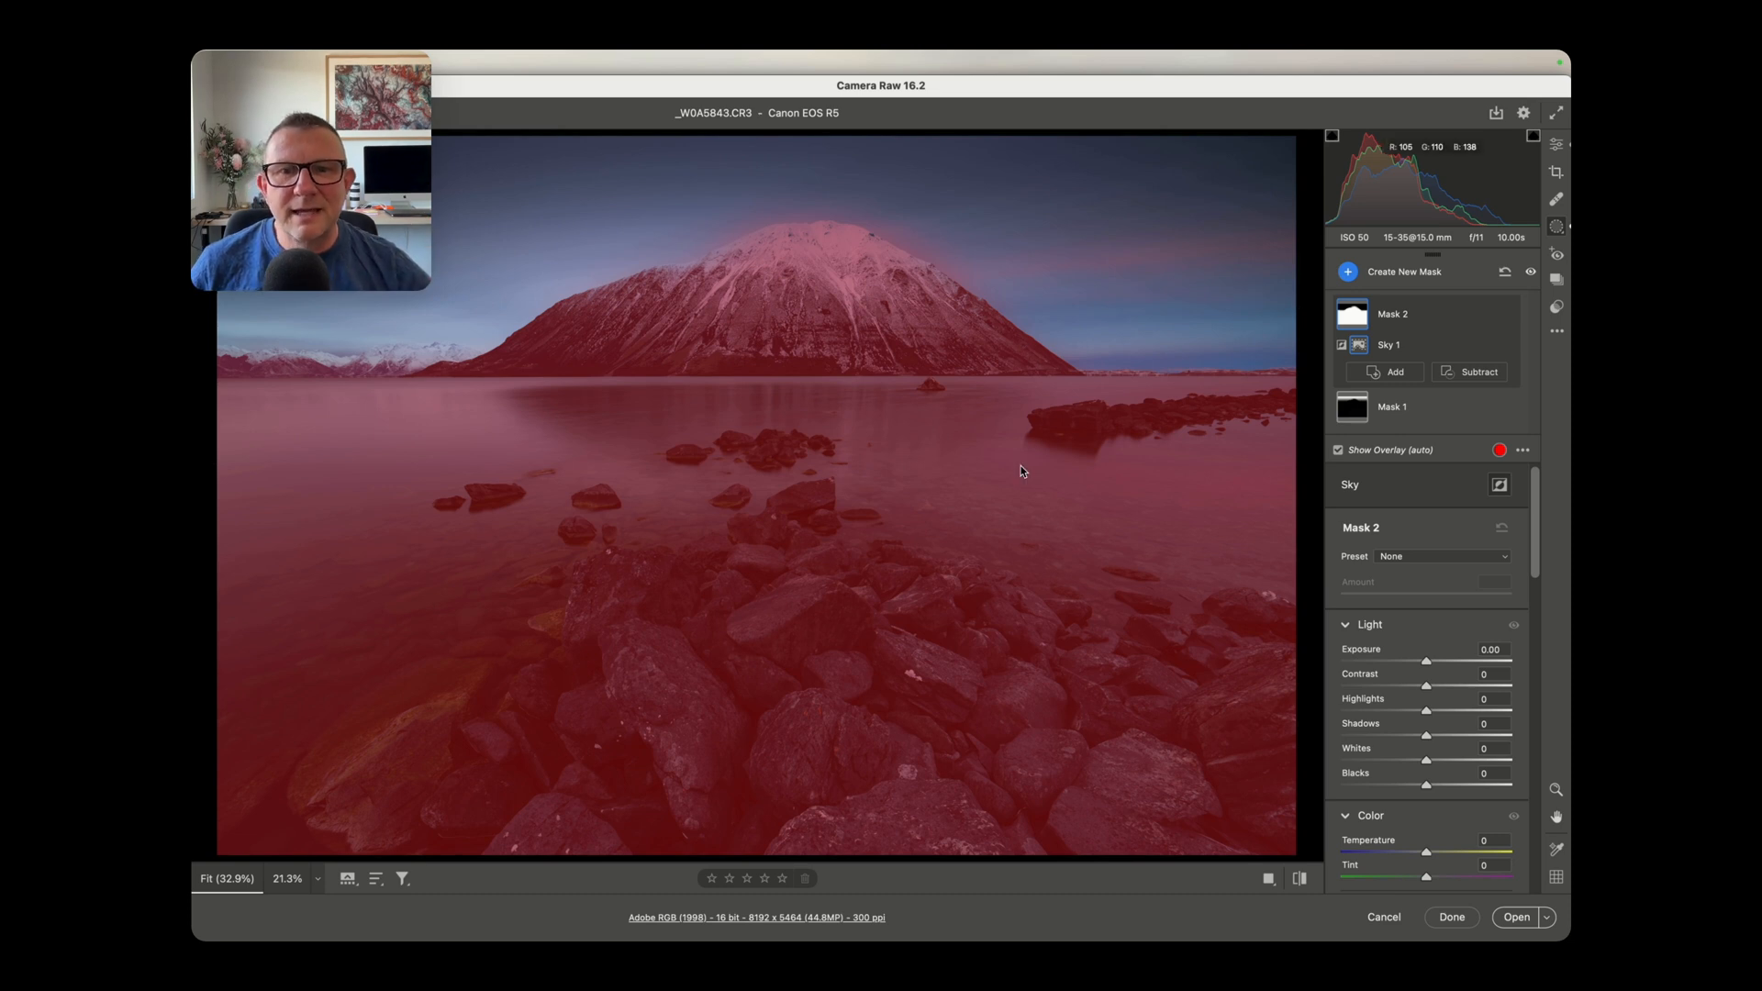
mouse_move(801, 769)
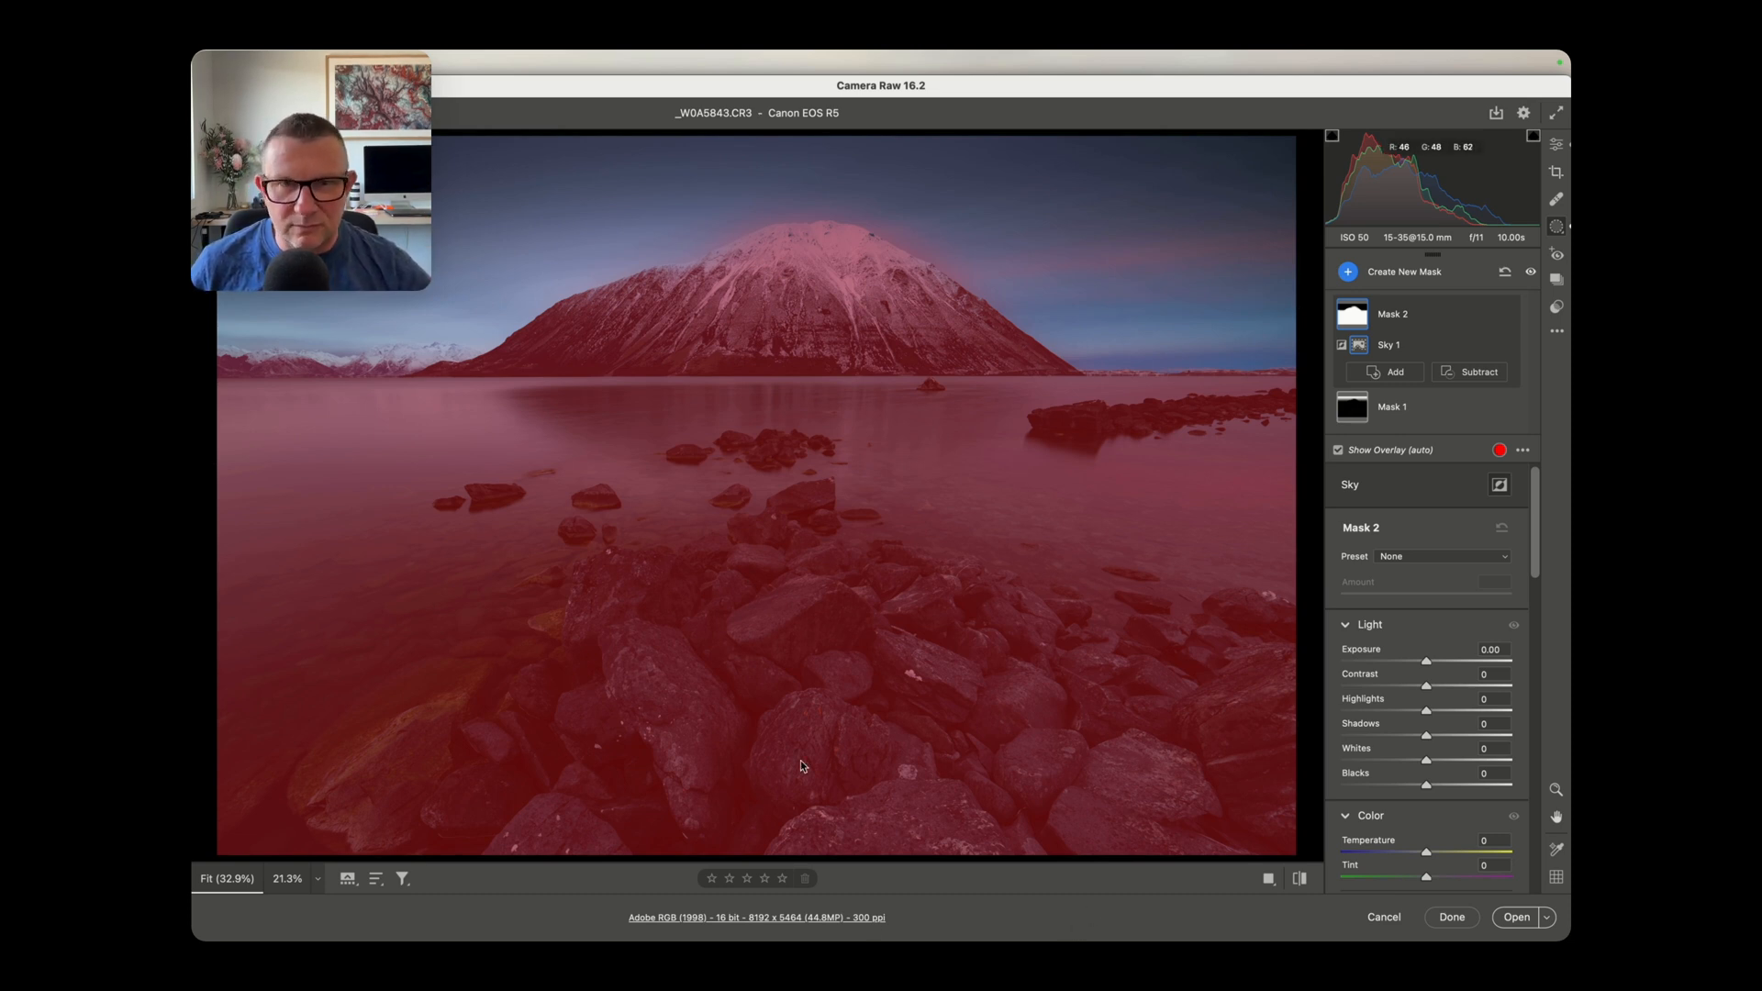
mouse_move(1378, 345)
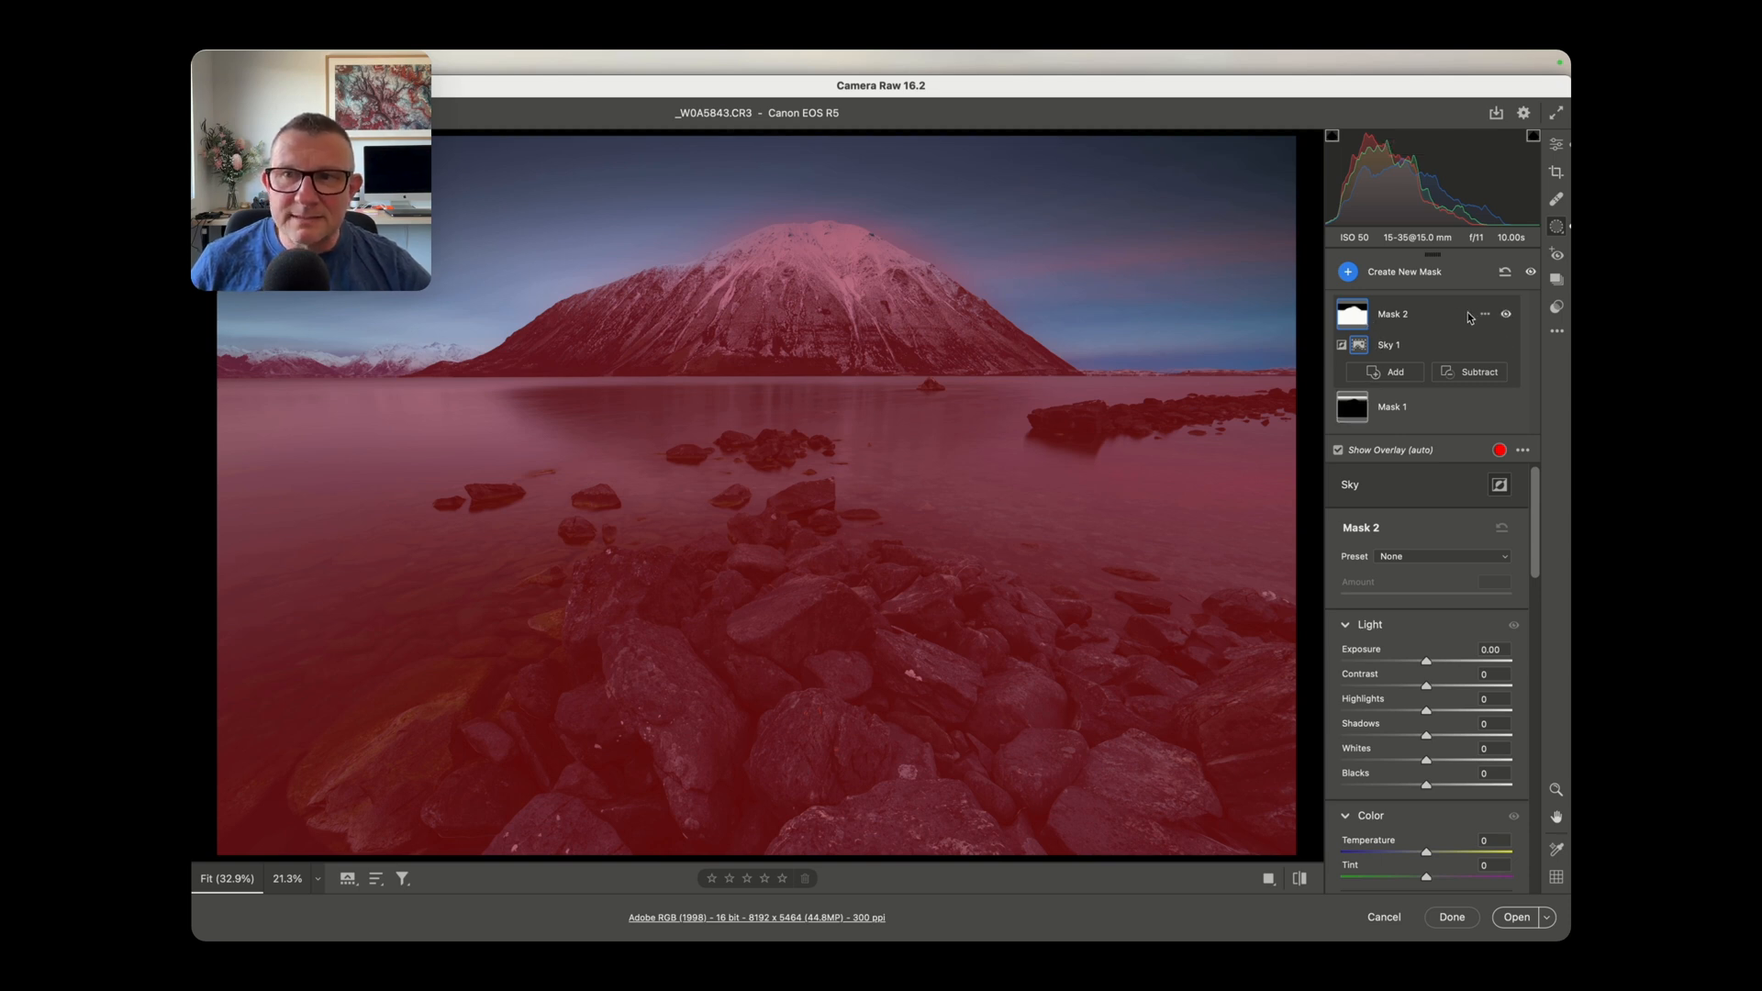
Step: Intersect Mask 2 with a brushed foreground area and lower its curve to darken the rocks
click(1482, 314)
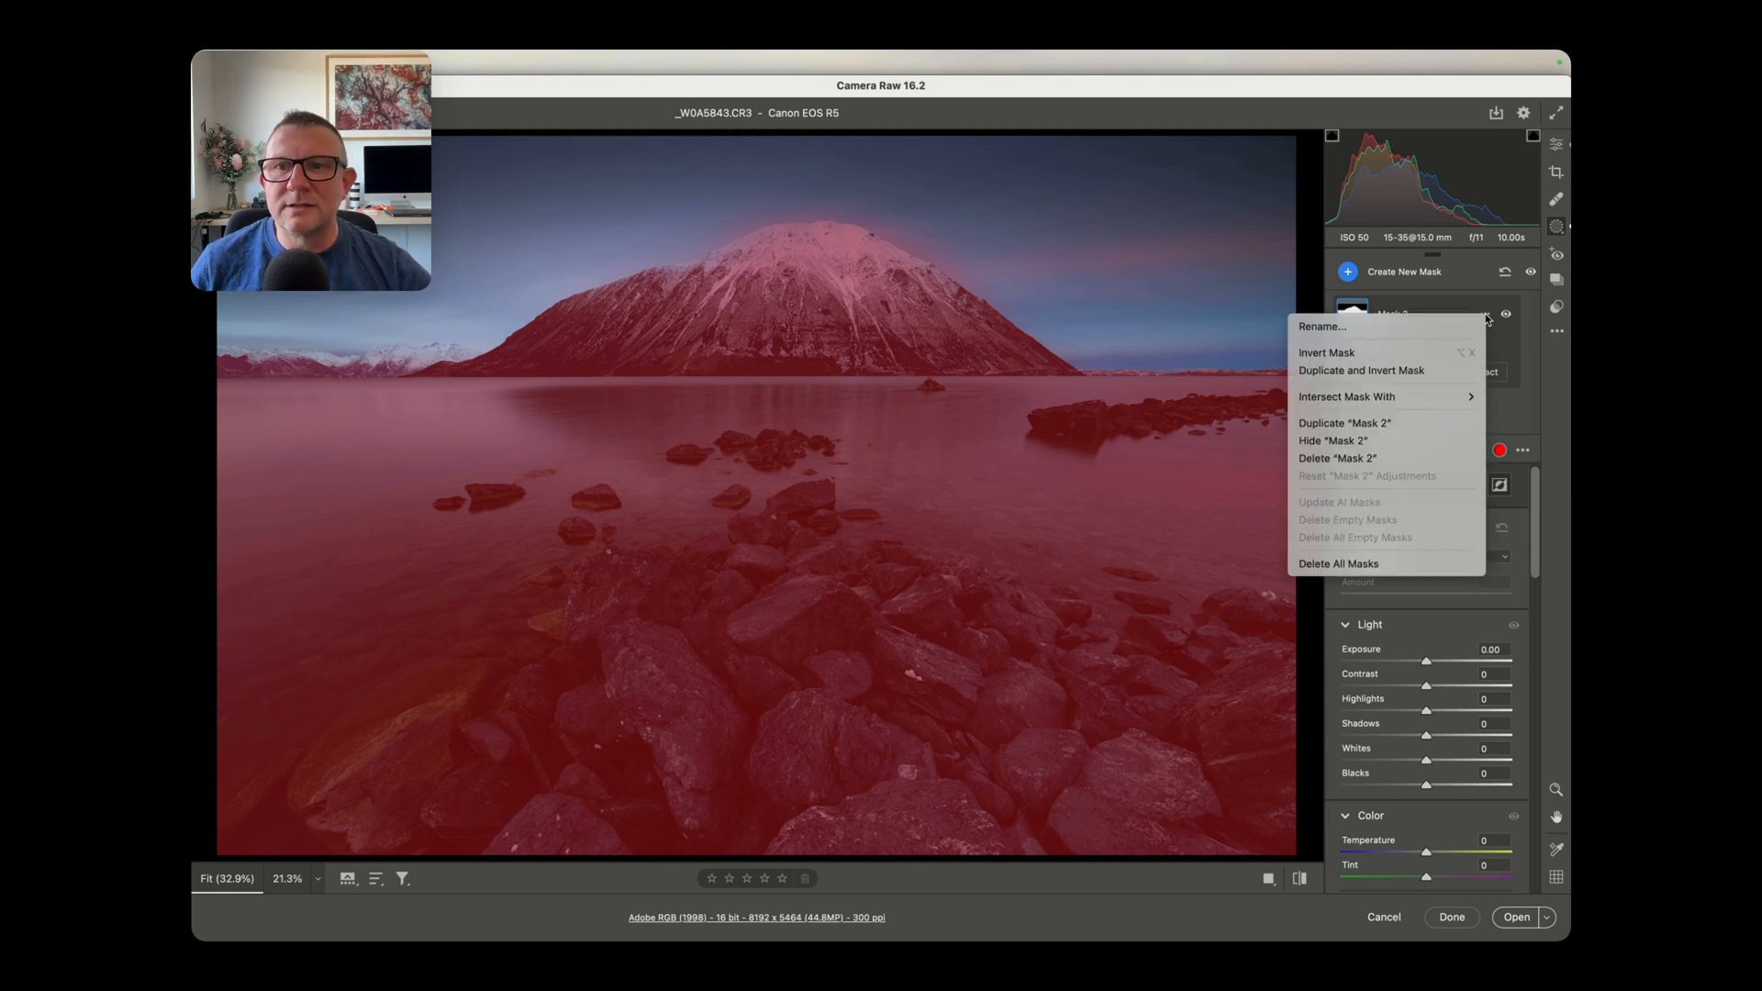
mouse_move(1346, 396)
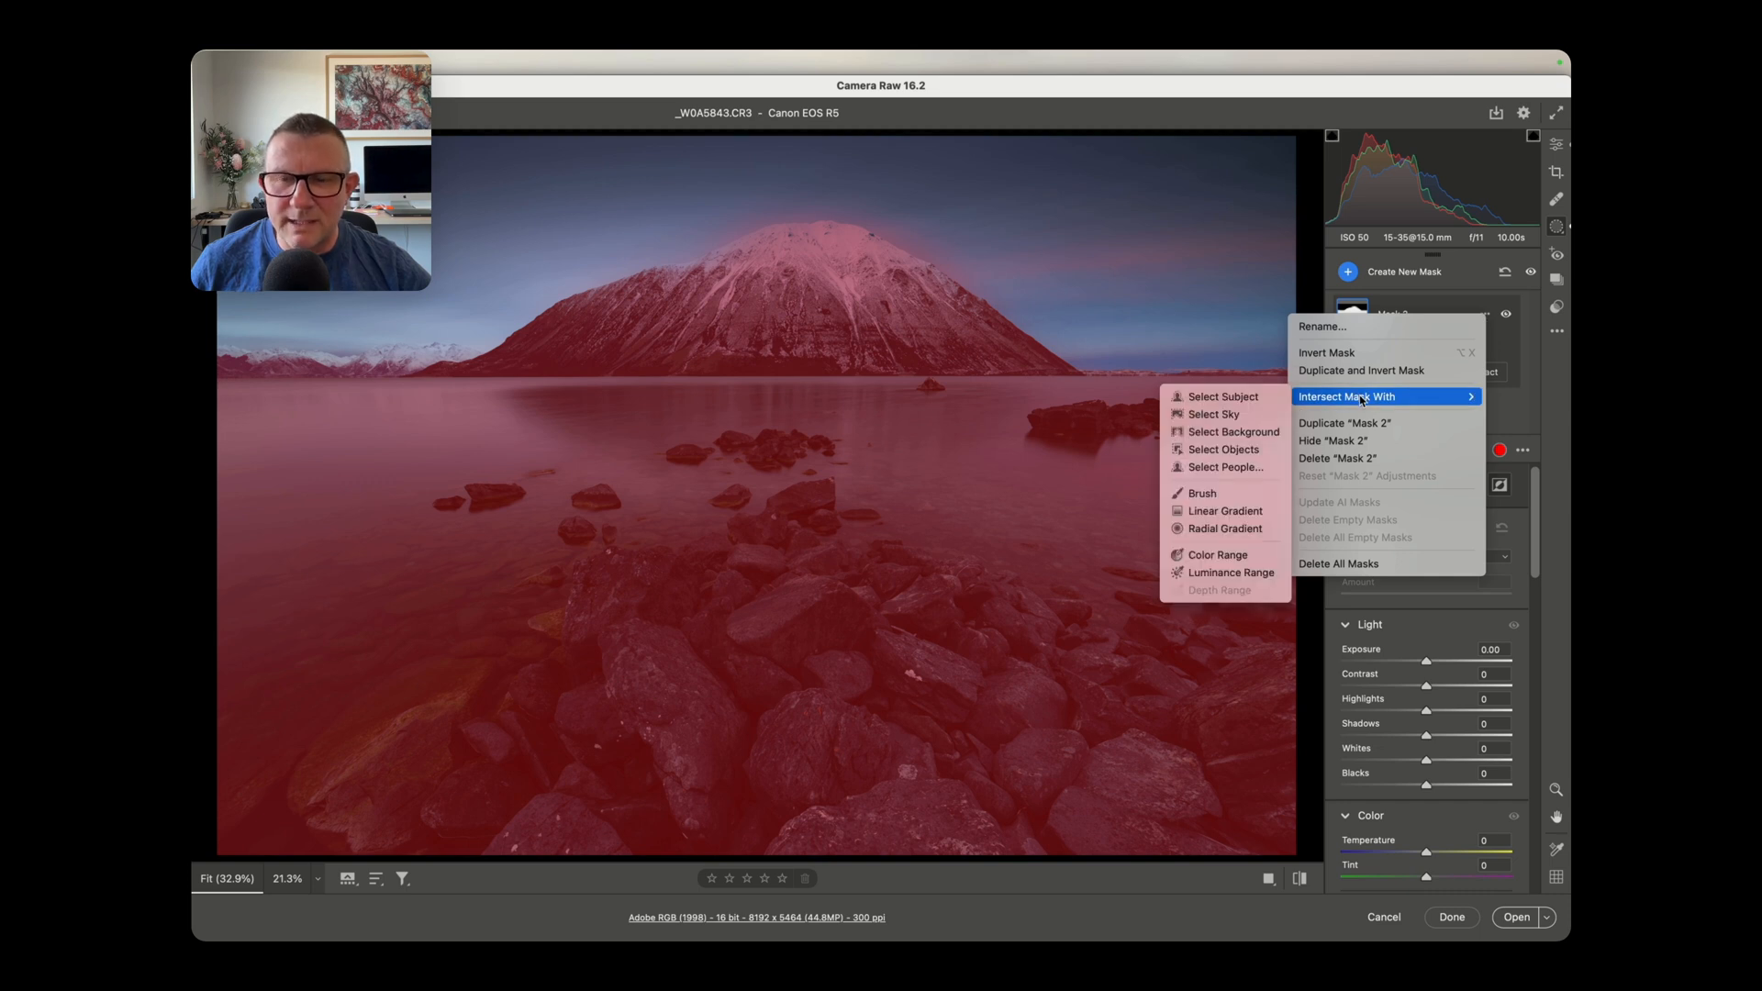
mouse_move(1200, 491)
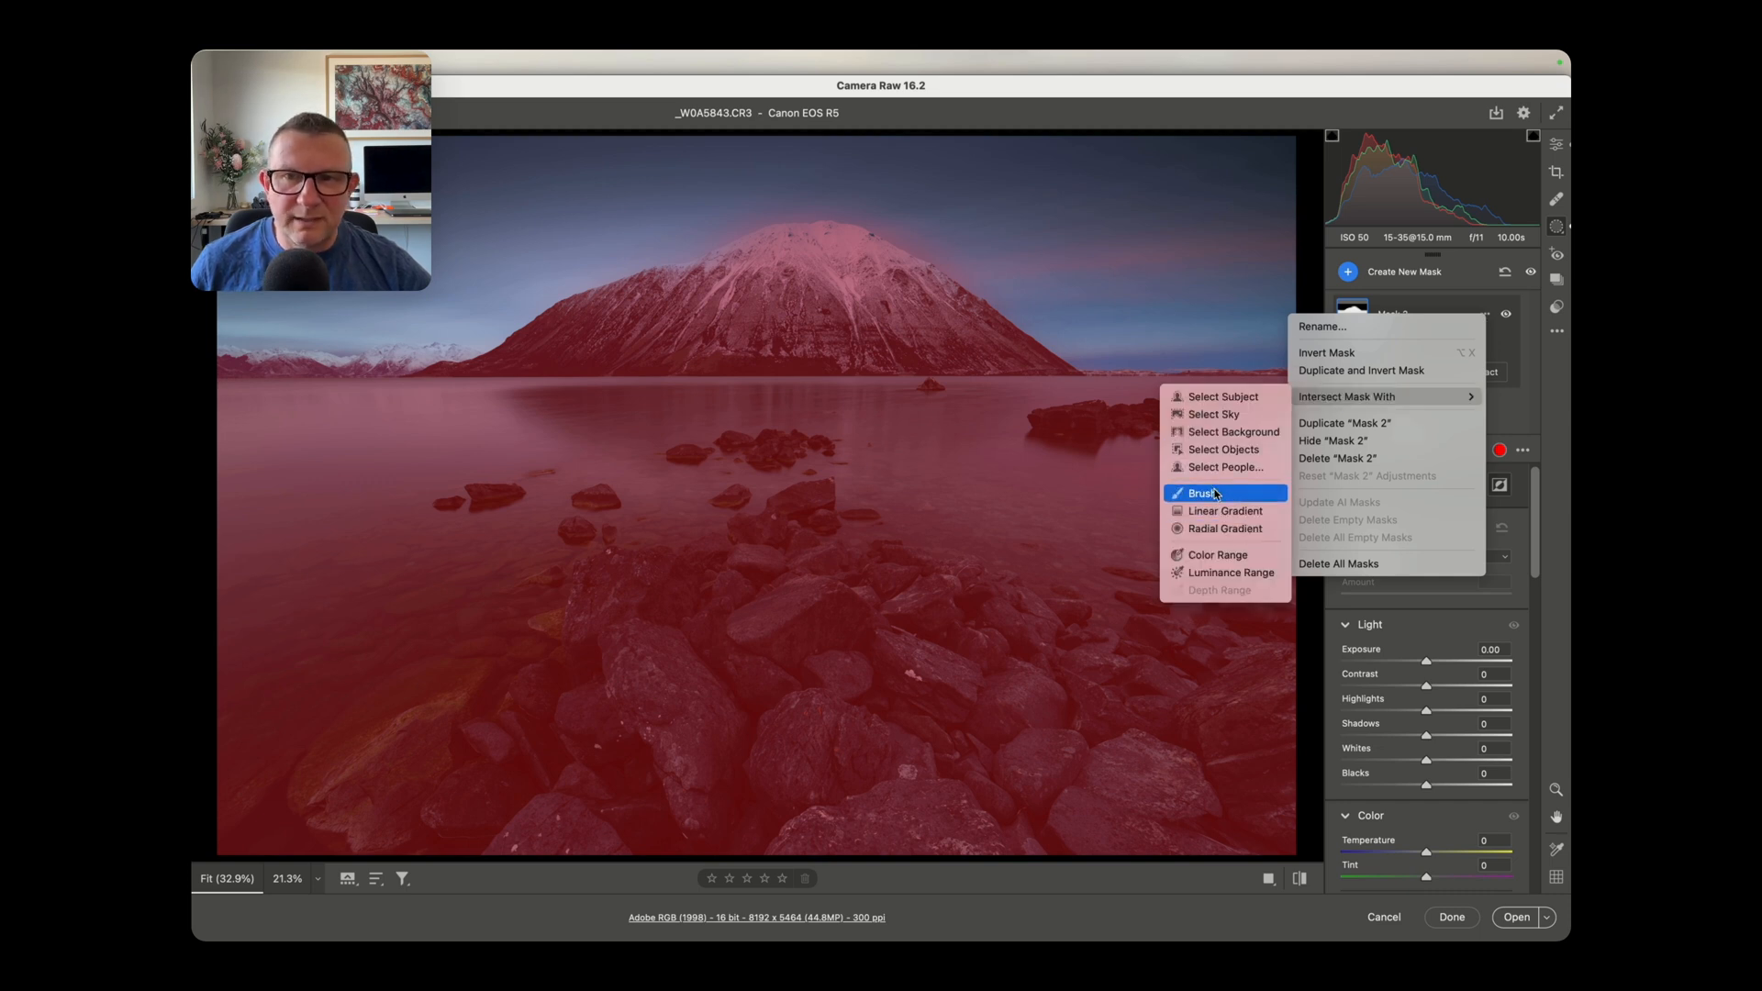
click(1202, 492)
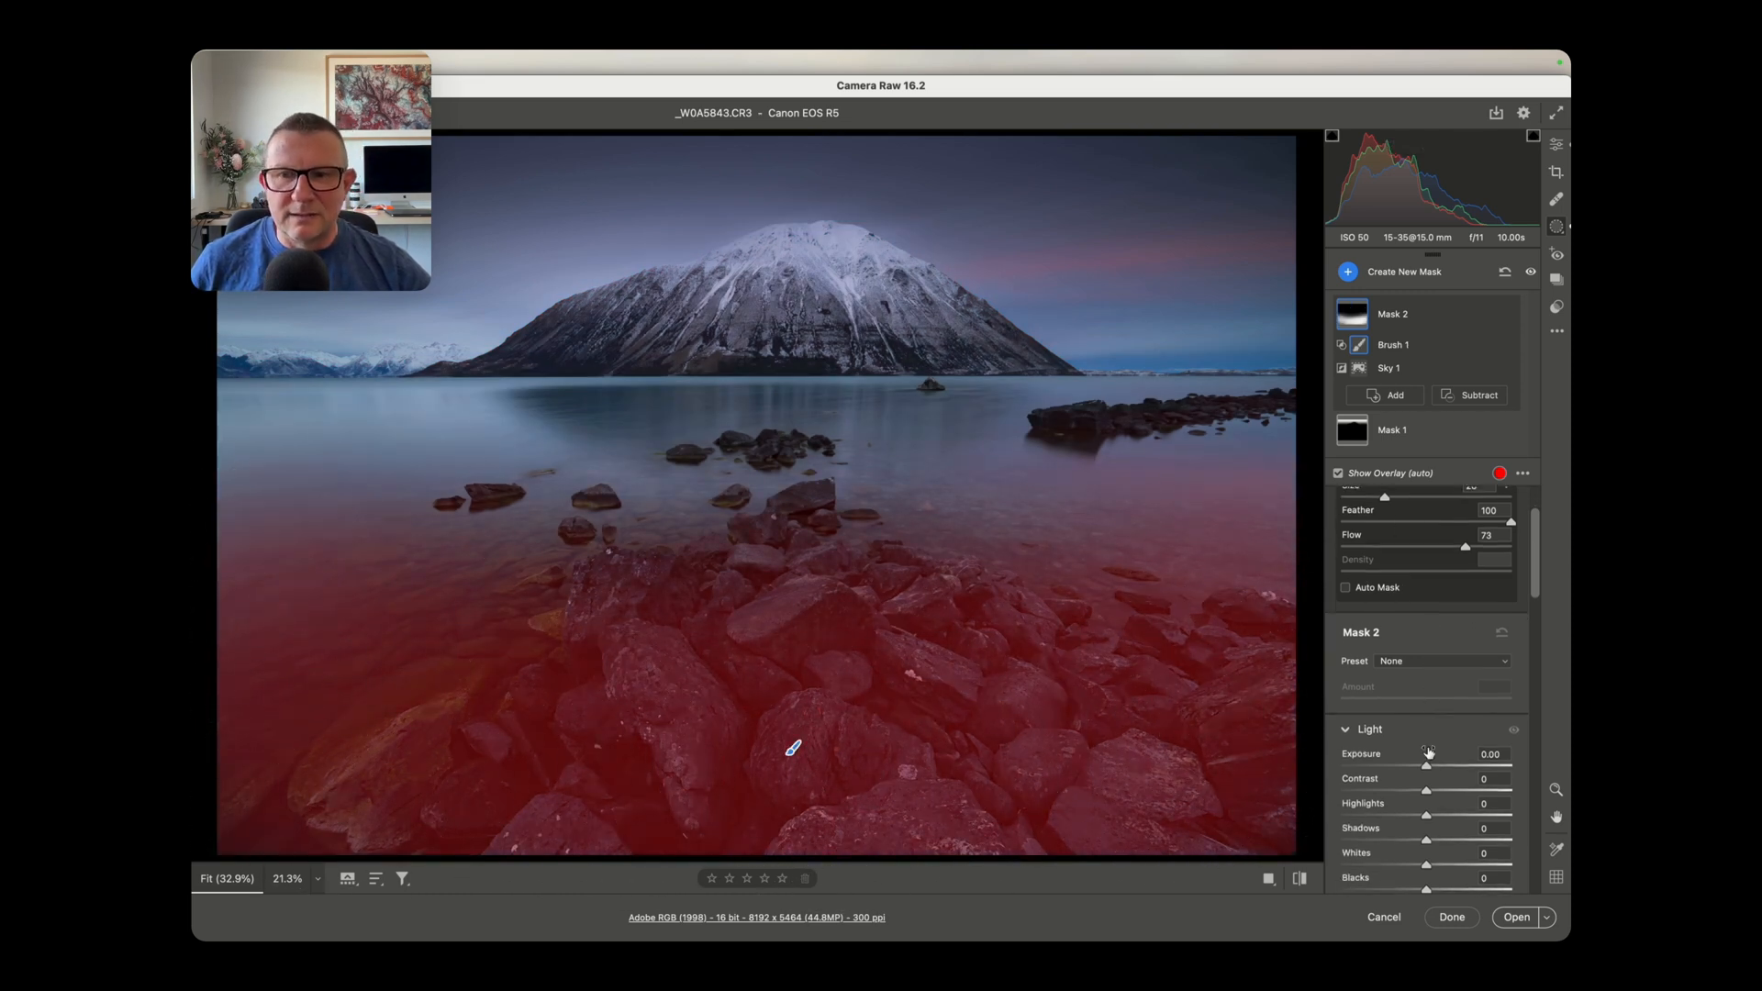
scroll(down, 3)
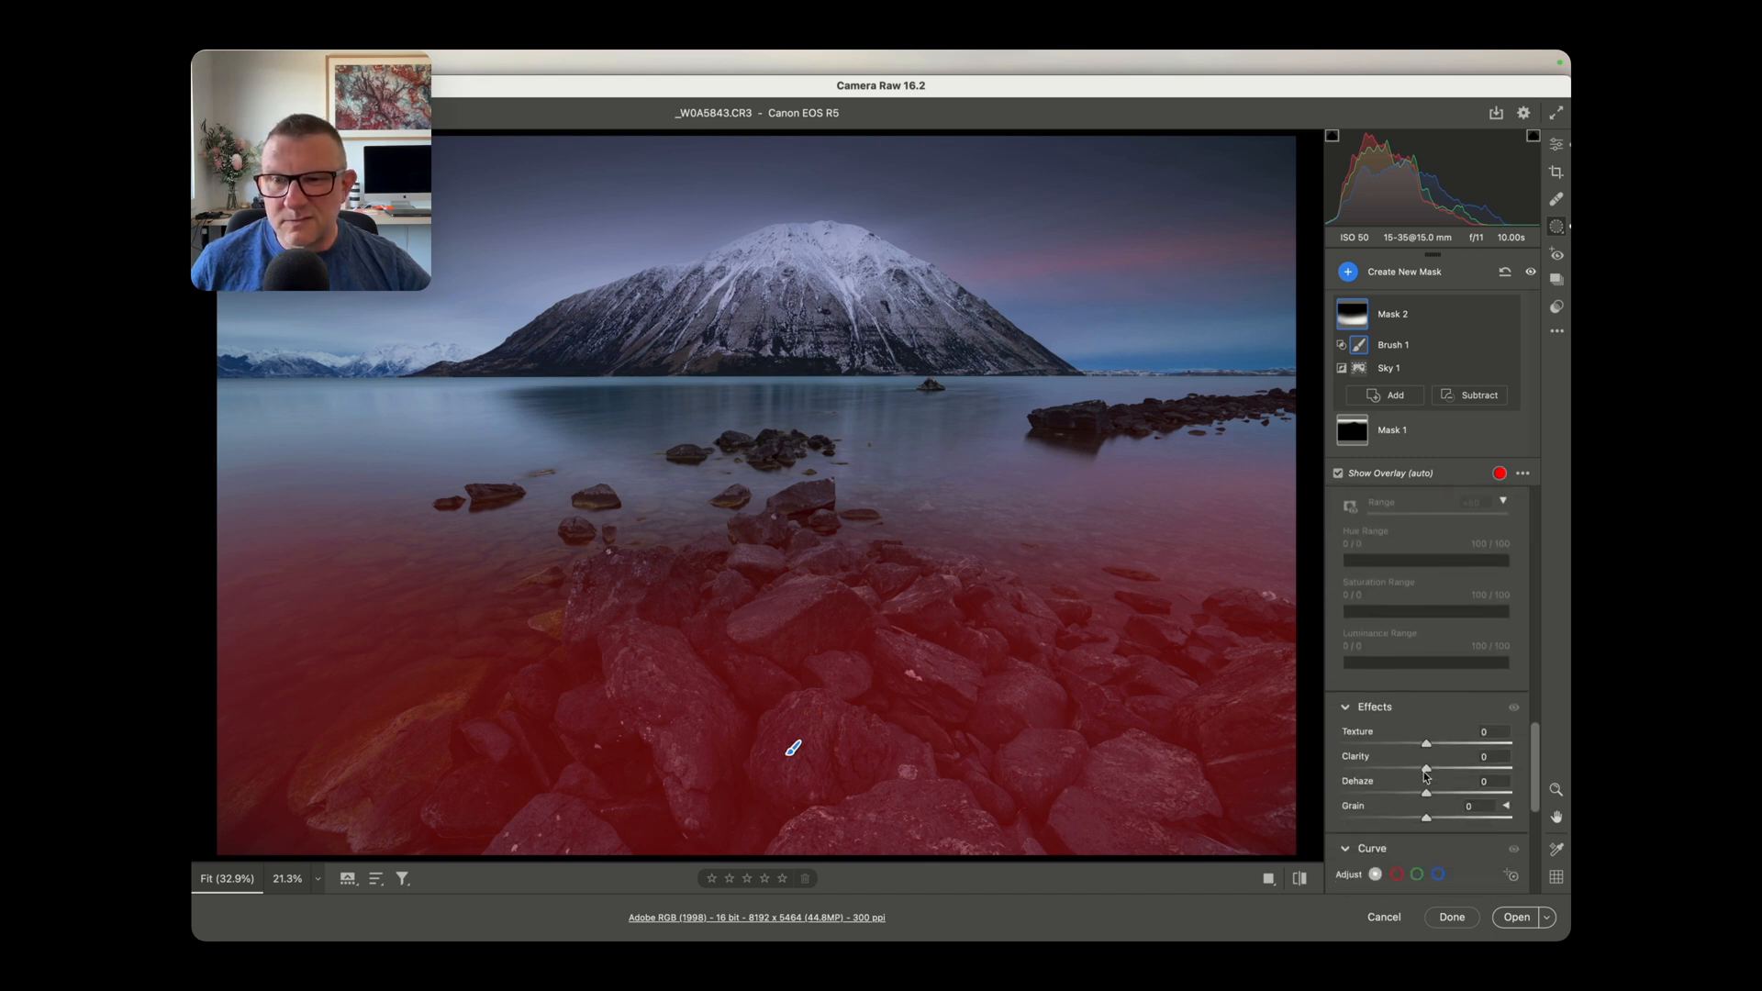
click(1370, 848)
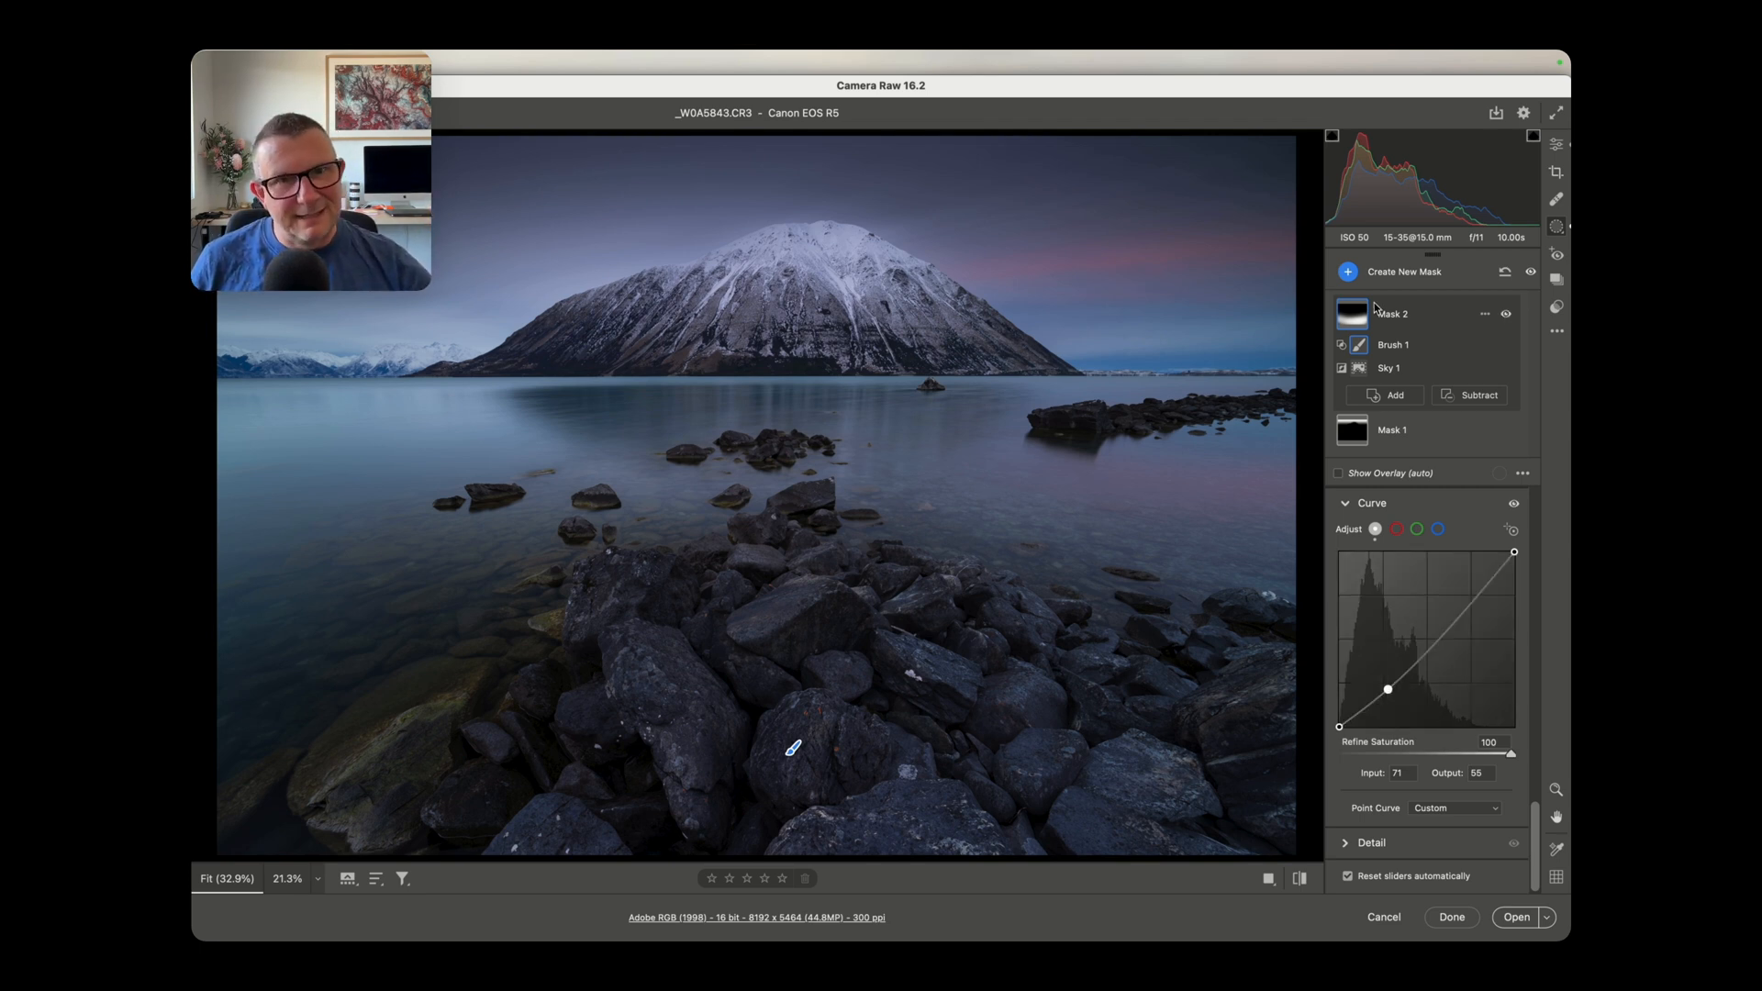
Step: Start a third mask, Mask 3, for the mountain area
click(1348, 270)
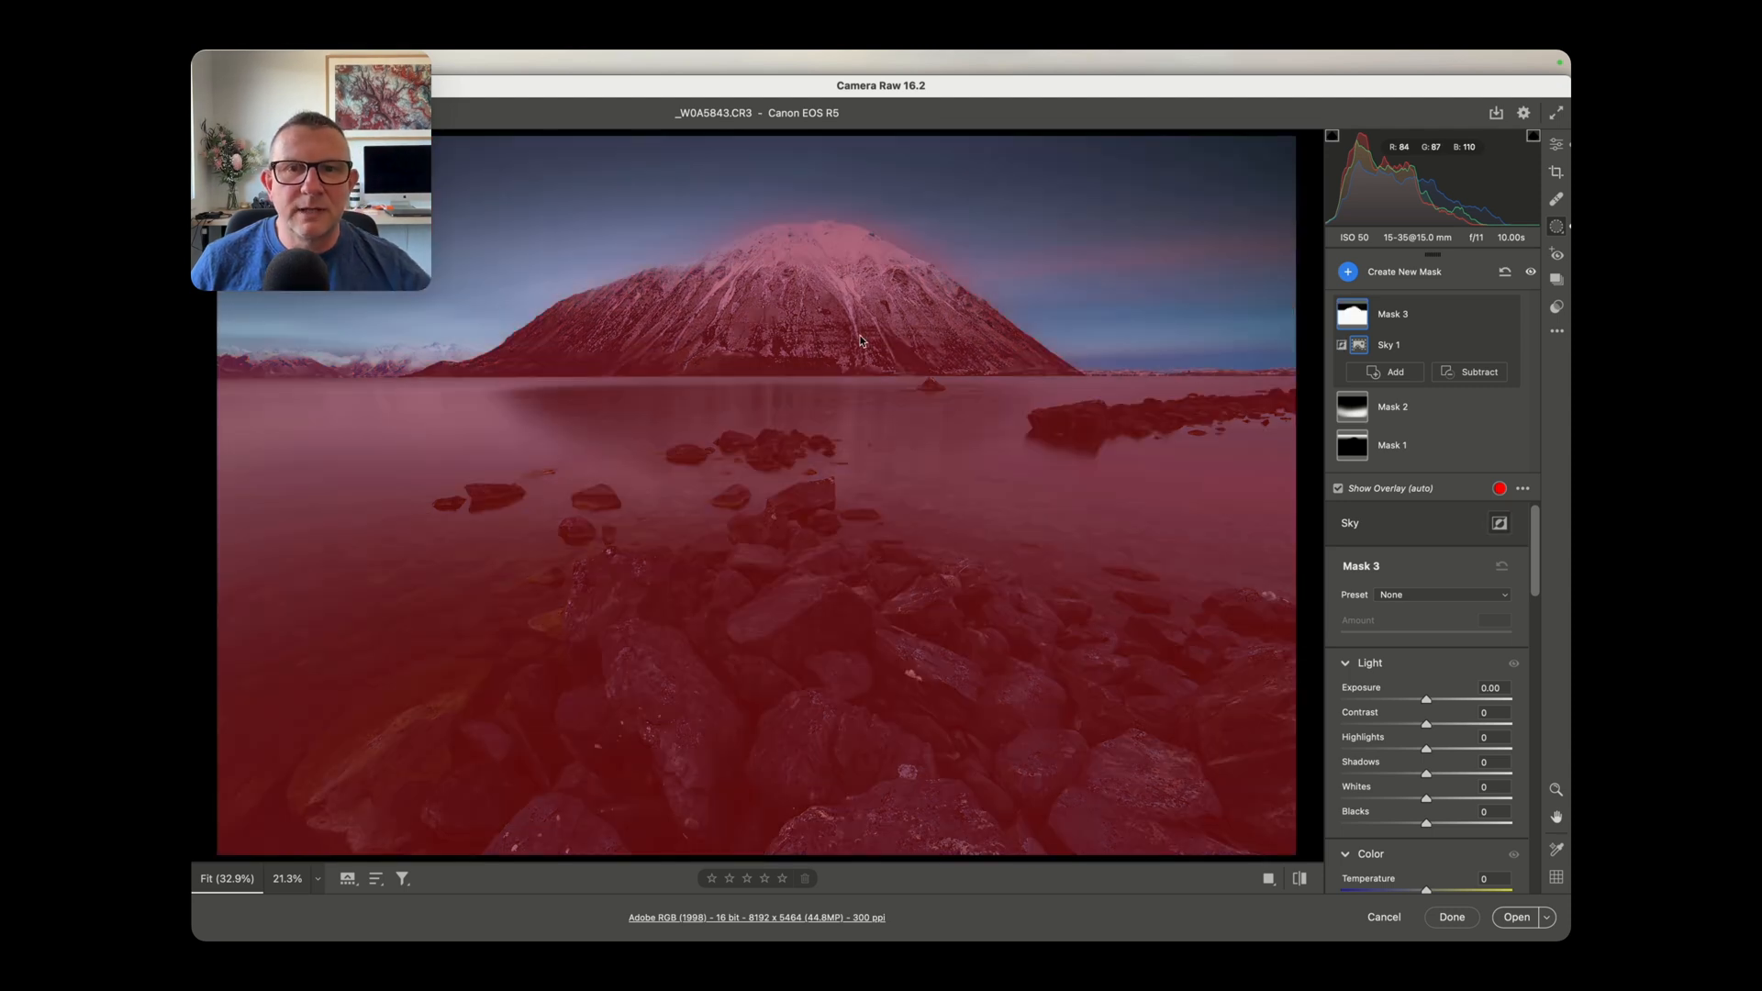
mouse_move(1023, 335)
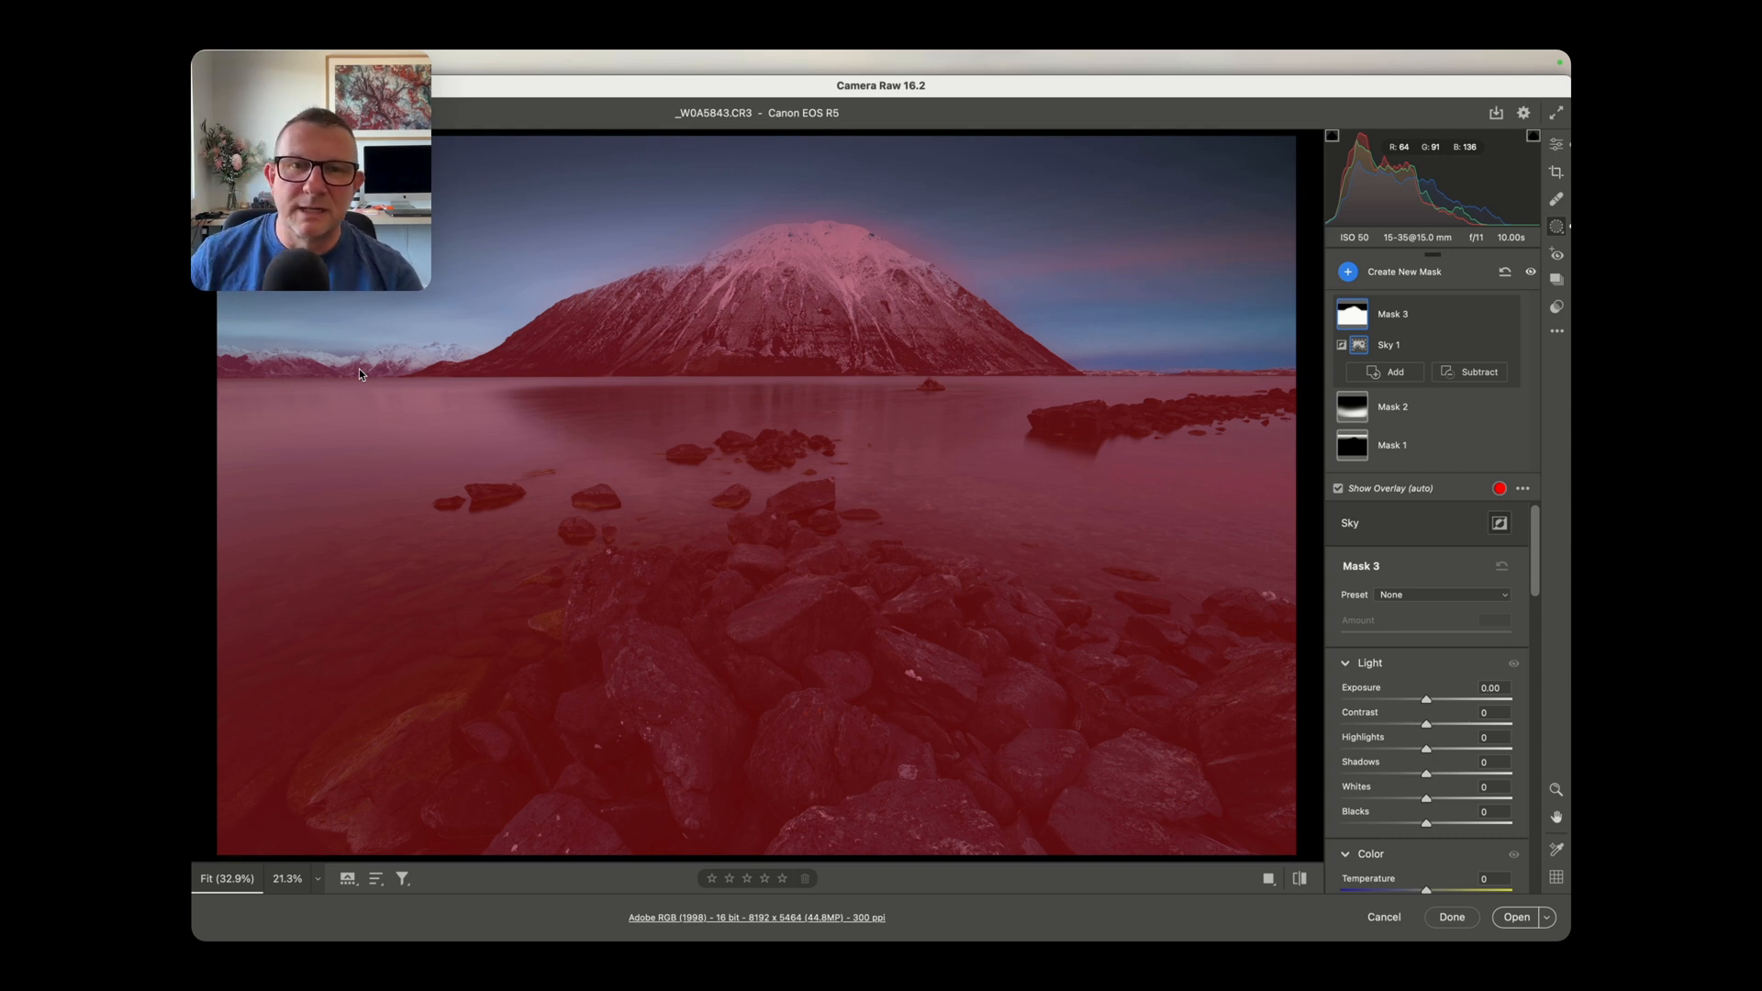
mouse_move(947, 267)
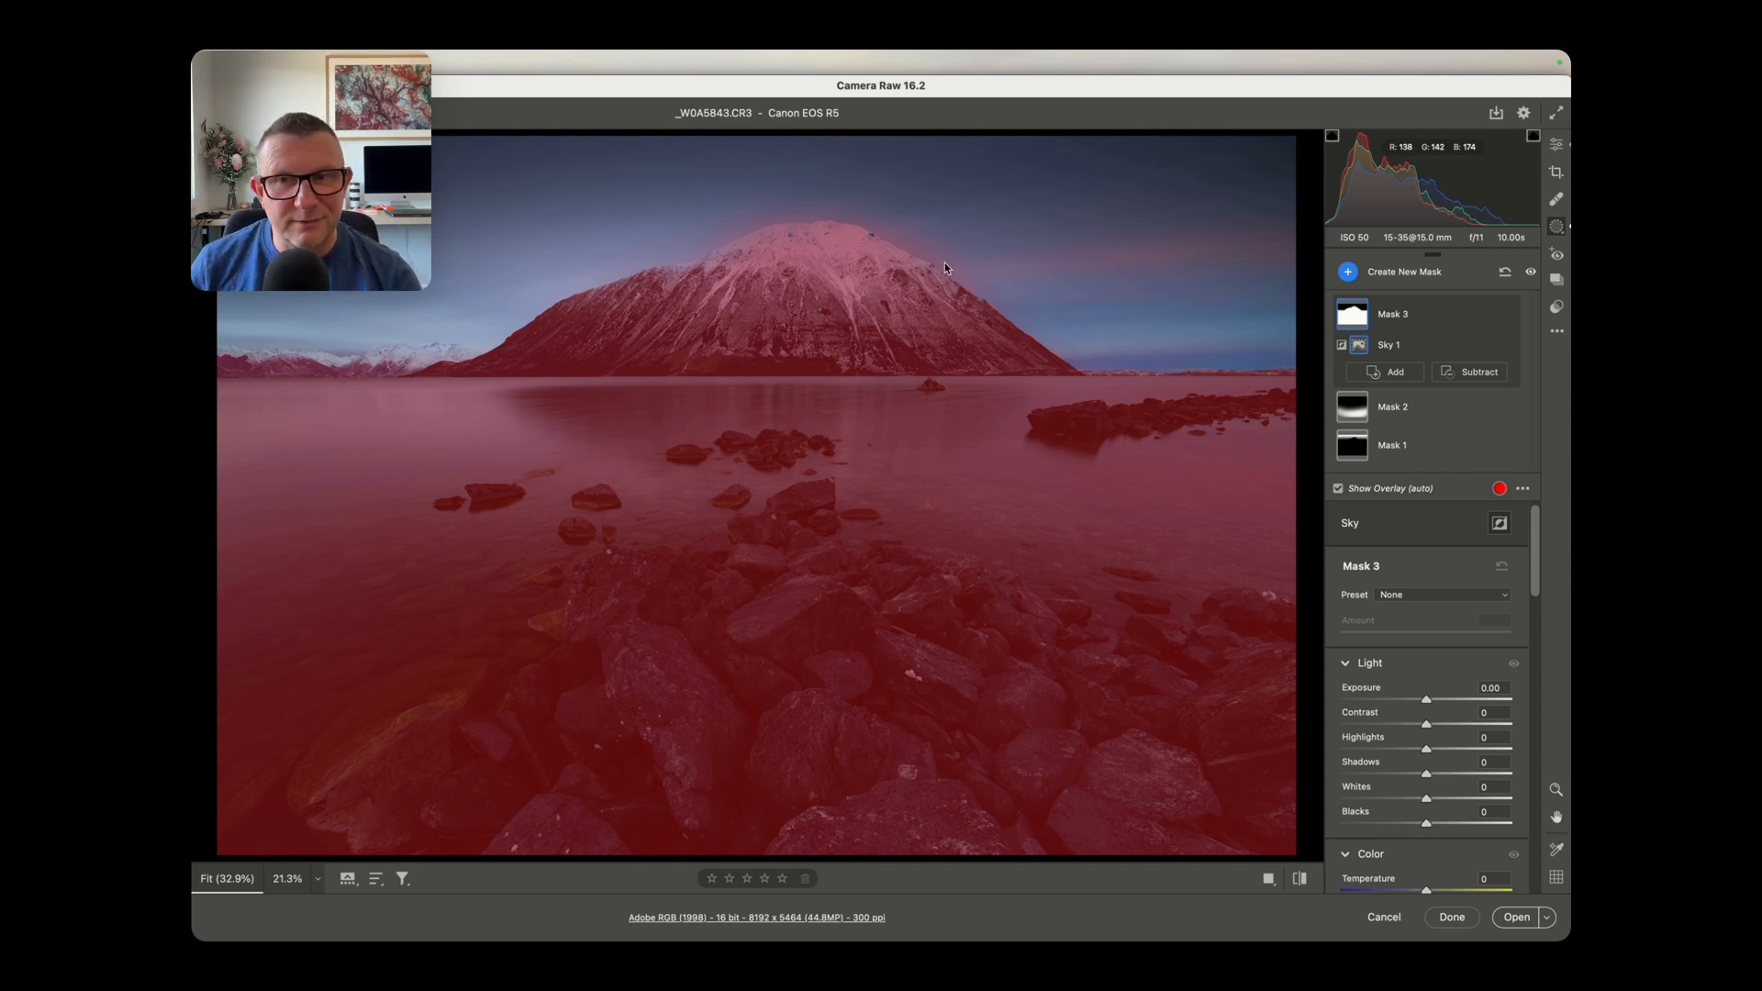
mouse_move(1352, 315)
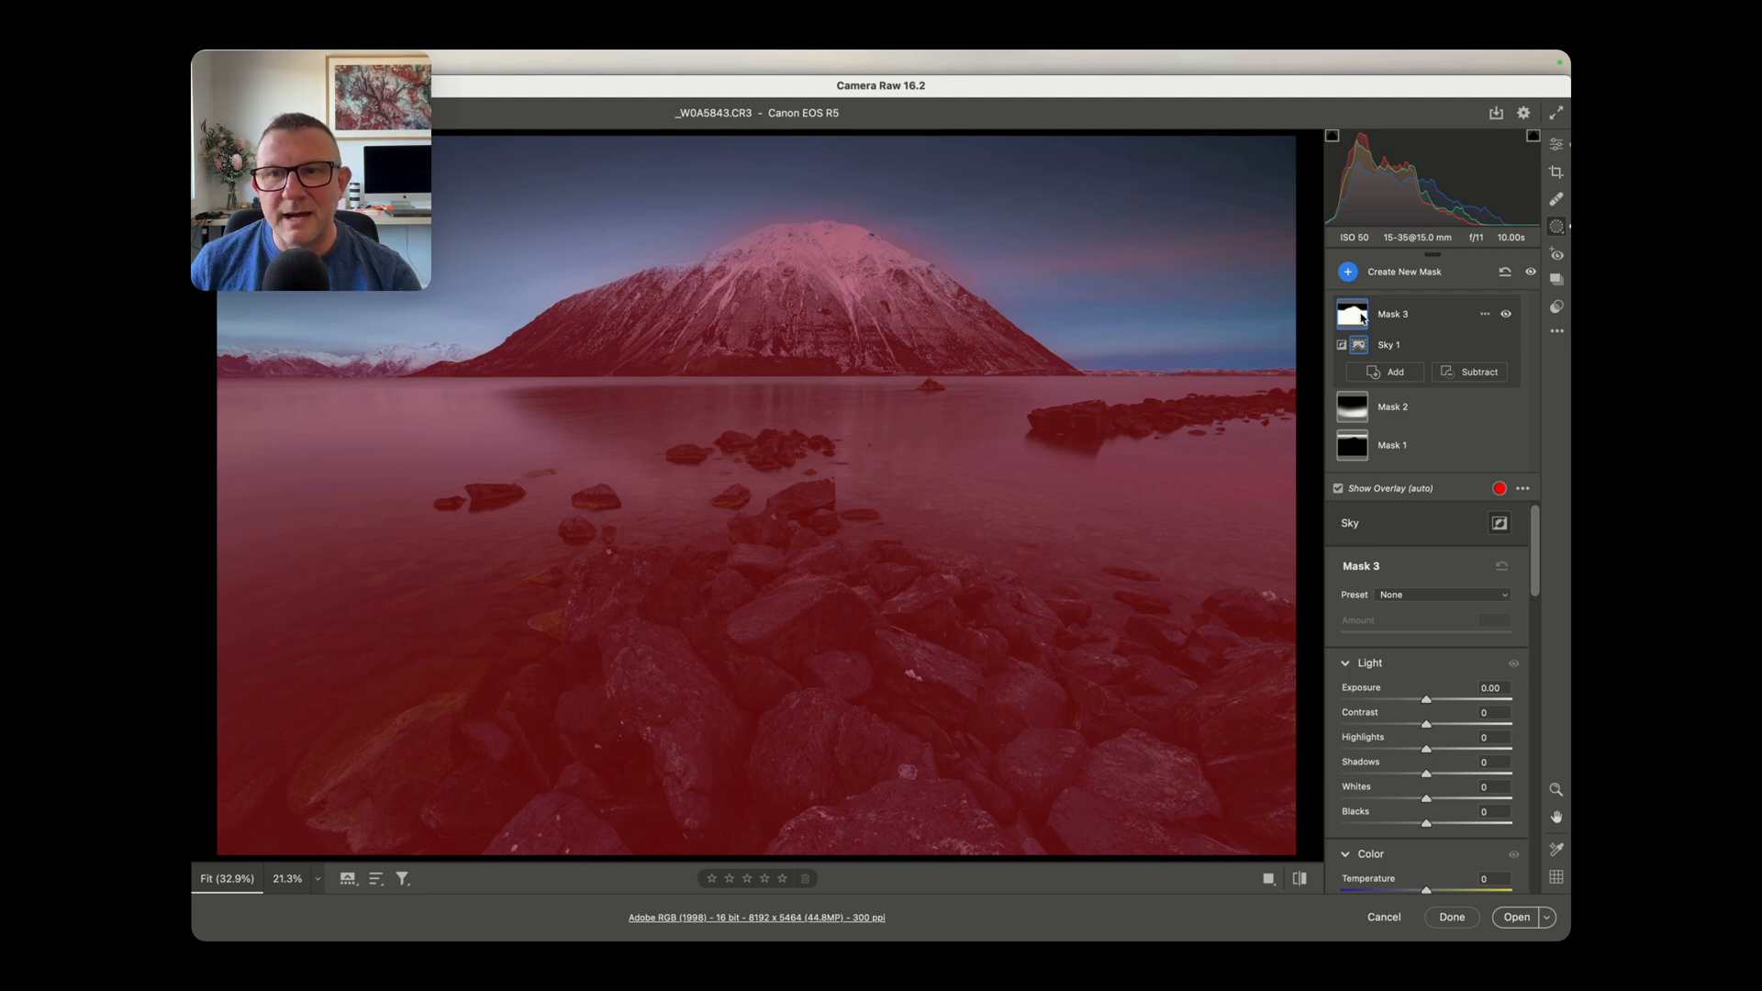
Step: Intersect Mask 3 with a radial gradient ellipse around the mountain, raising exposure +0.65
click(1484, 314)
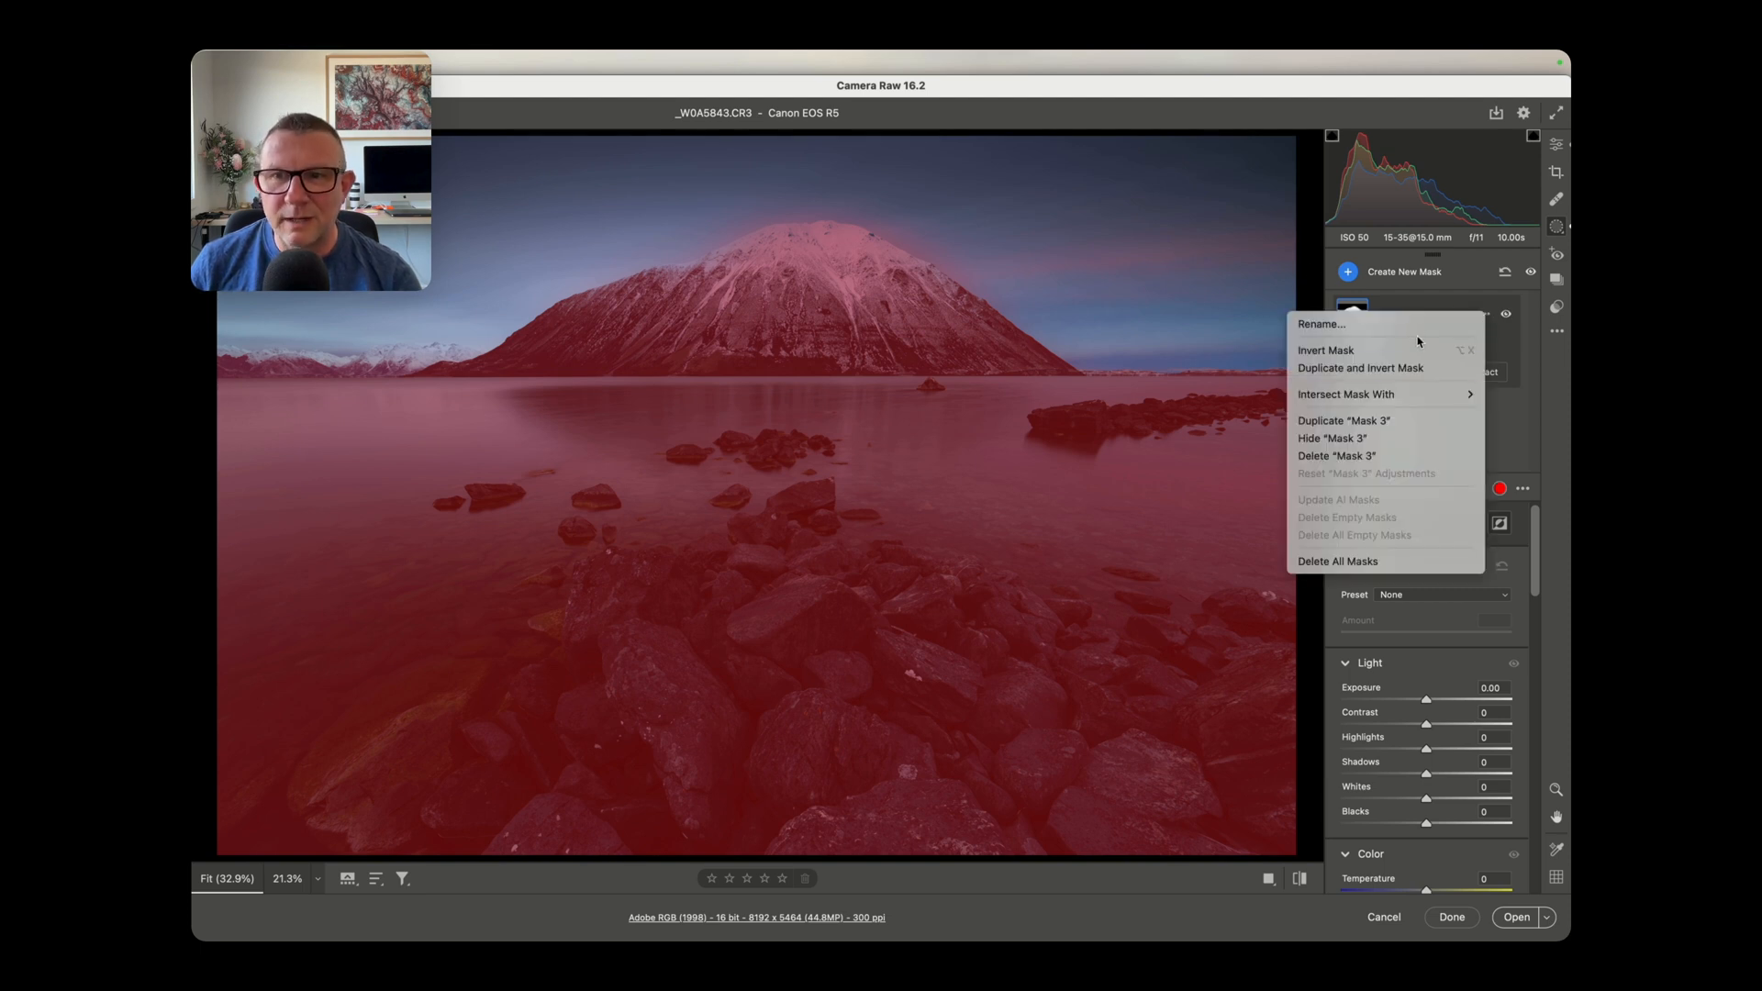
mouse_move(1346, 394)
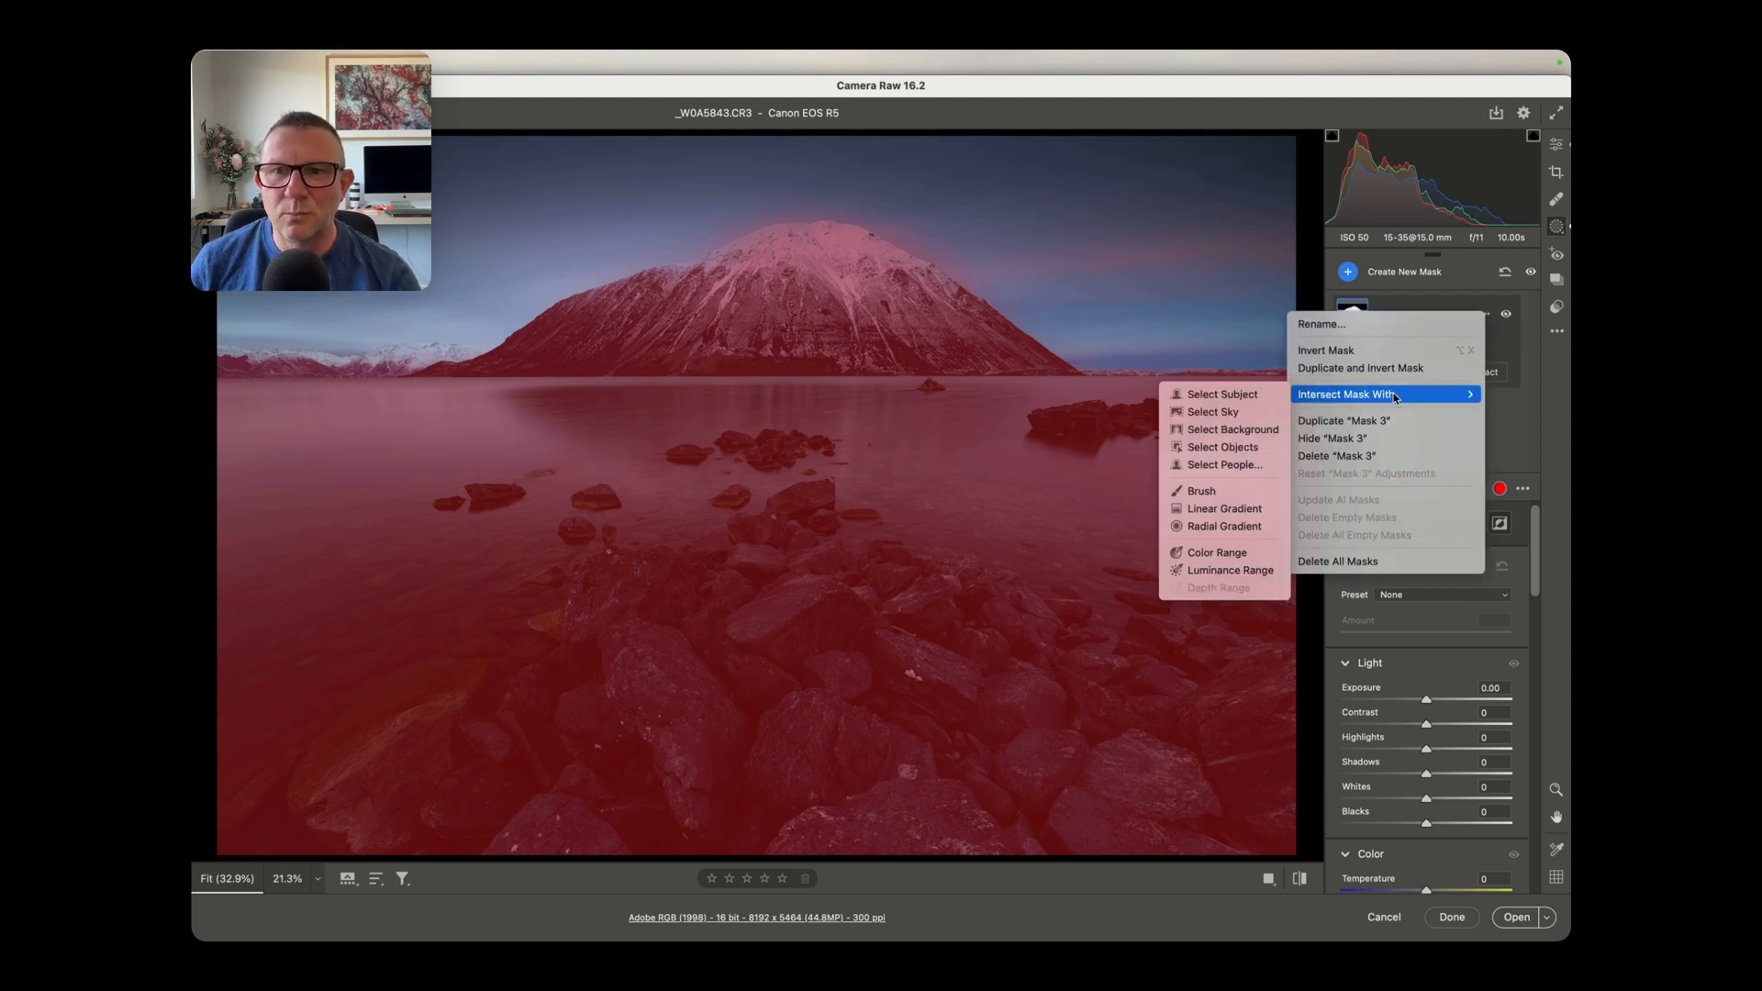
click(1213, 411)
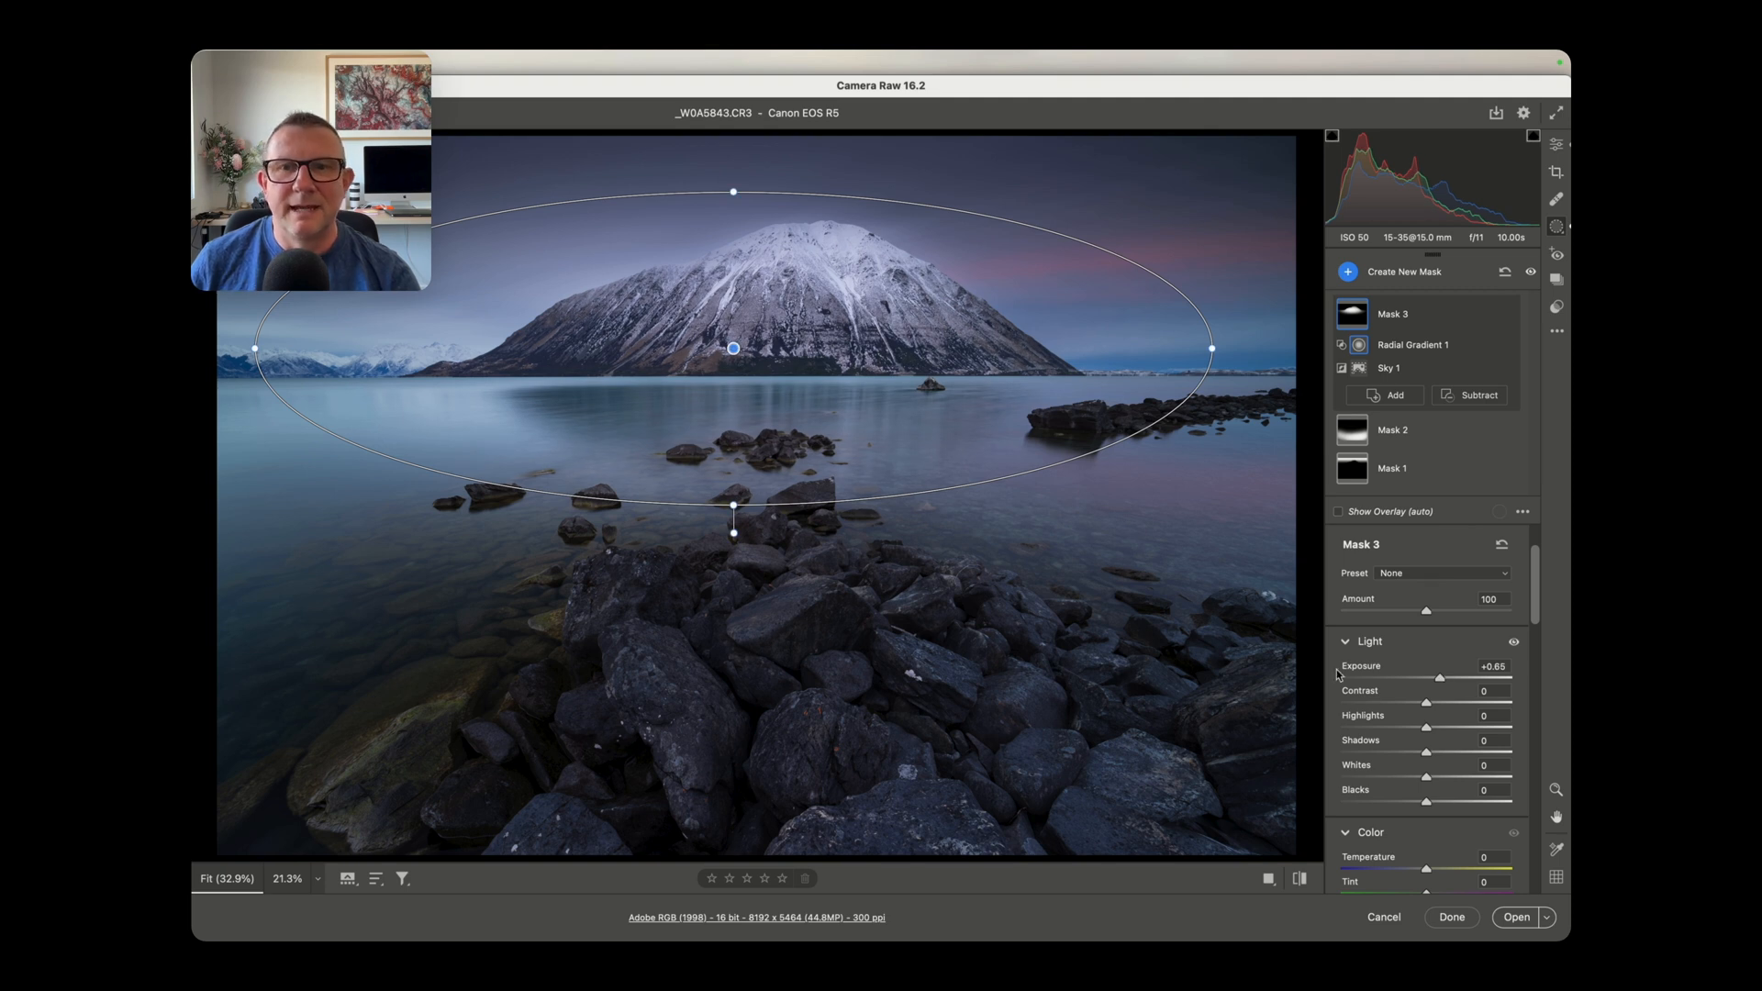
mouse_move(1087, 416)
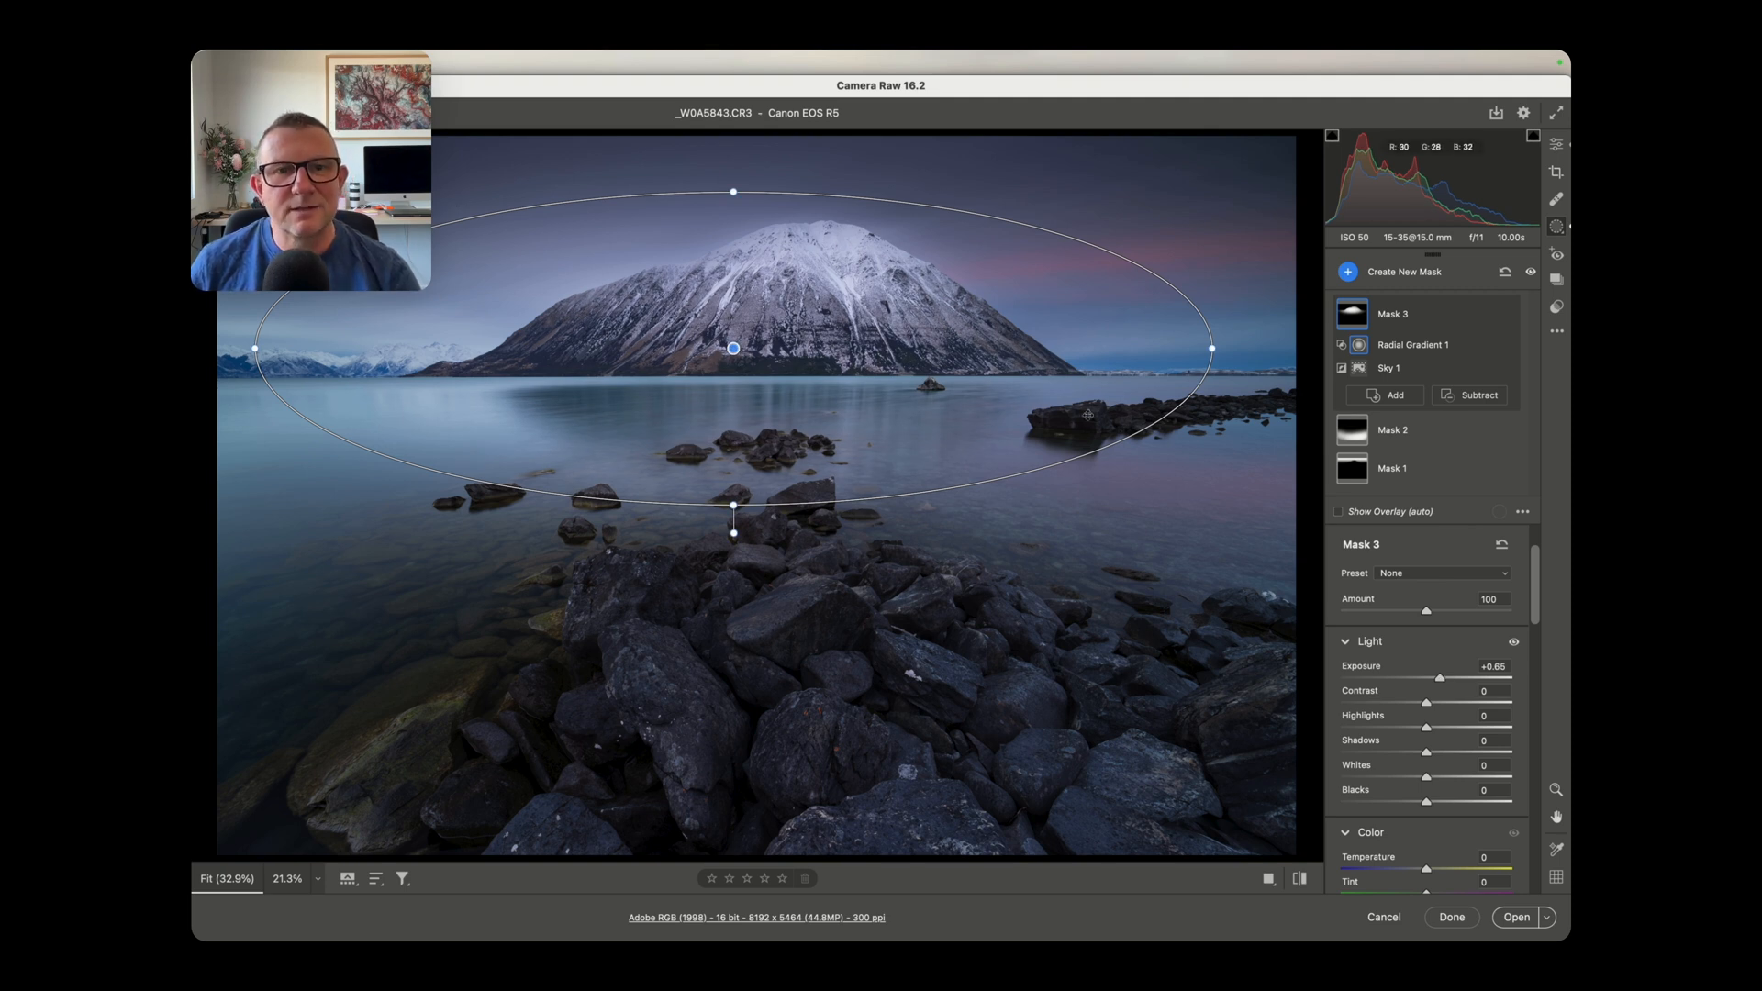
mouse_move(1247, 276)
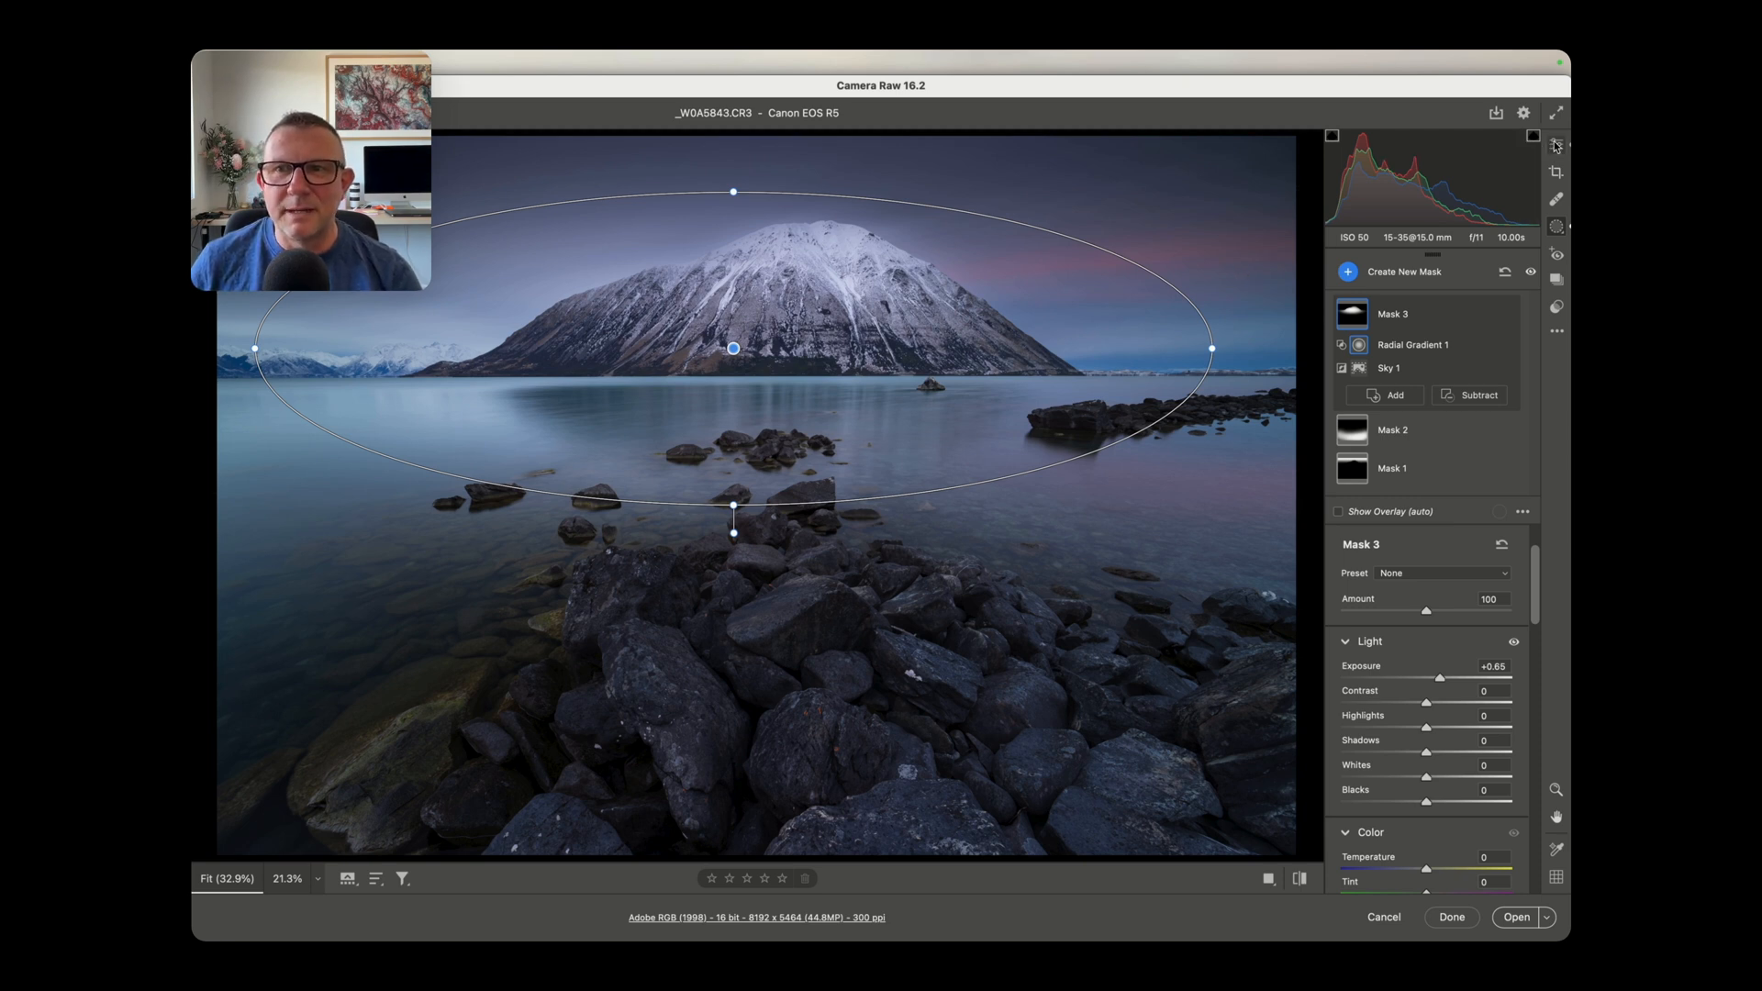
Step: Exit Masking to the general Edit panels with all three masks applied
click(1555, 144)
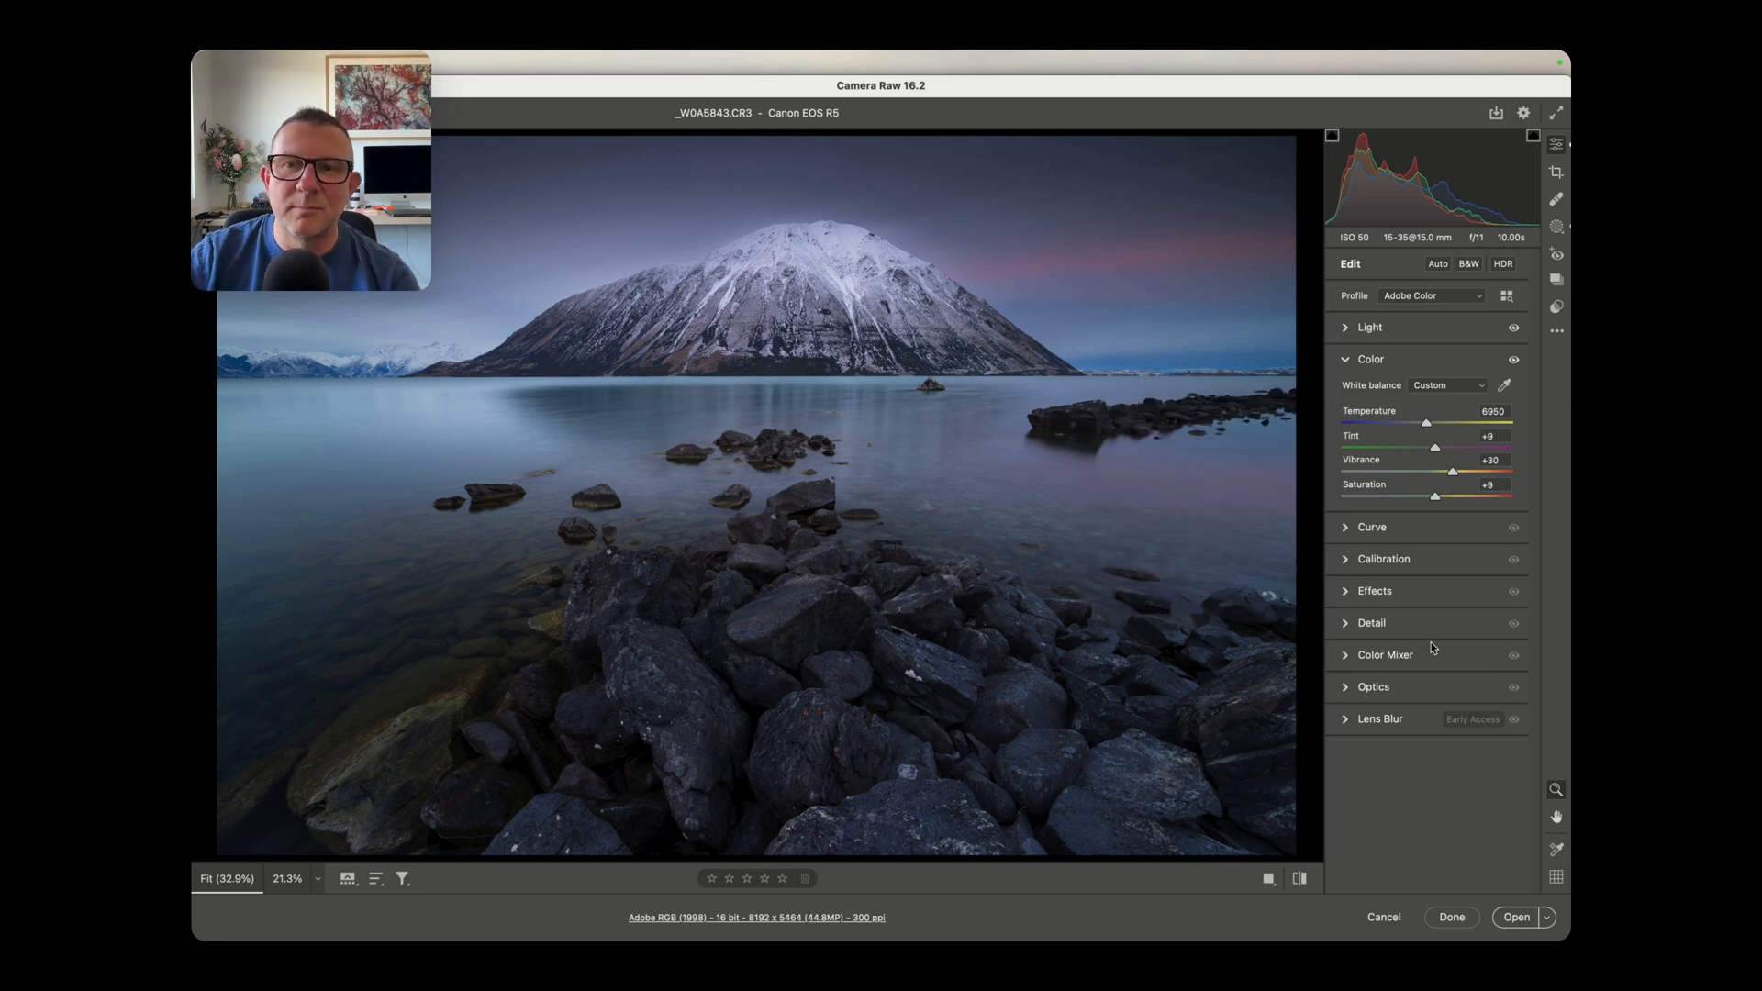
mouse_move(1323, 897)
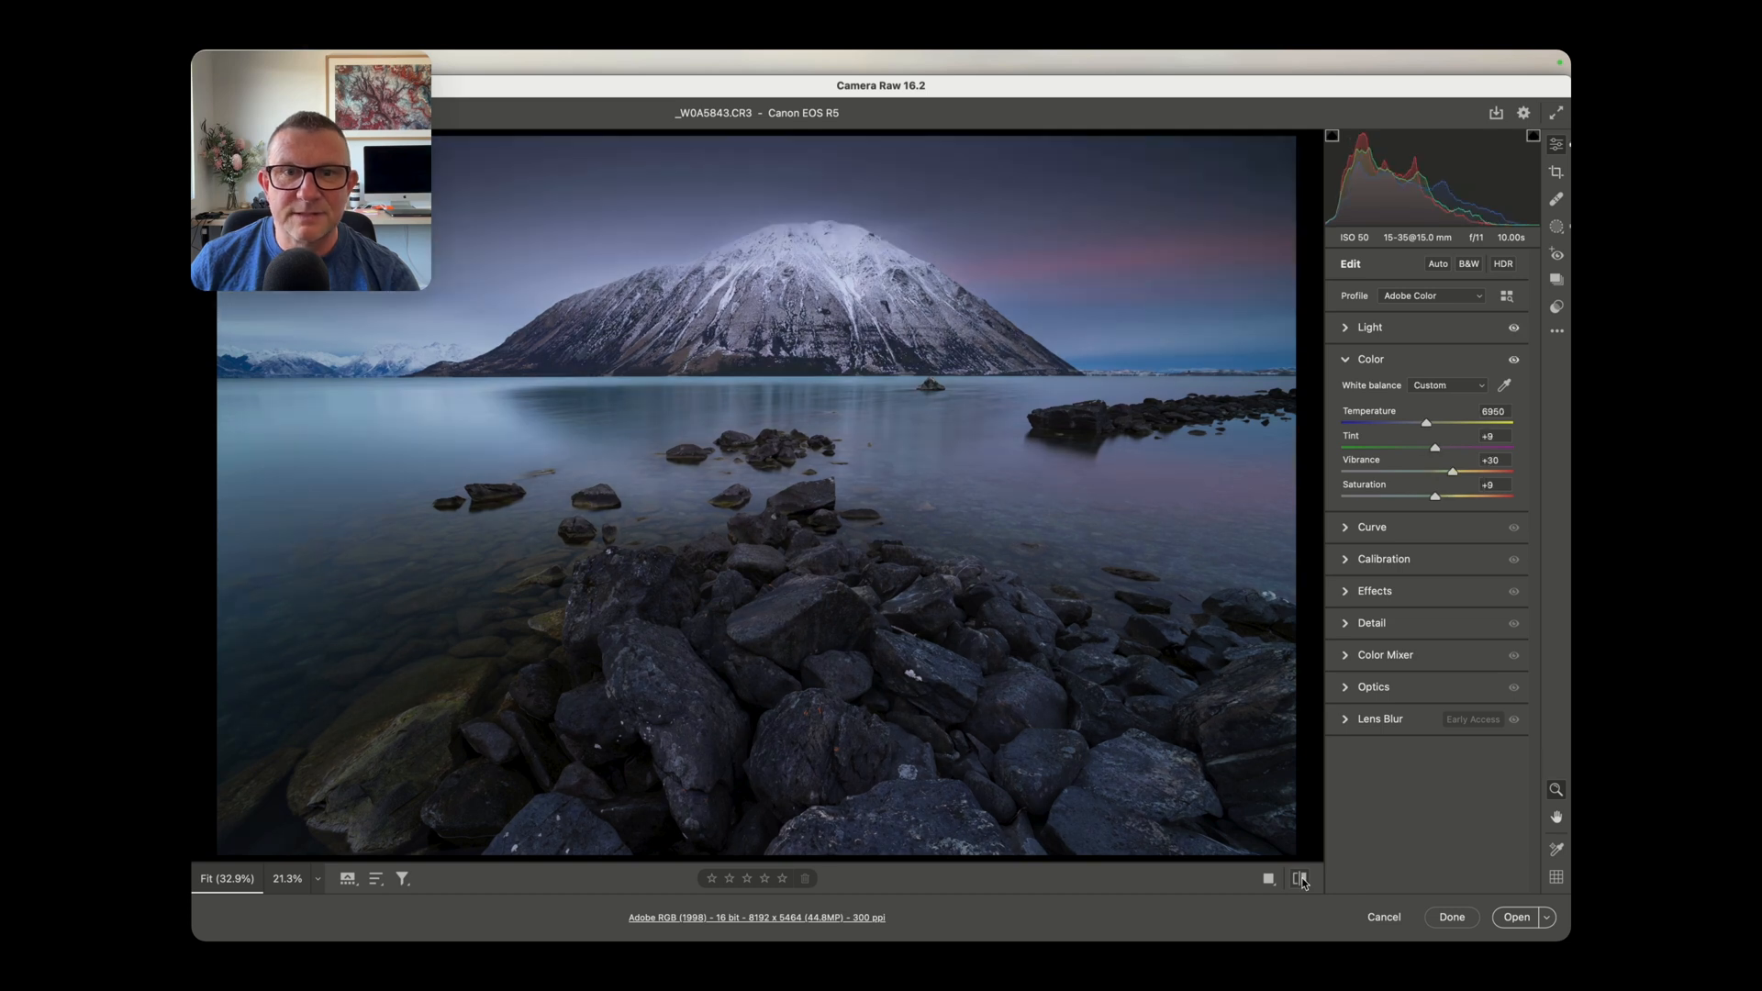
mouse_move(1300, 879)
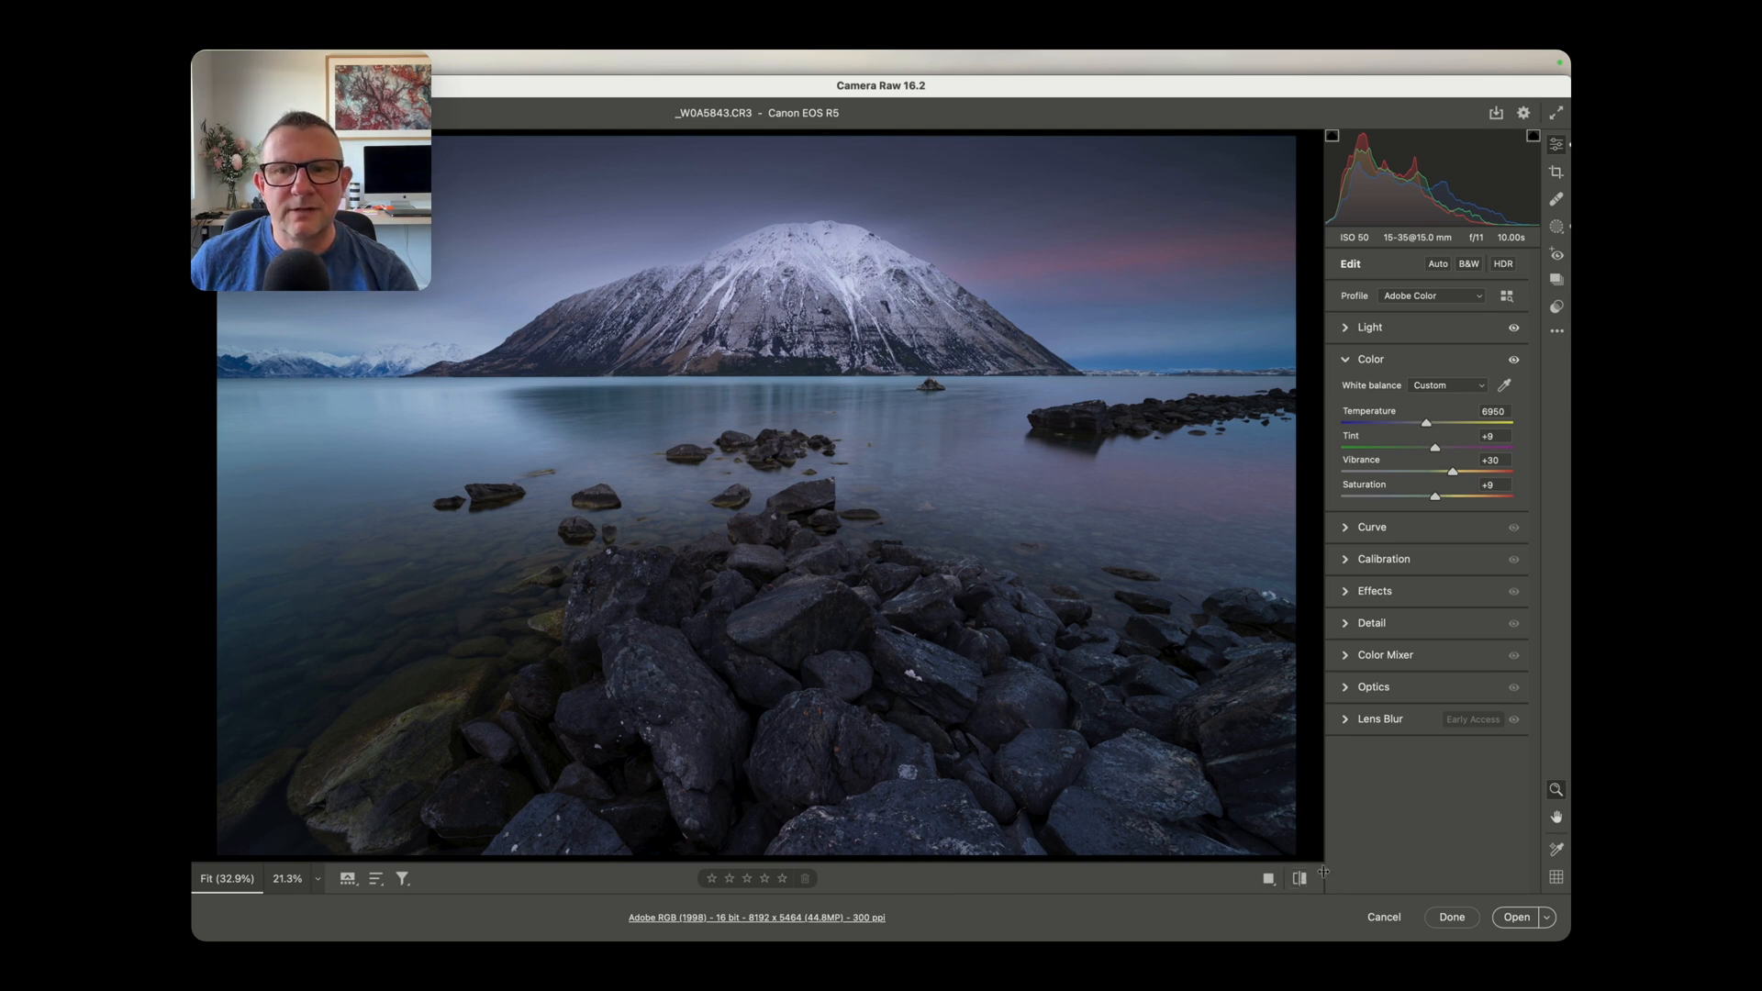
mouse_move(1491, 895)
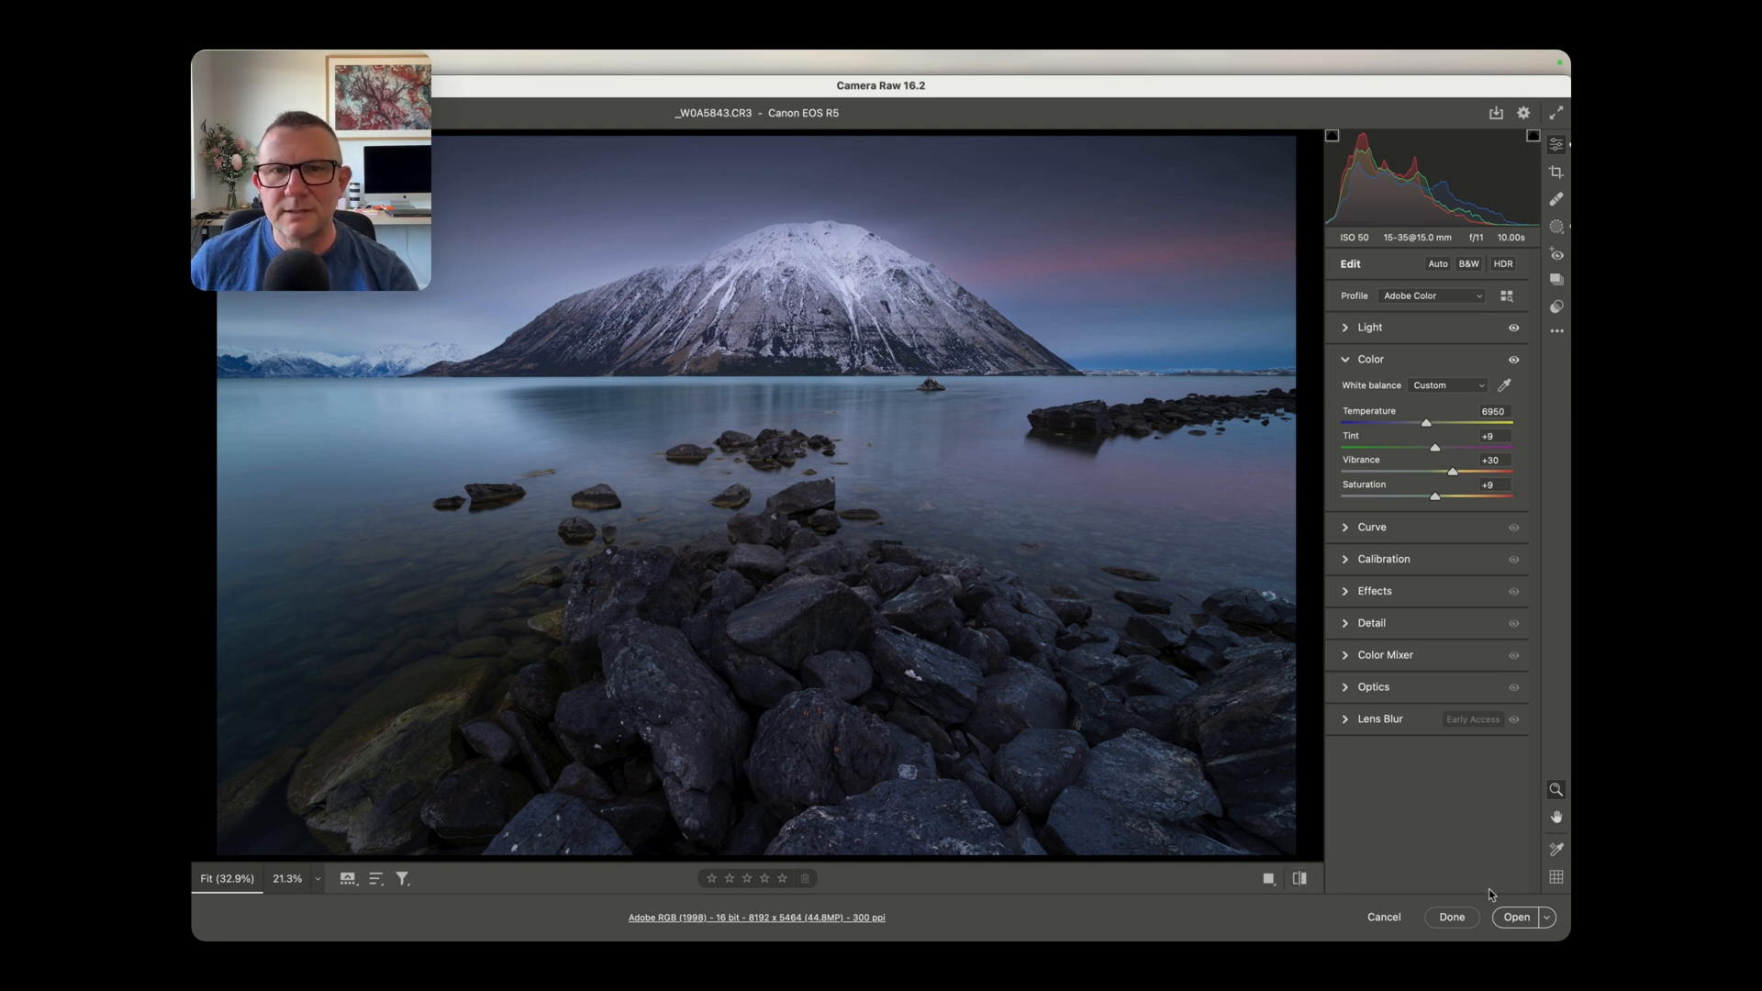